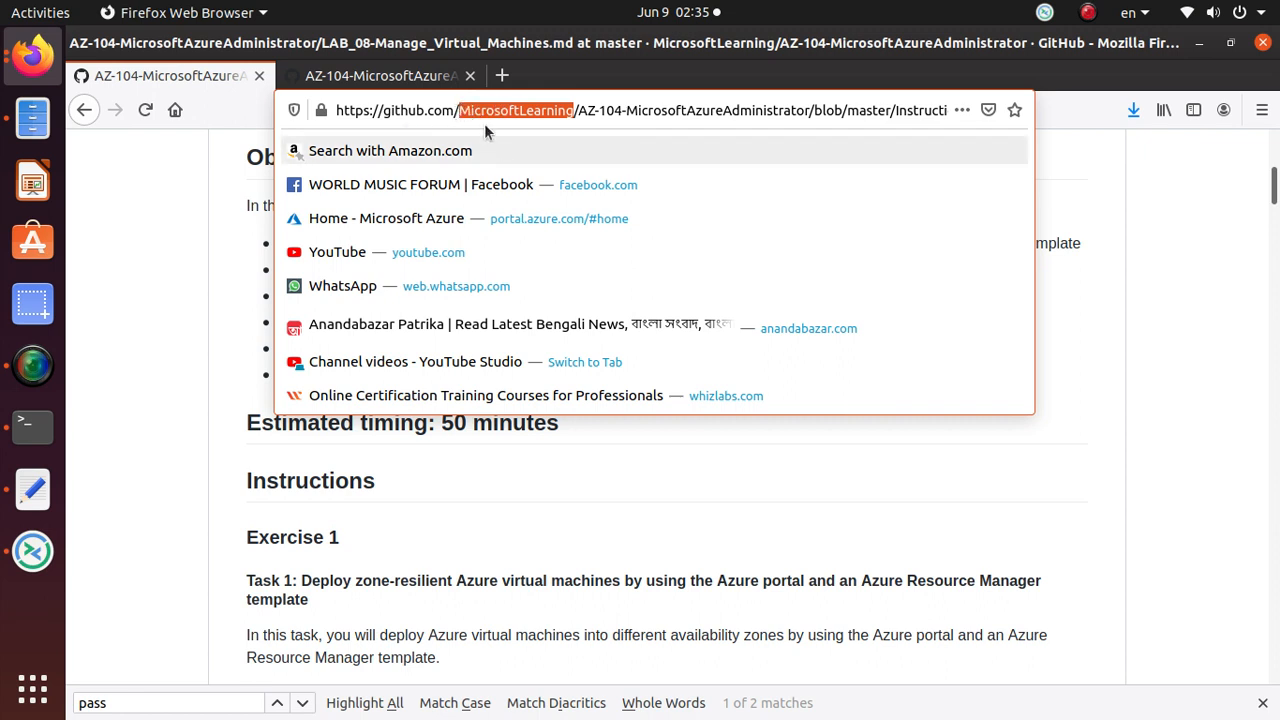
mouse_move(242, 302)
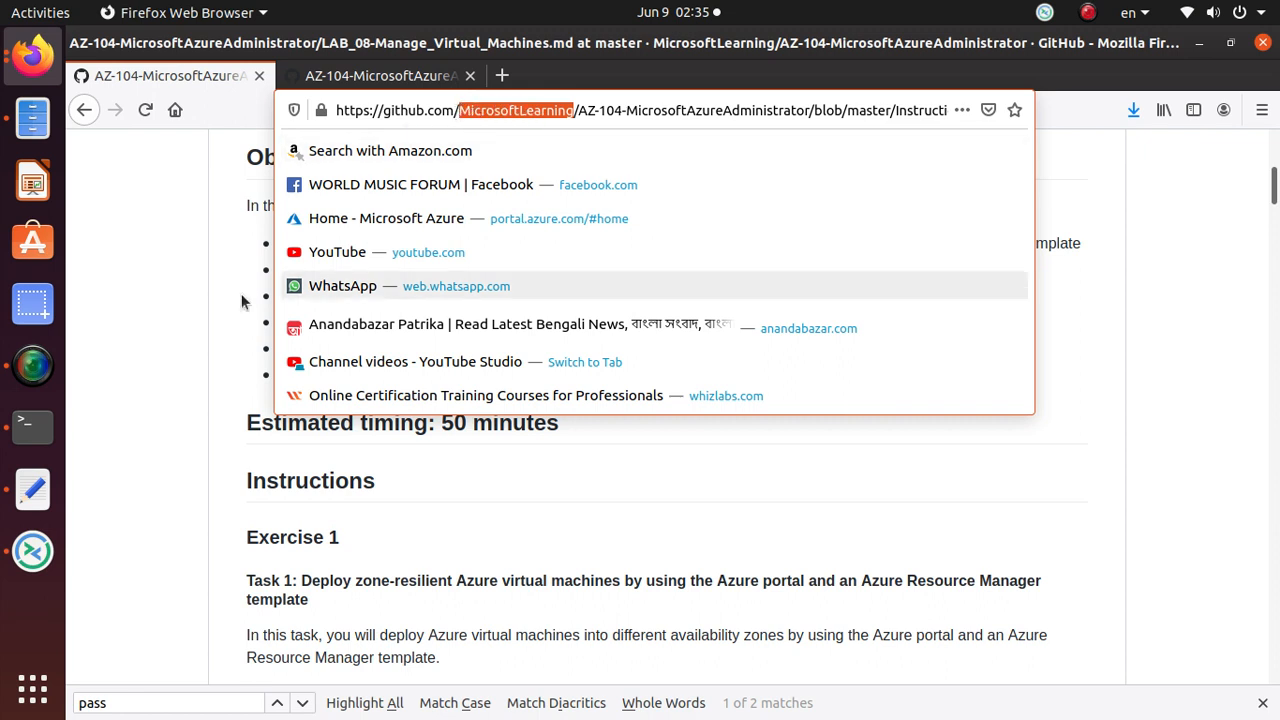
mouse_move(242, 300)
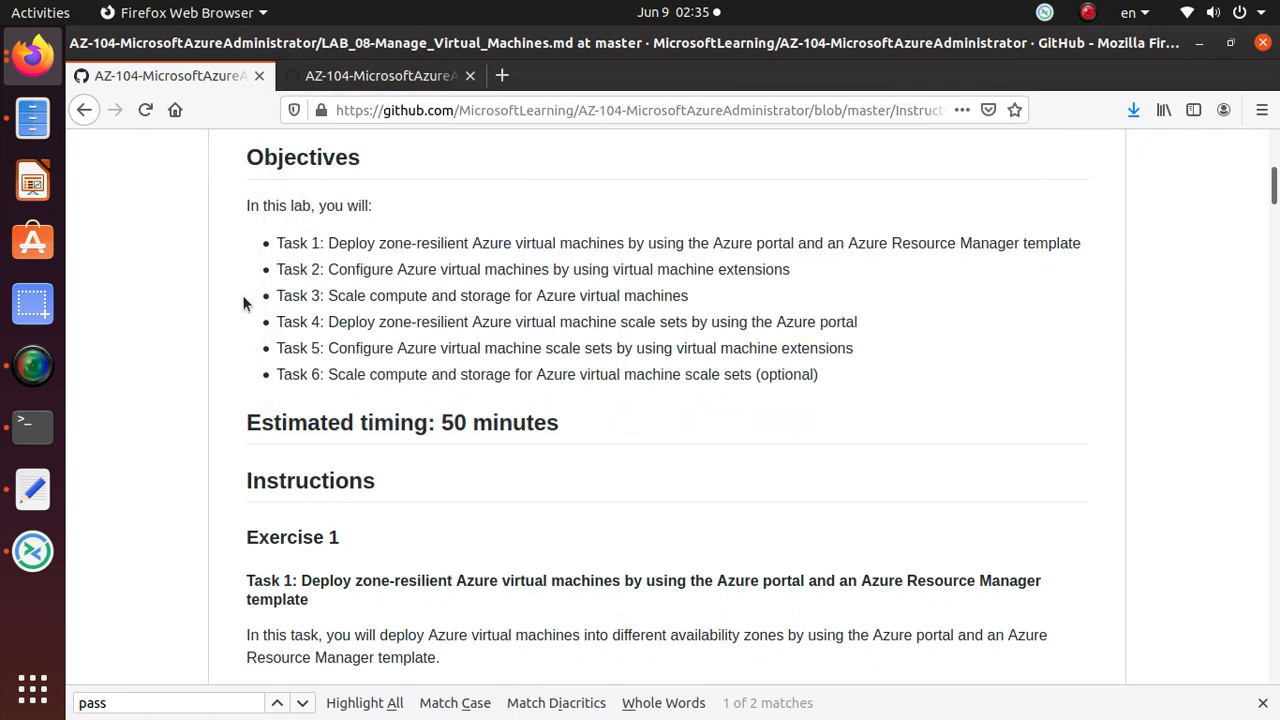
Scroll the Lab 08 manual to its Objectives section listing the six tasks
scroll(up, 3)
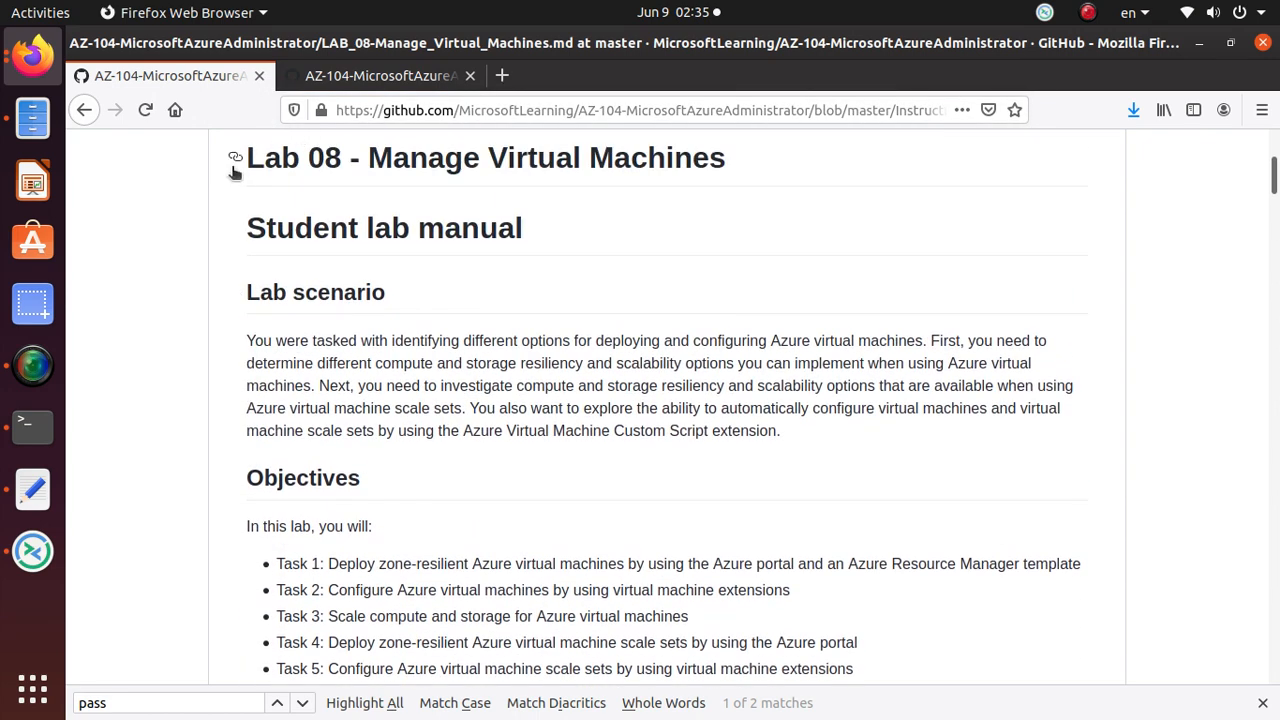
scroll(down, 3)
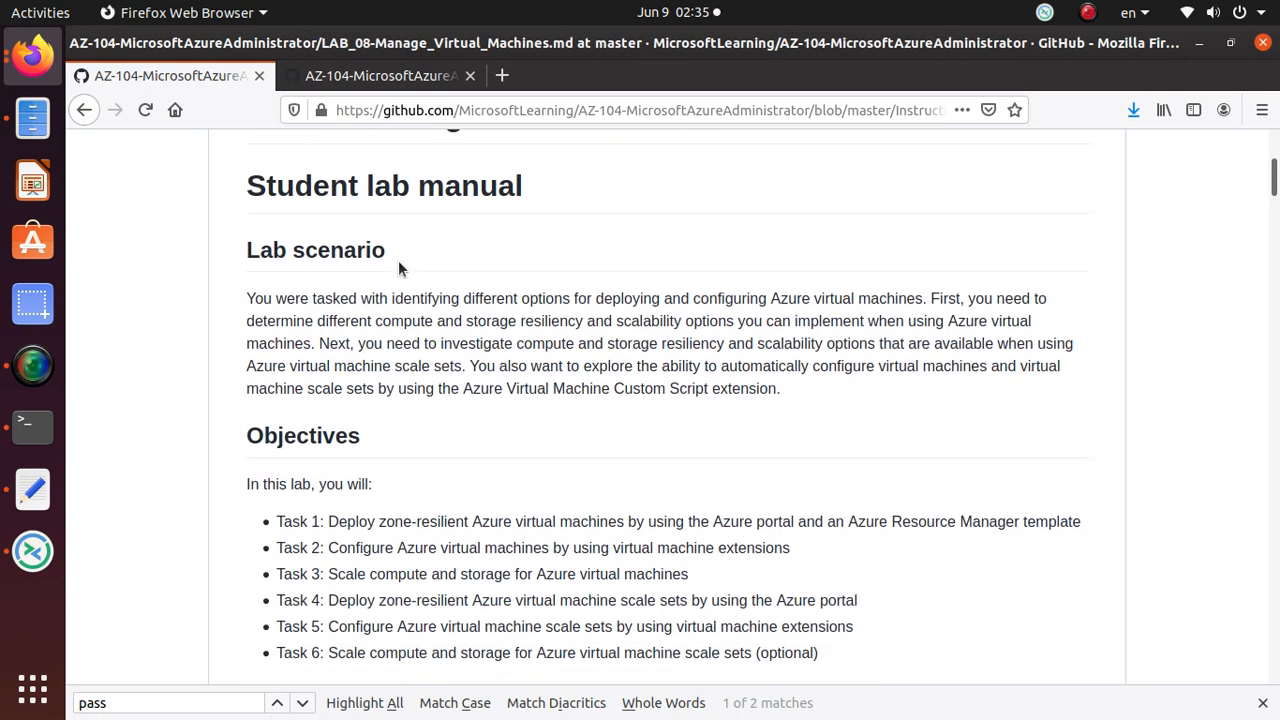
scroll(down, 3)
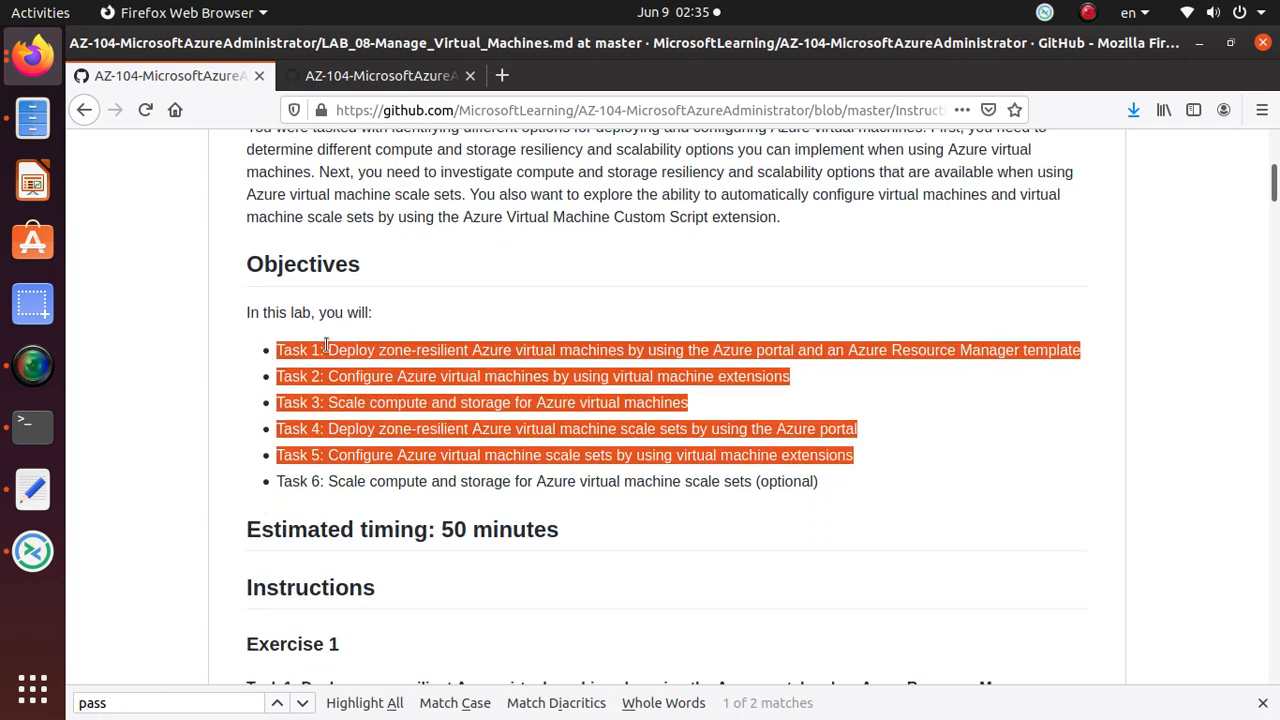
scroll(down, 3)
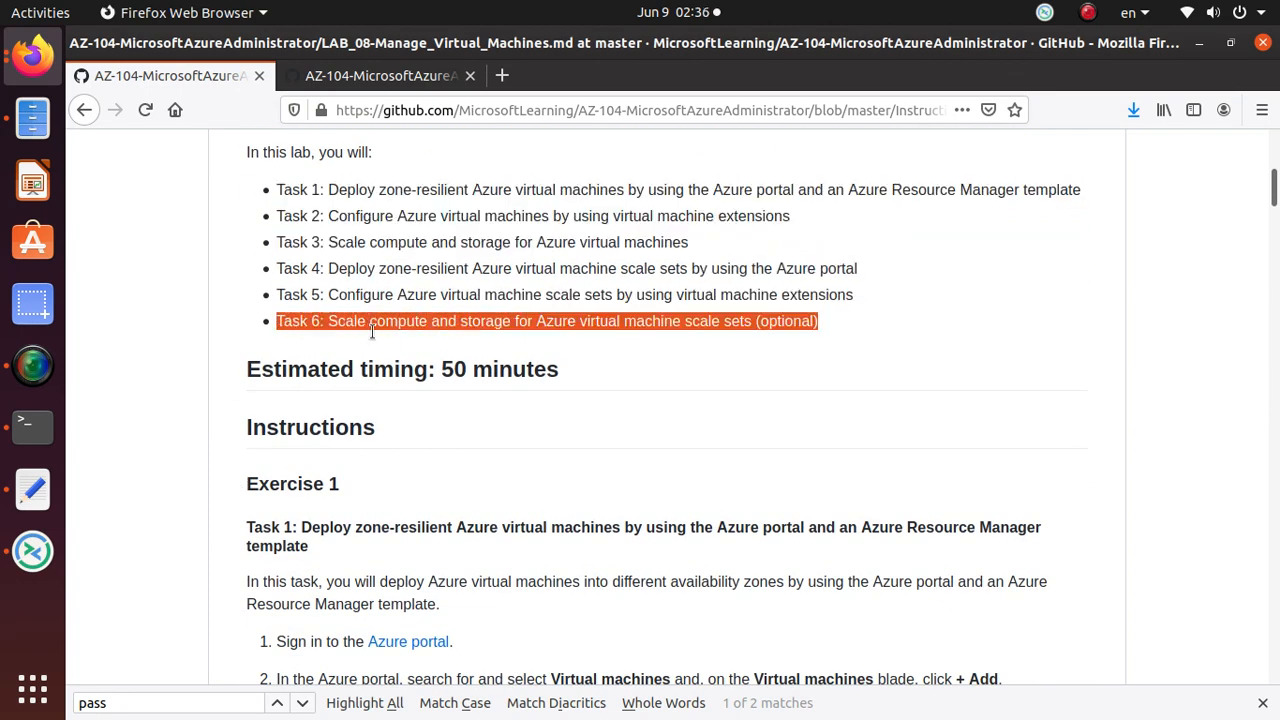
mouse_move(337, 330)
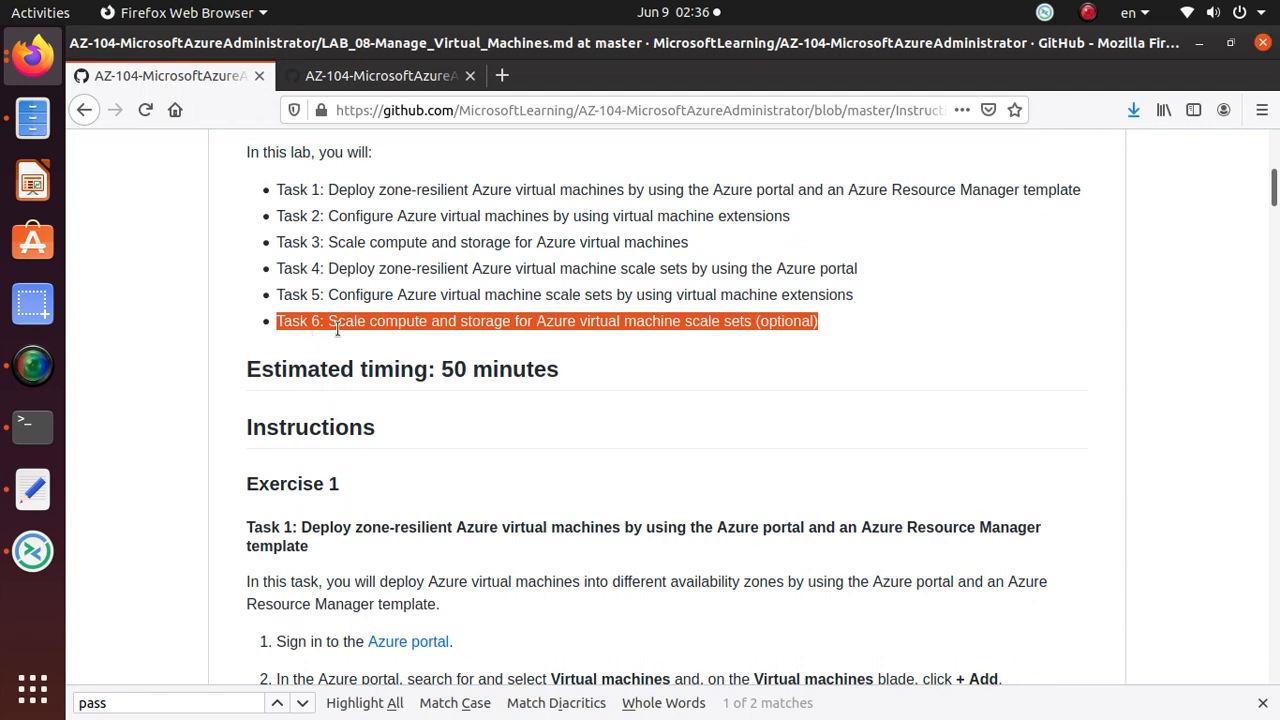
mouse_move(575, 345)
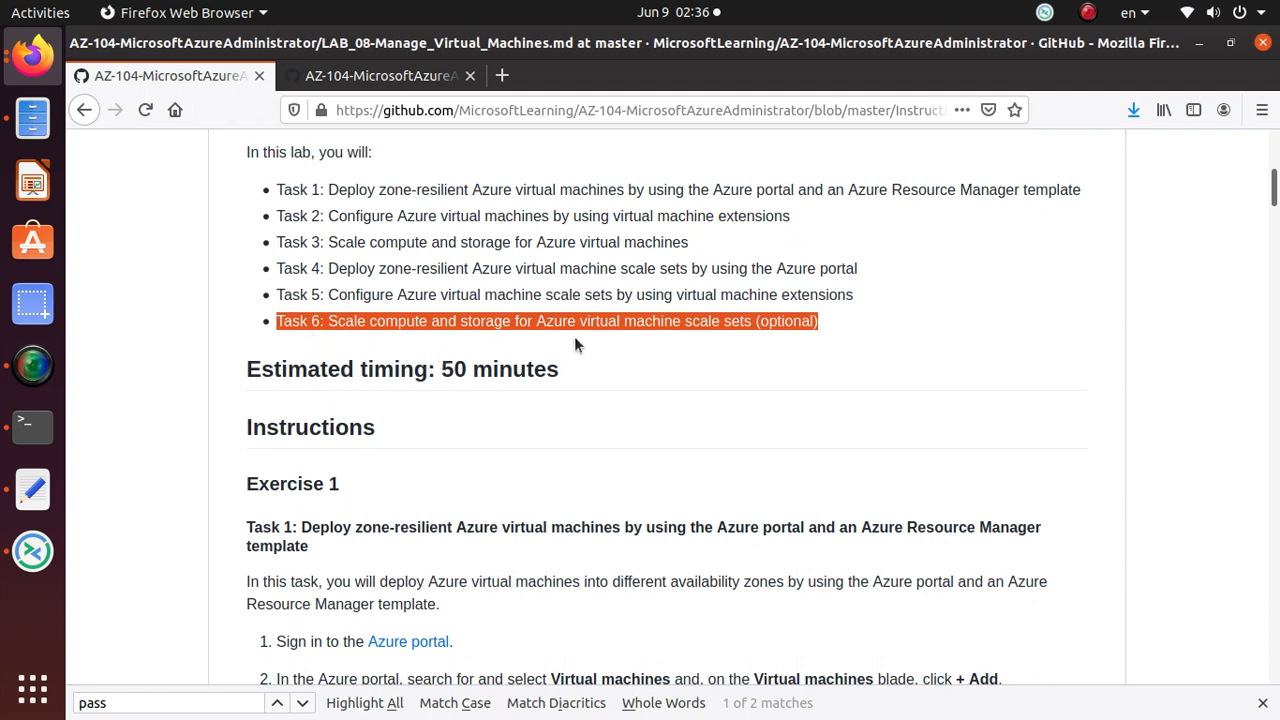
mouse_move(782, 330)
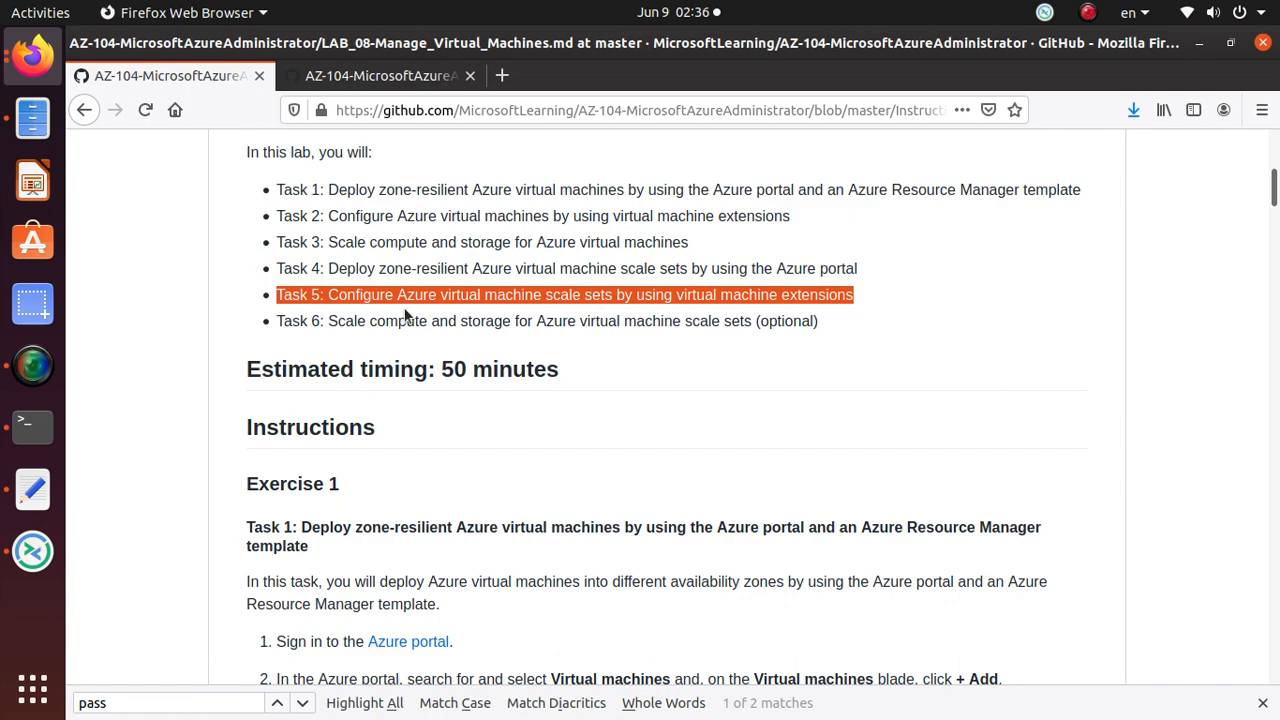
mouse_move(1175, 259)
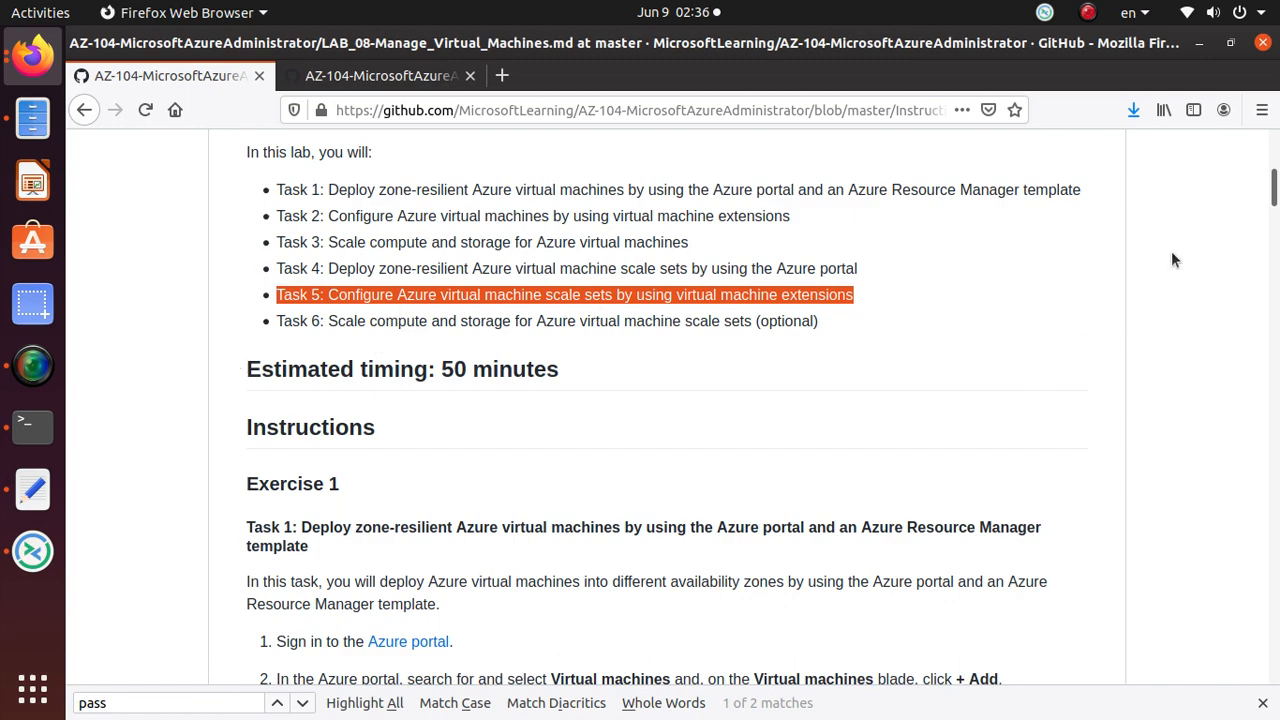
Scroll the lab manual to Task 5 and its Basics settings table for the scale set
scroll(down, 3)
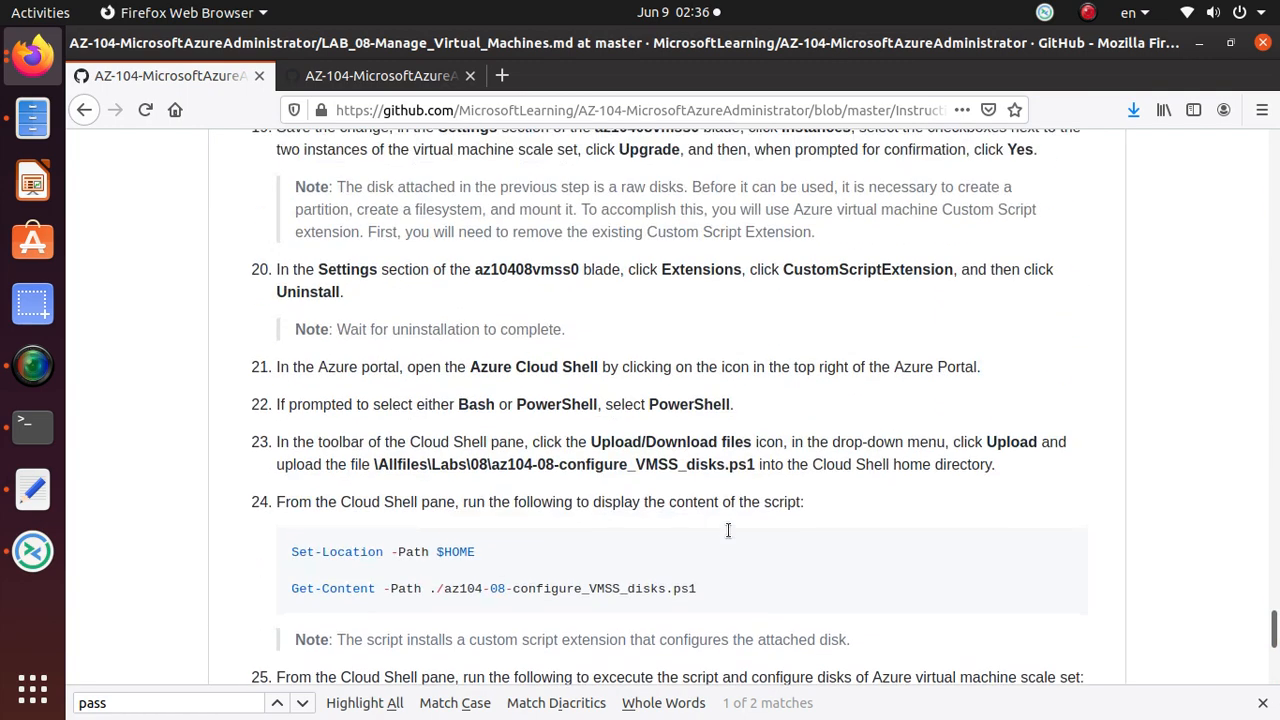
scroll(up, 3)
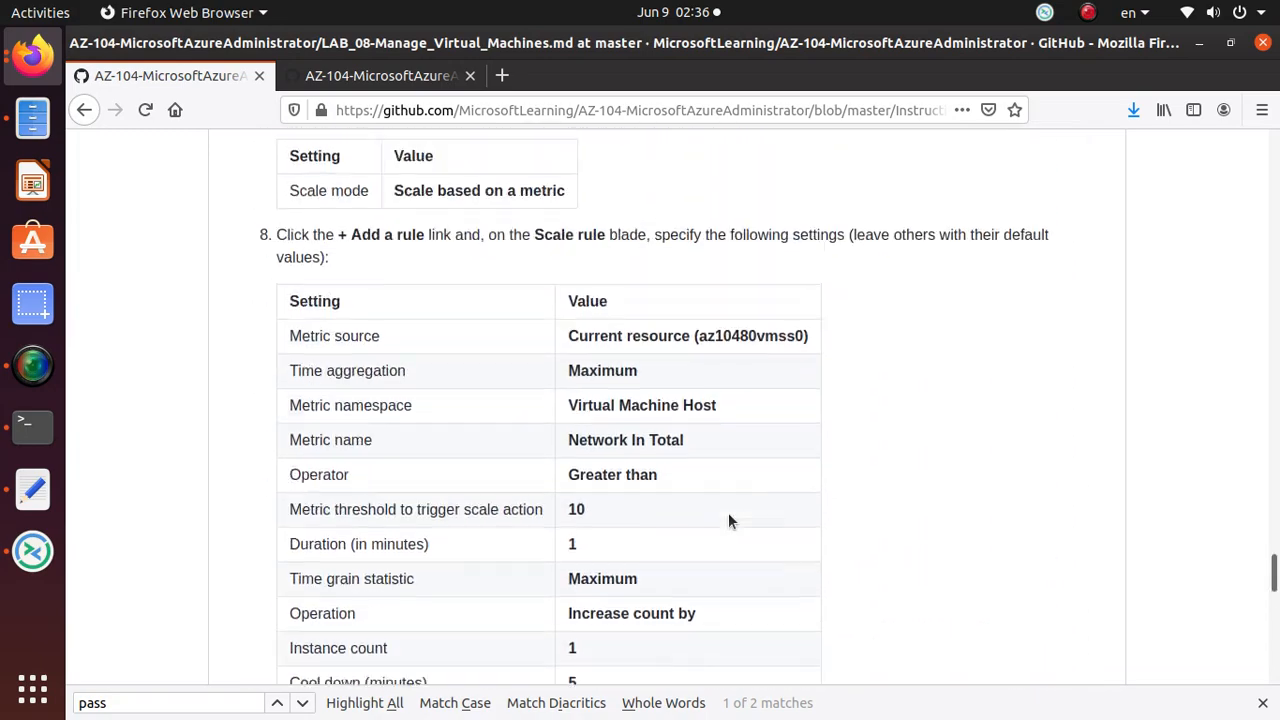
scroll(up, 3)
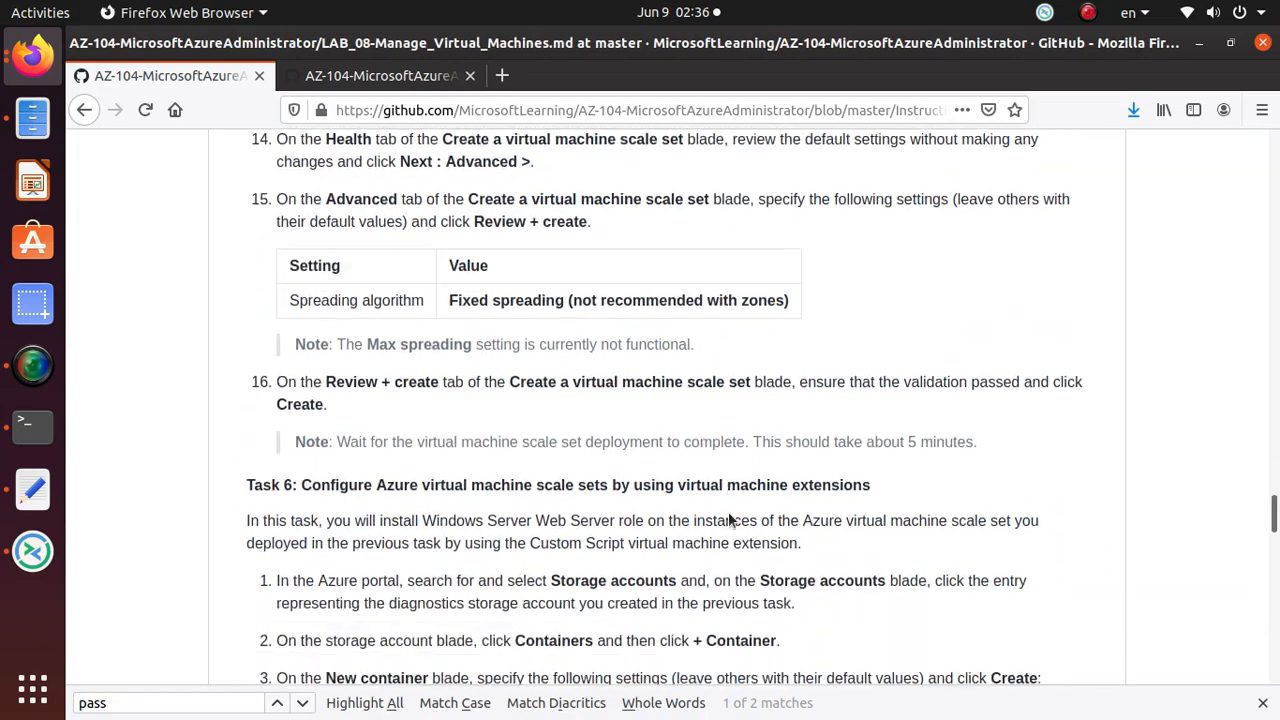
scroll(down, 3)
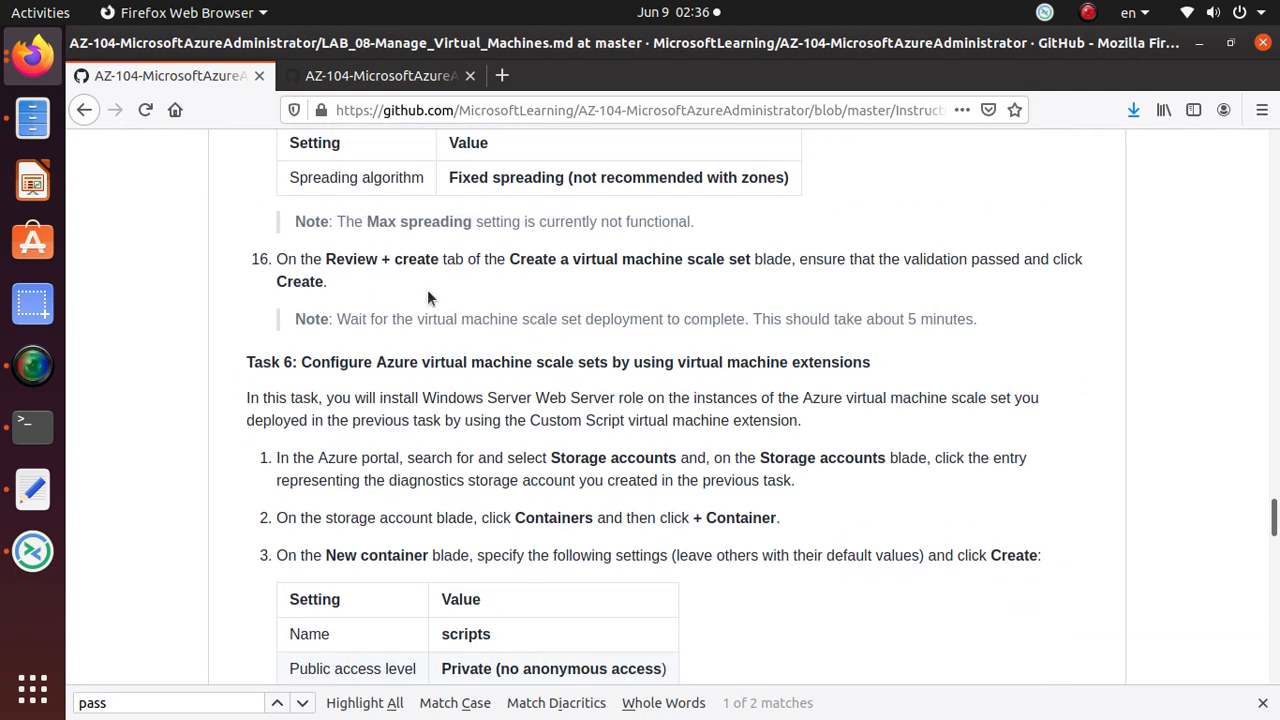
mouse_move(670, 388)
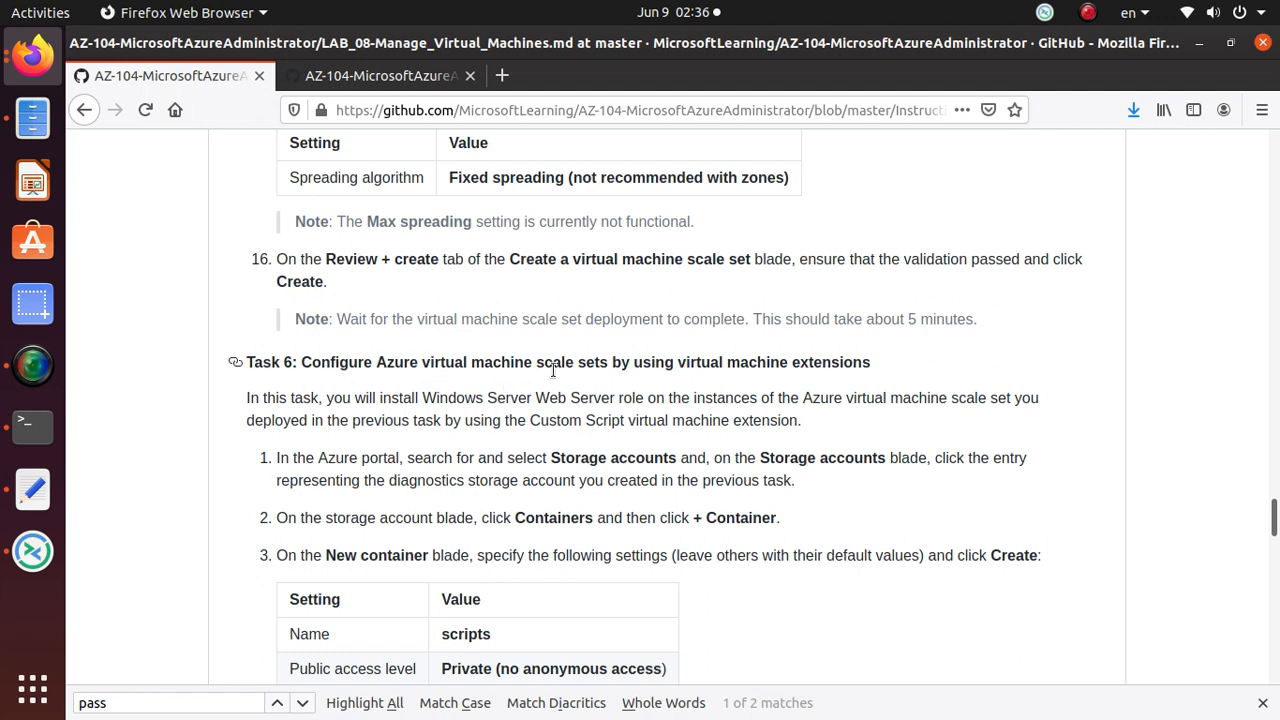
mouse_move(838, 377)
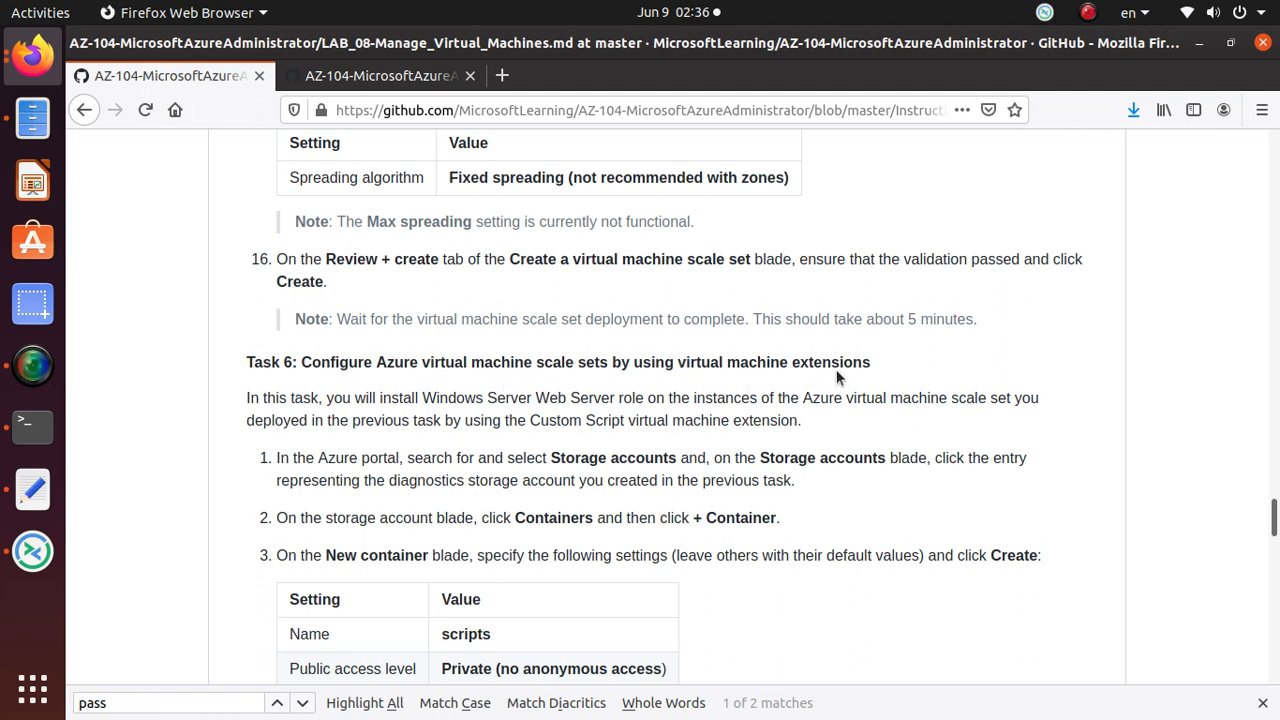
scroll(up, 3)
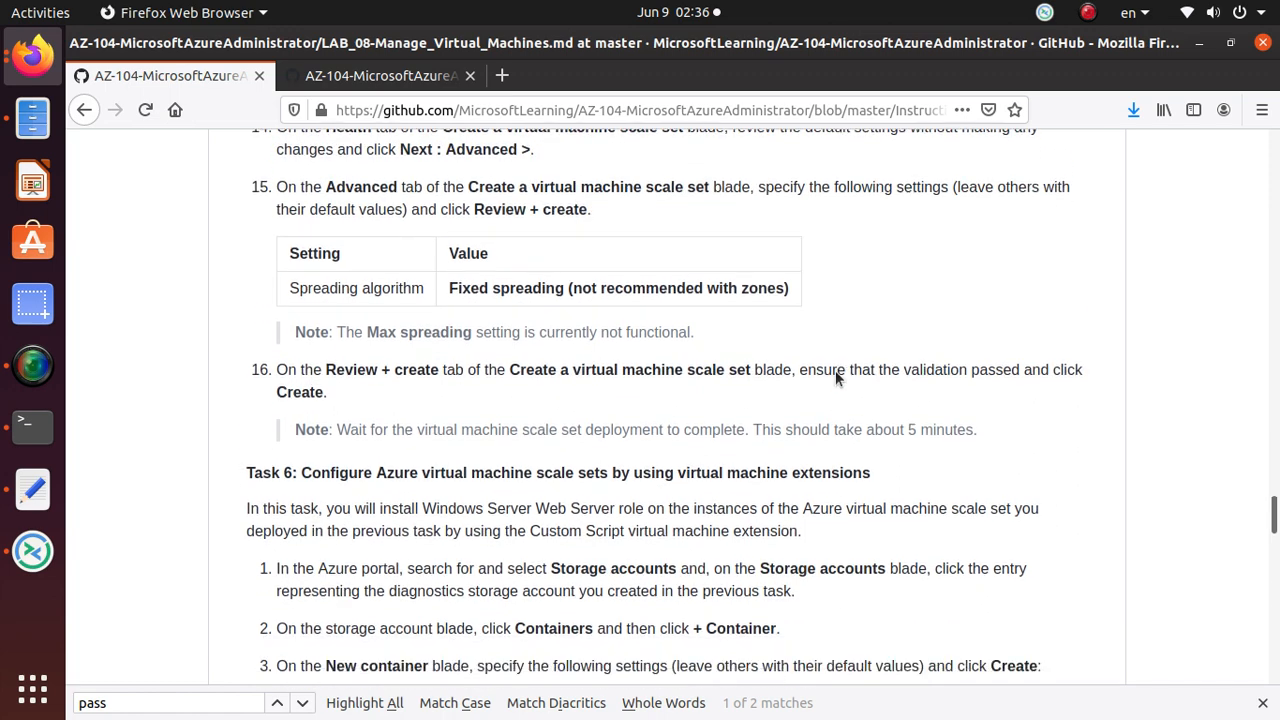
scroll(down, 3)
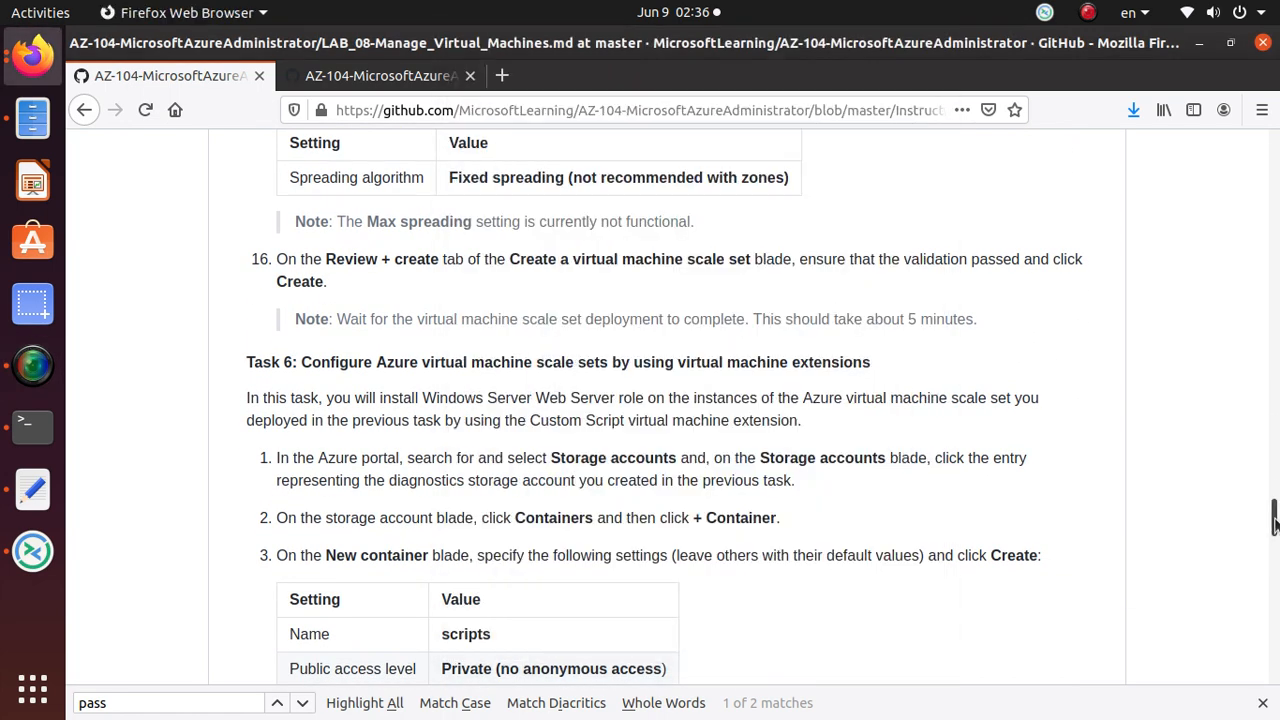
scroll(up, 3)
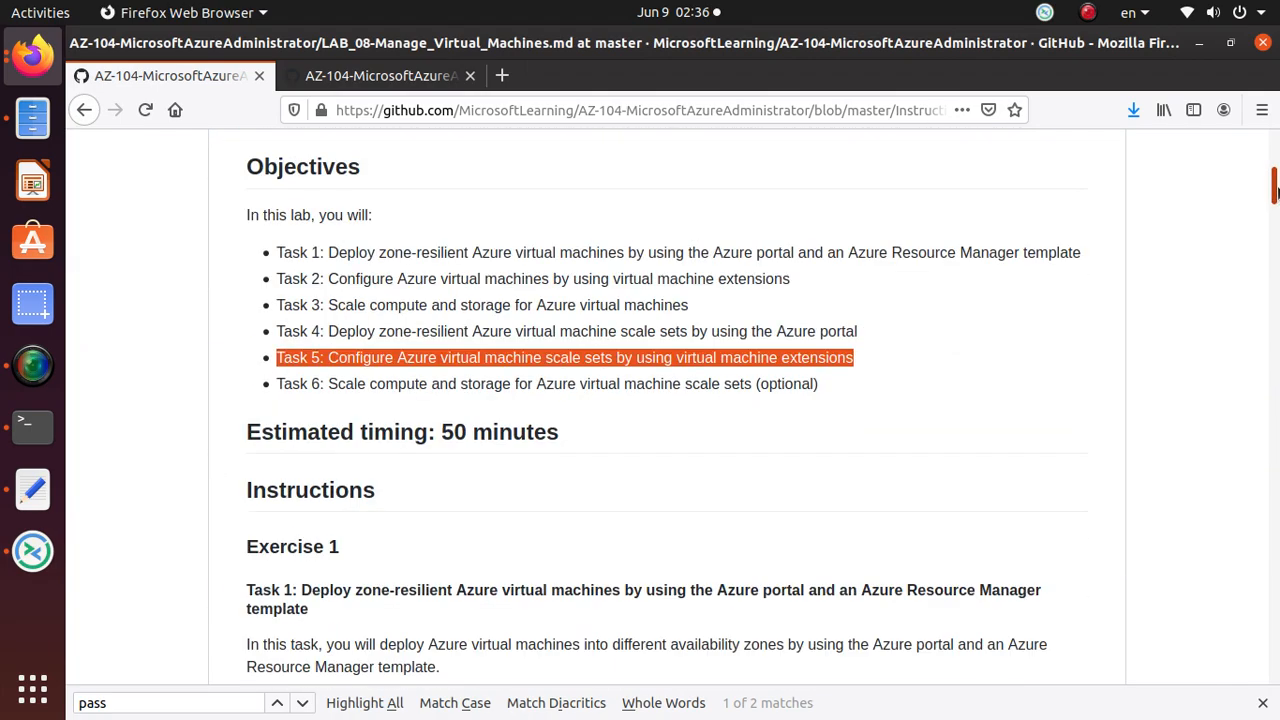
mouse_move(430, 417)
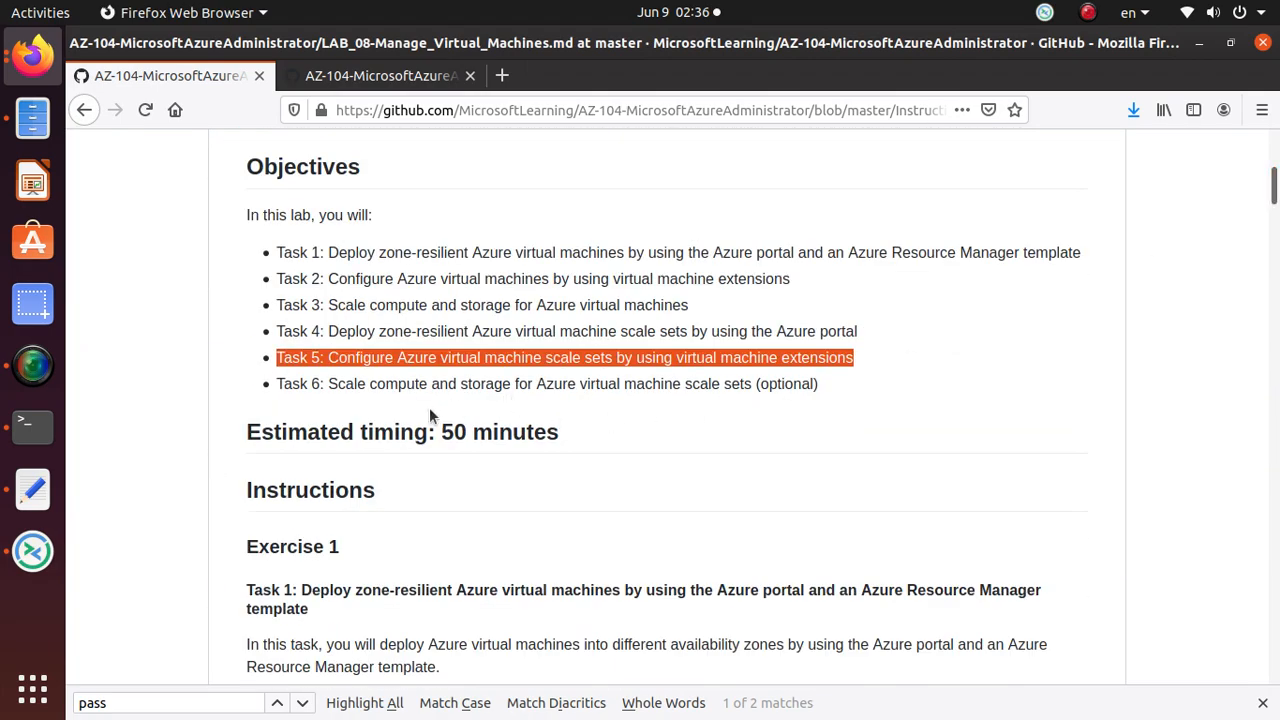
scroll(down, 3)
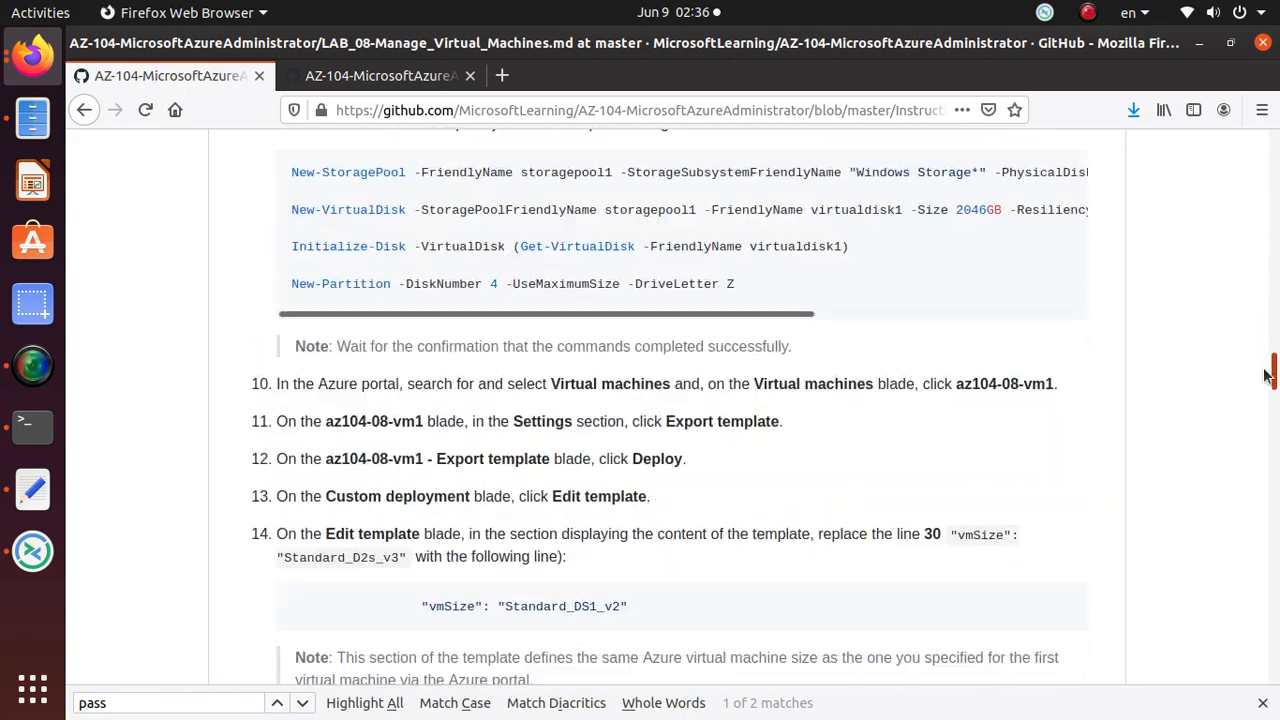
scroll(up, 3)
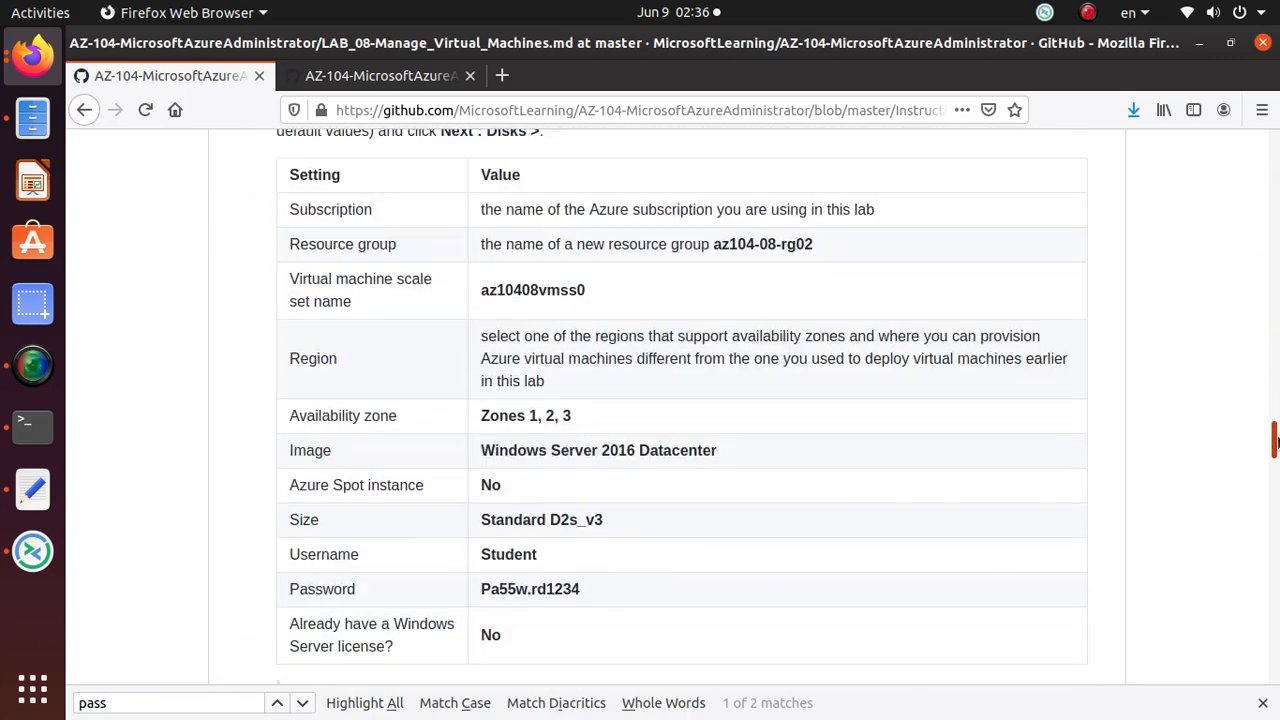
scroll(down, 3)
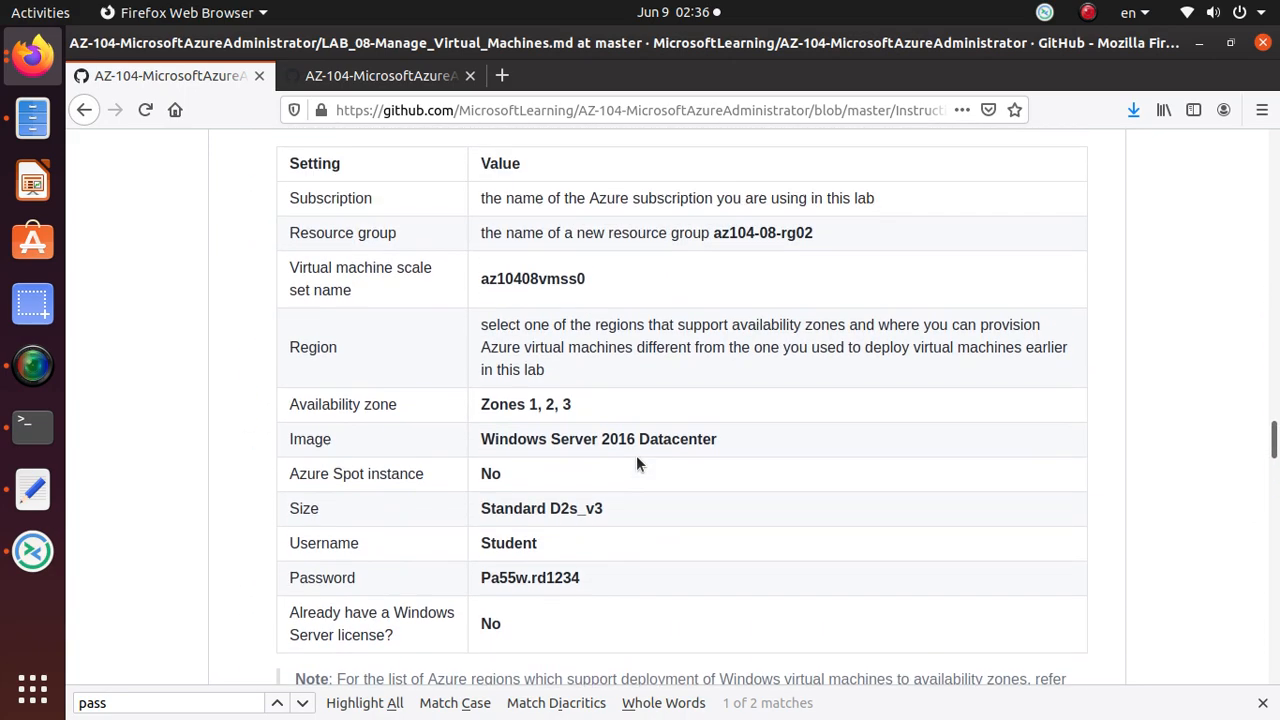
scroll(up, 3)
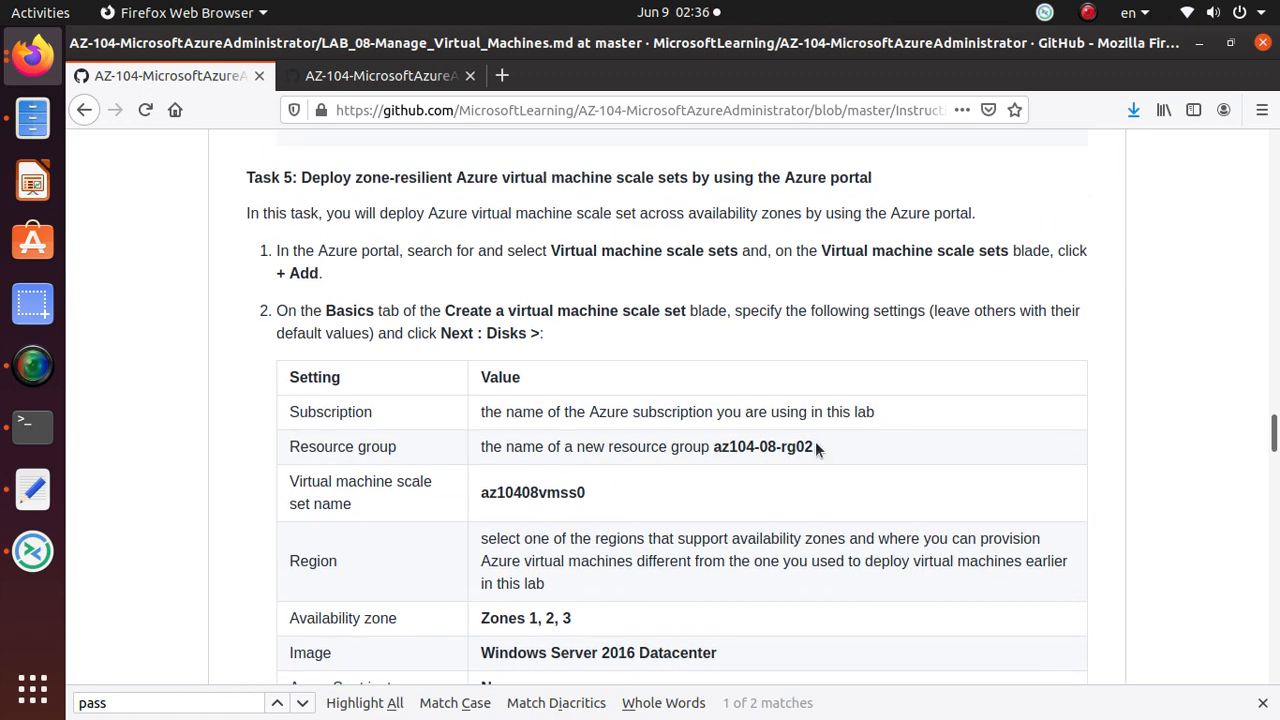
double_click(763, 446)
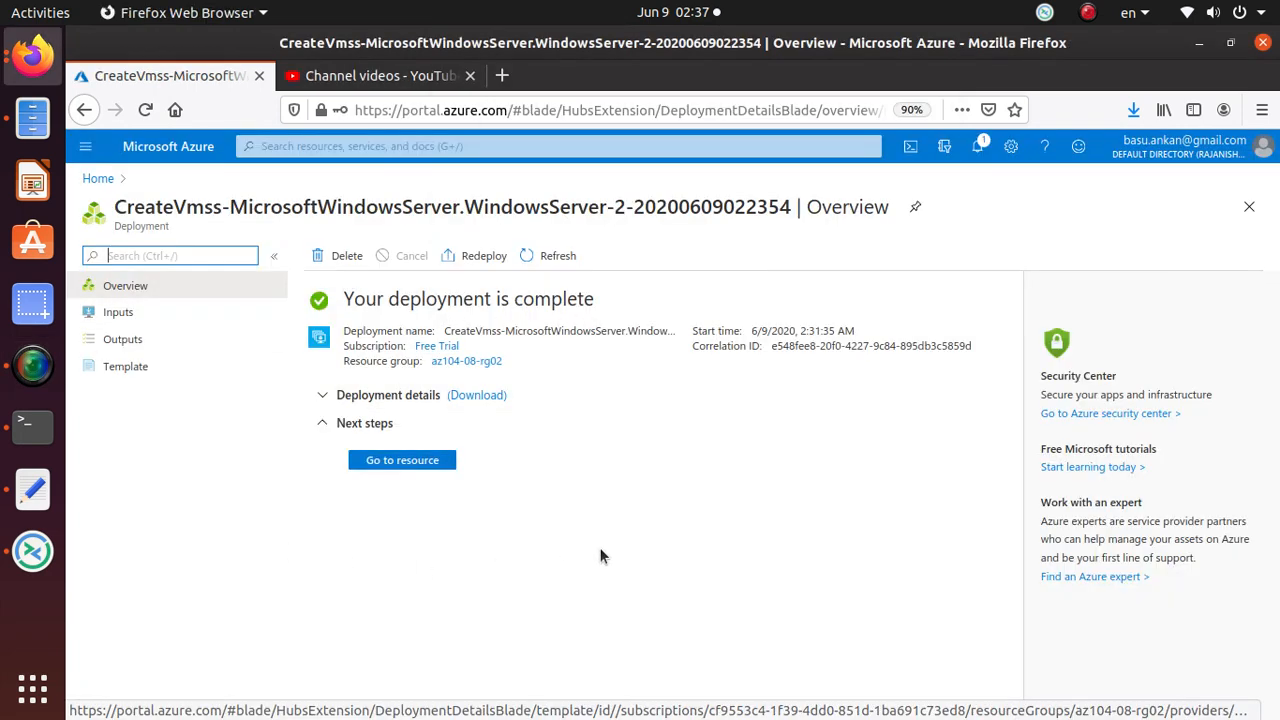
mouse_move(979, 146)
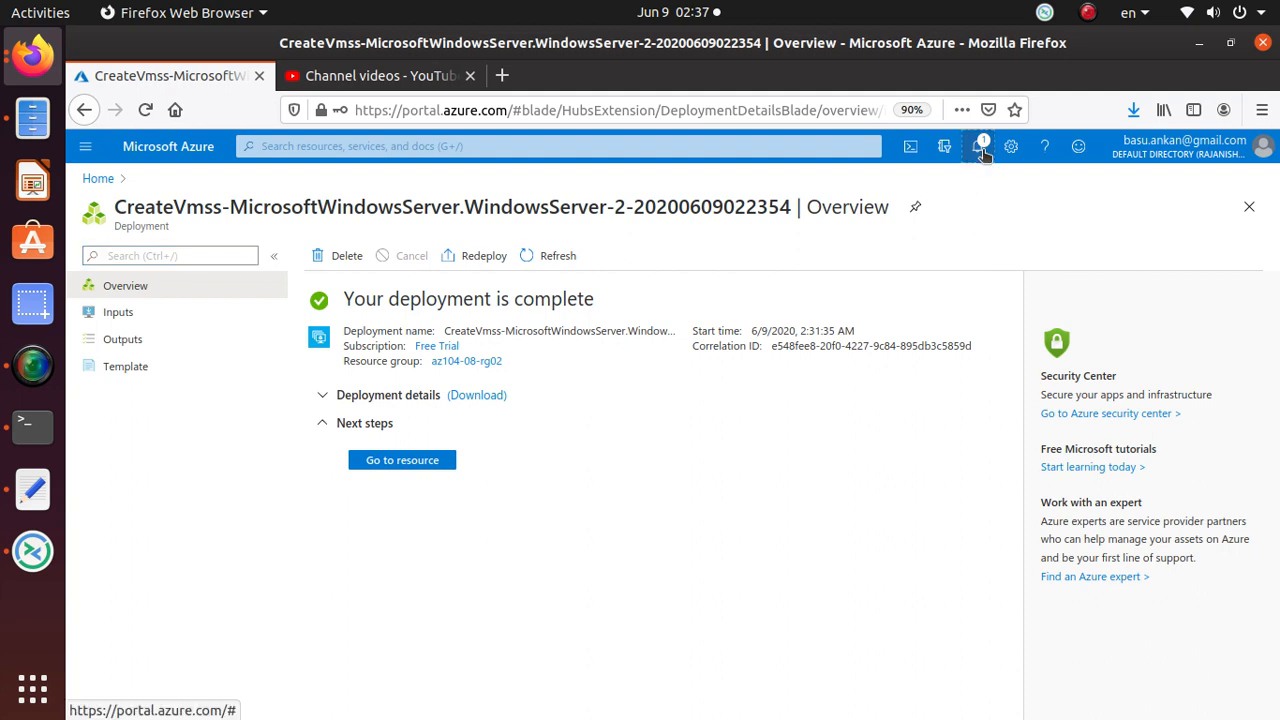
Open scale set az10408vmss0 from the deployment notification and select its name
click(977, 146)
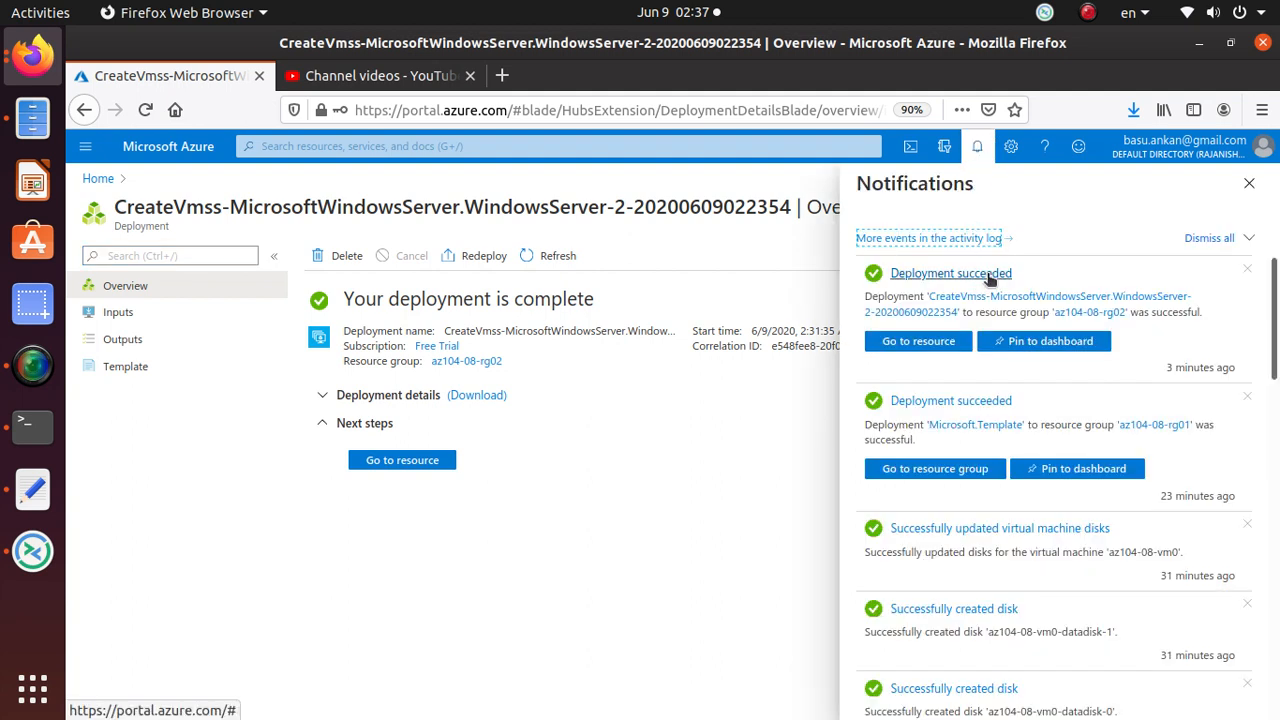
mouse_move(950, 378)
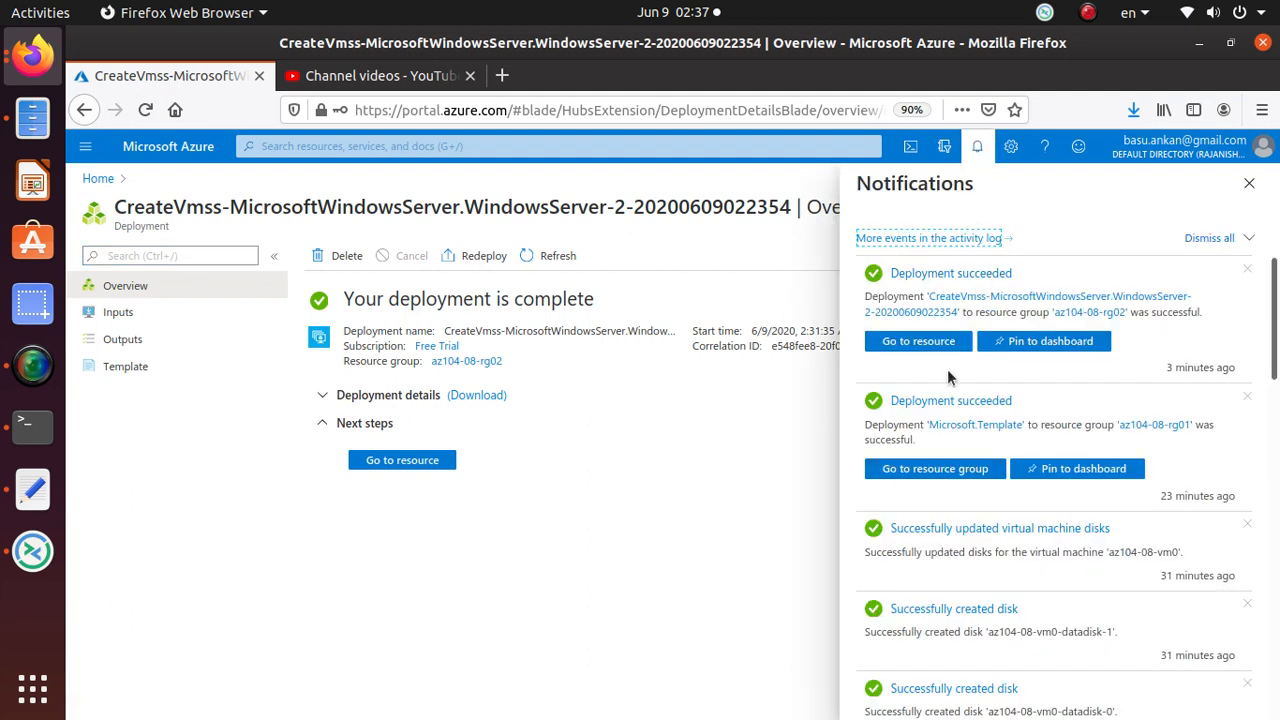
click(918, 341)
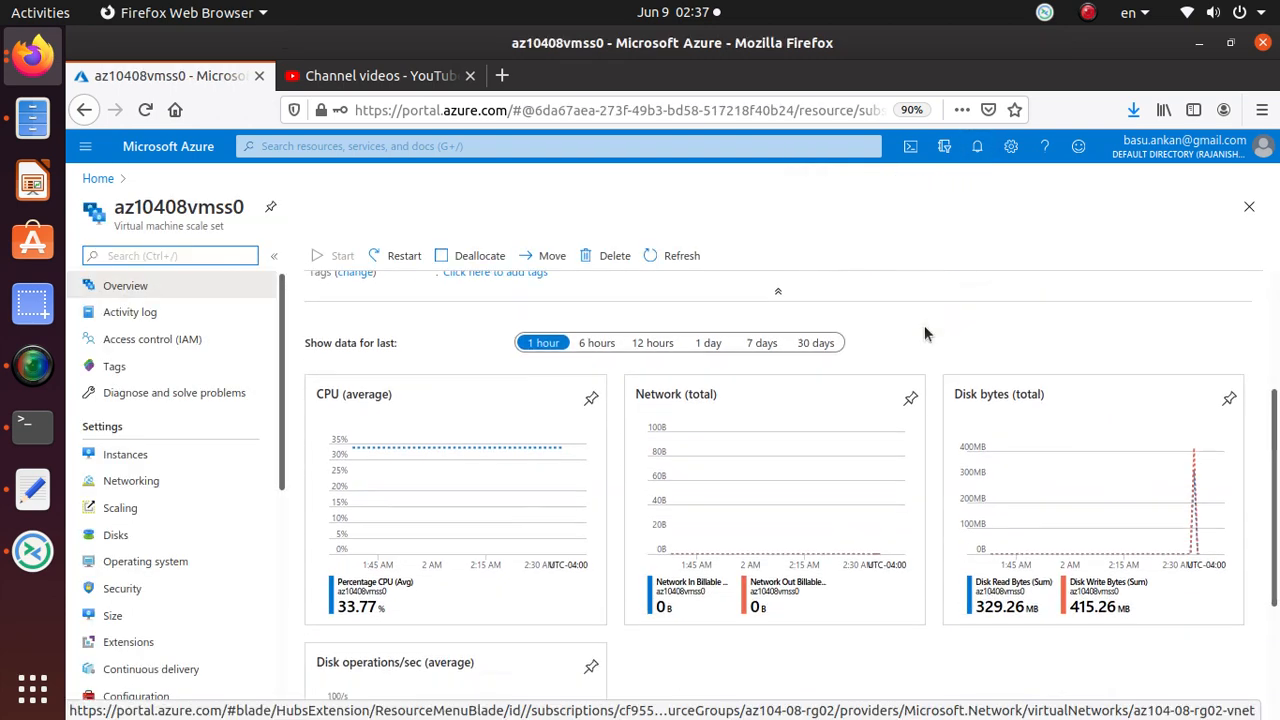
scroll(up, 3)
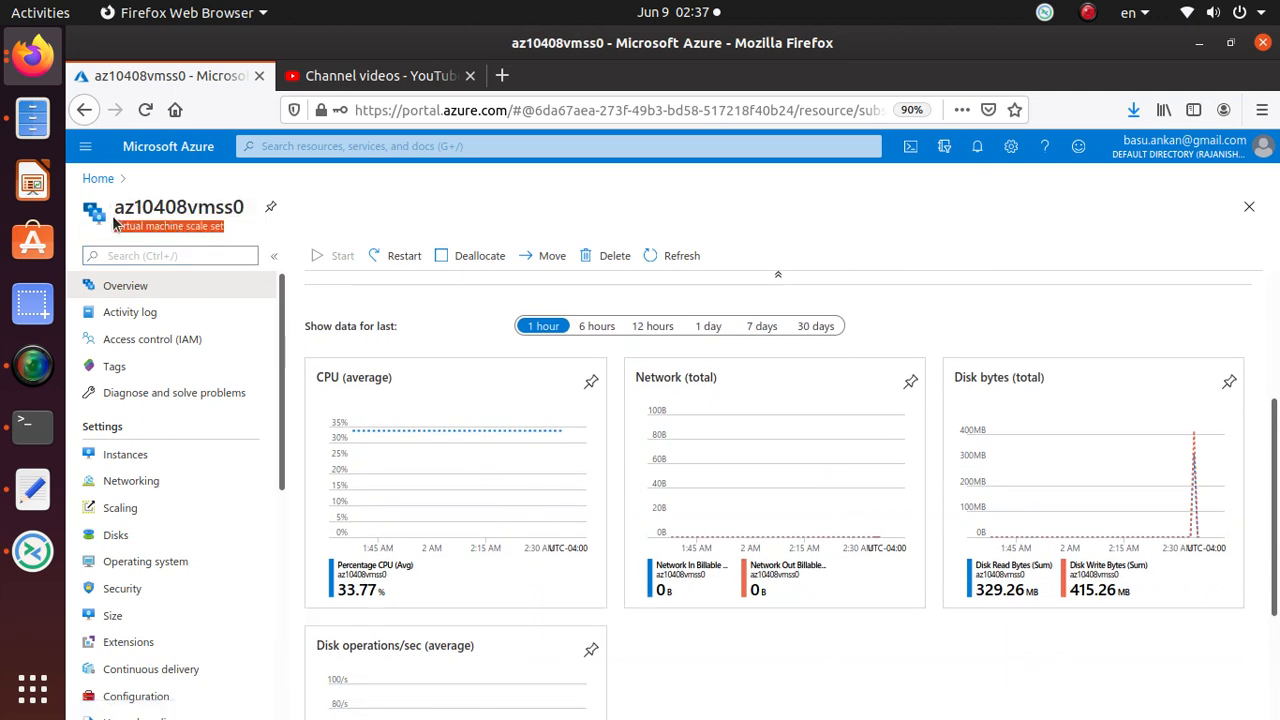
double_click(178, 207)
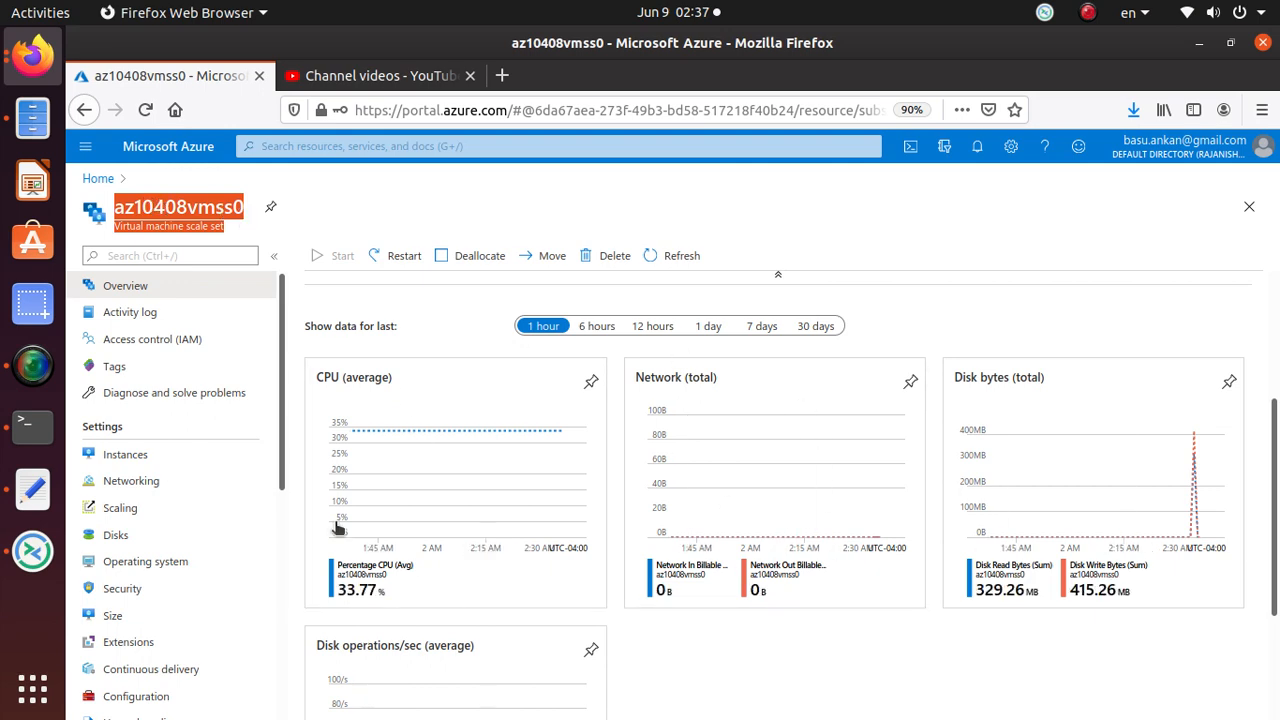
scroll(down, 3)
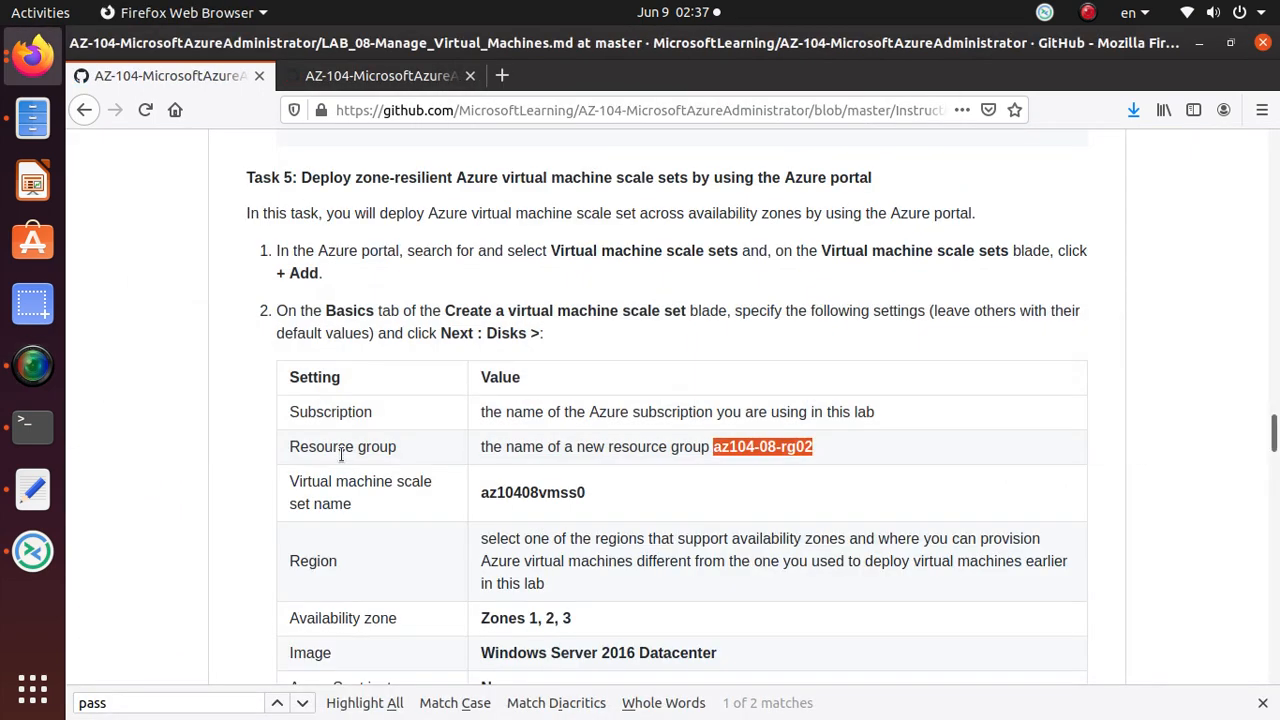
Scroll the lab manual down to Task 6, installing the Web Server role
scroll(down, 3)
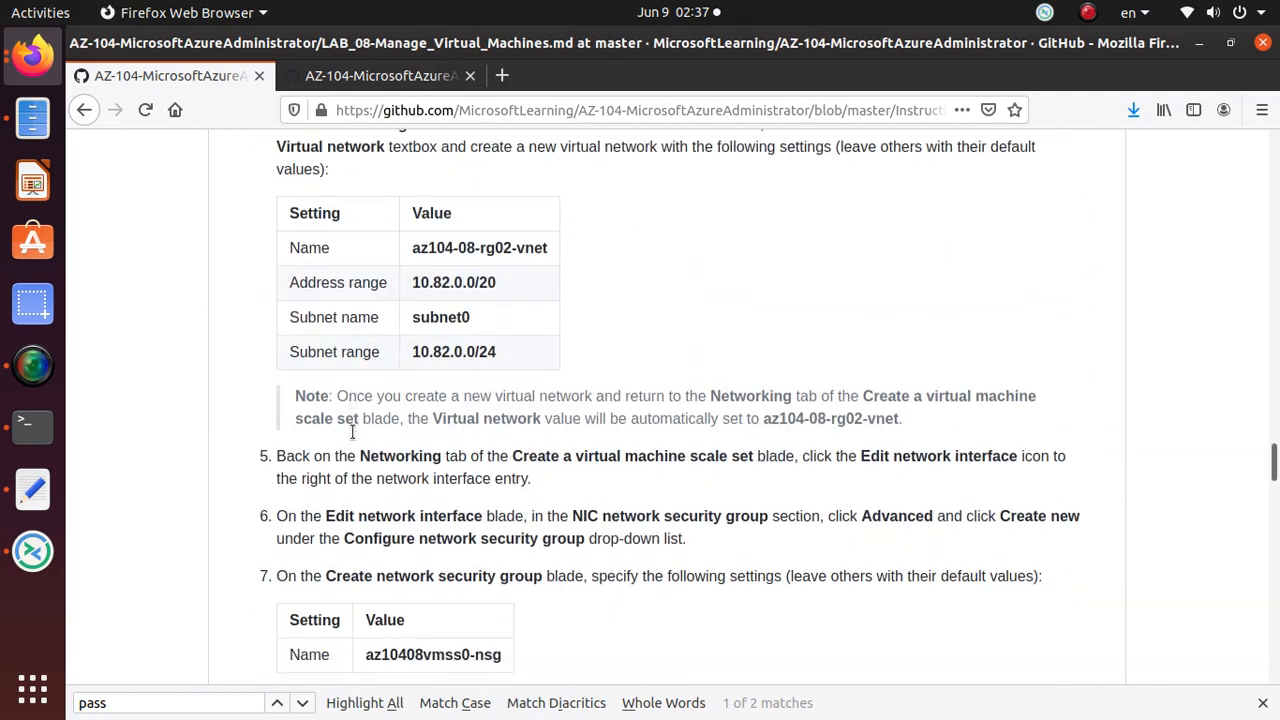
scroll(down, 3)
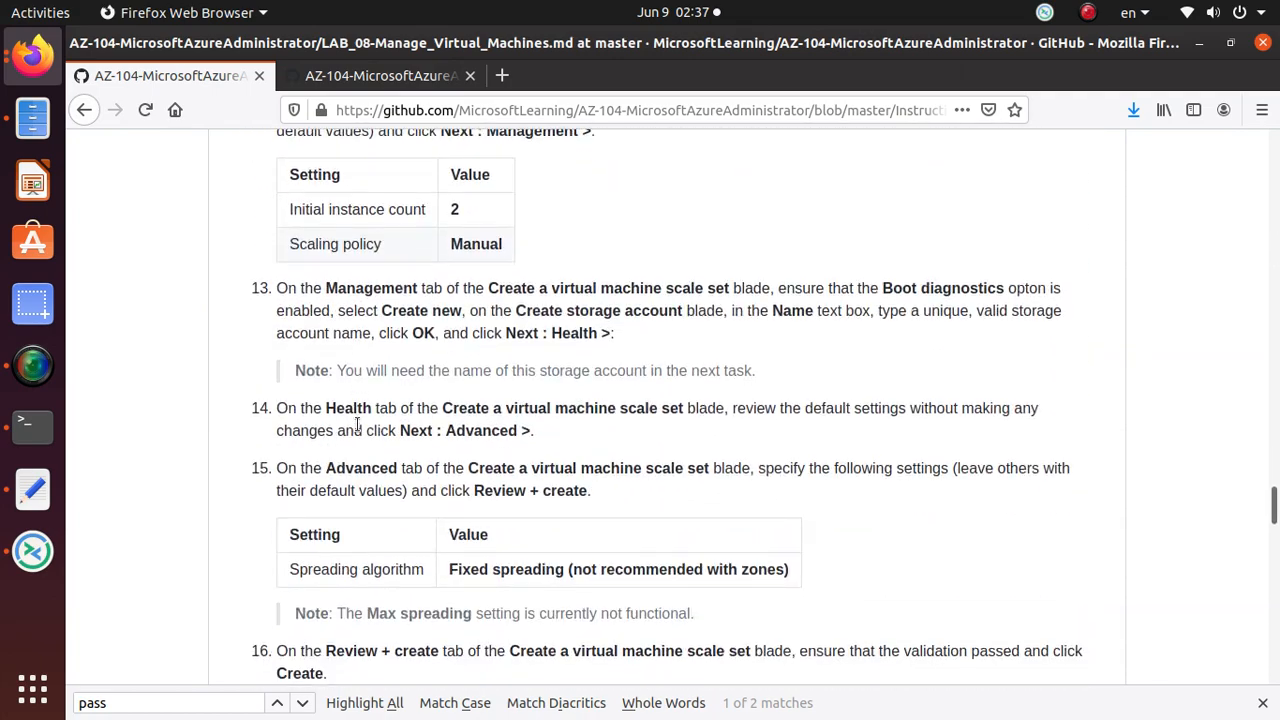
scroll(down, 3)
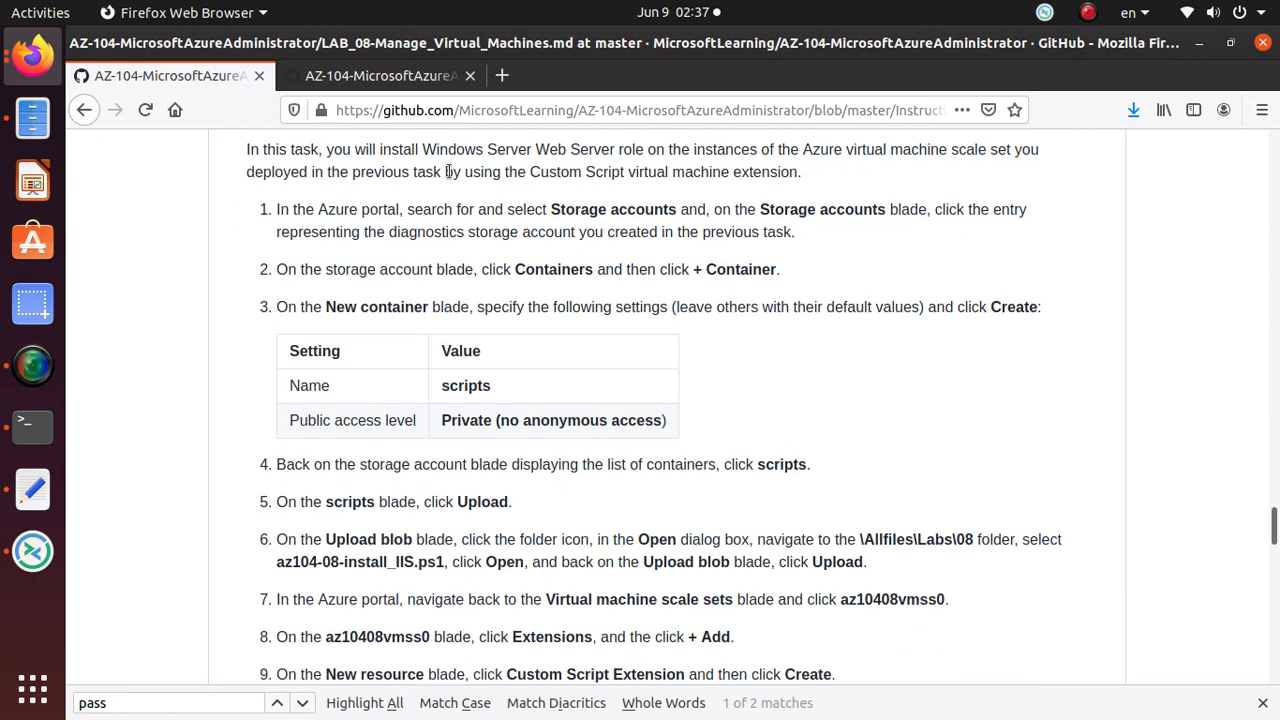
mouse_move(557, 164)
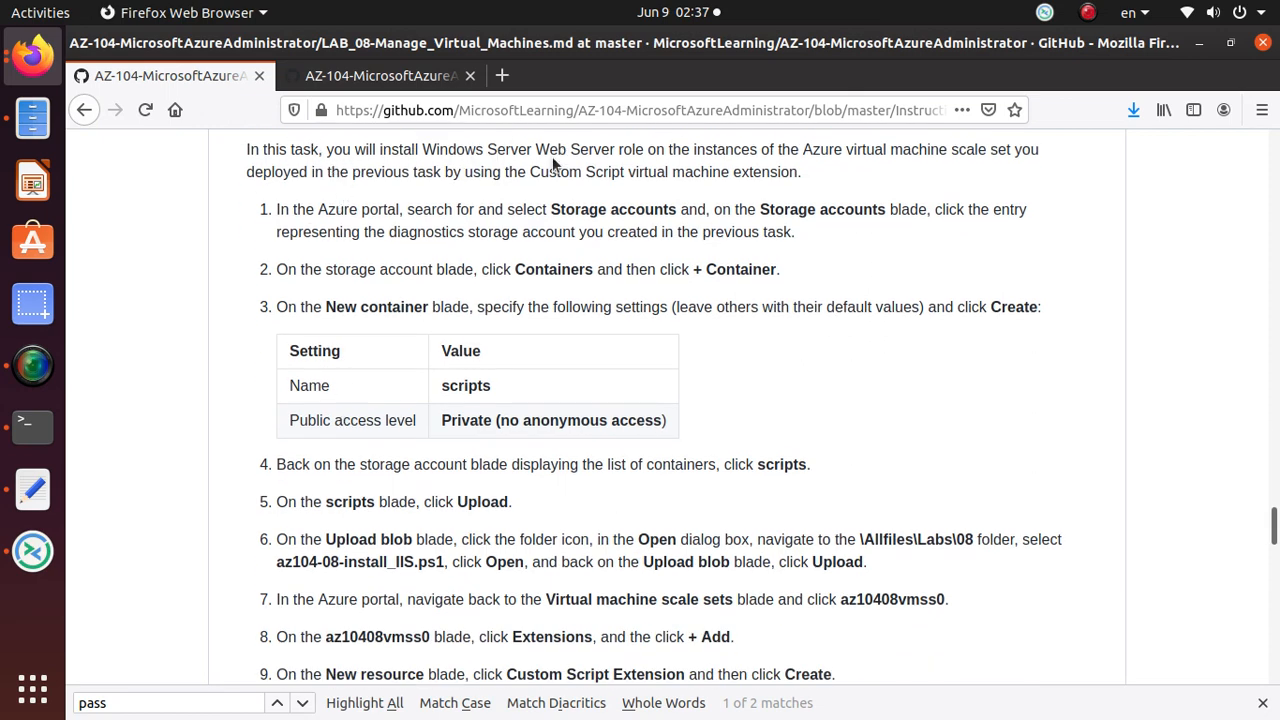
mouse_move(810, 166)
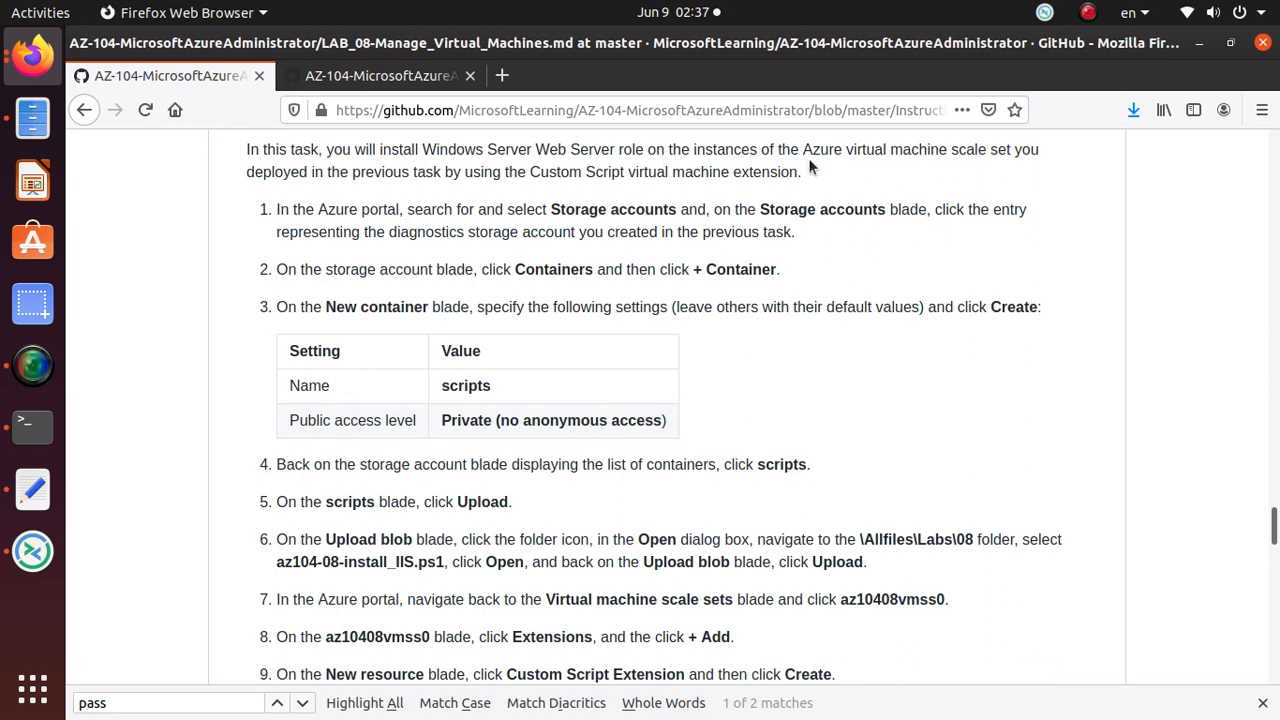
mouse_move(1018, 166)
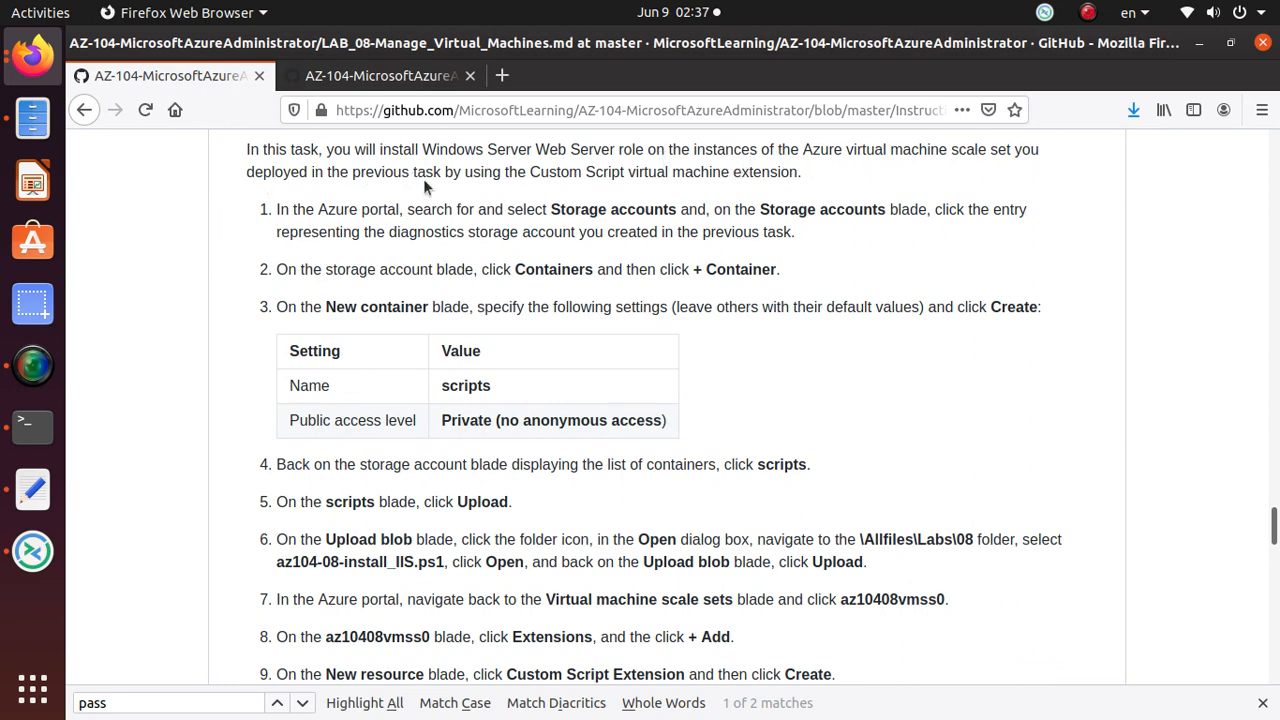
mouse_move(653, 180)
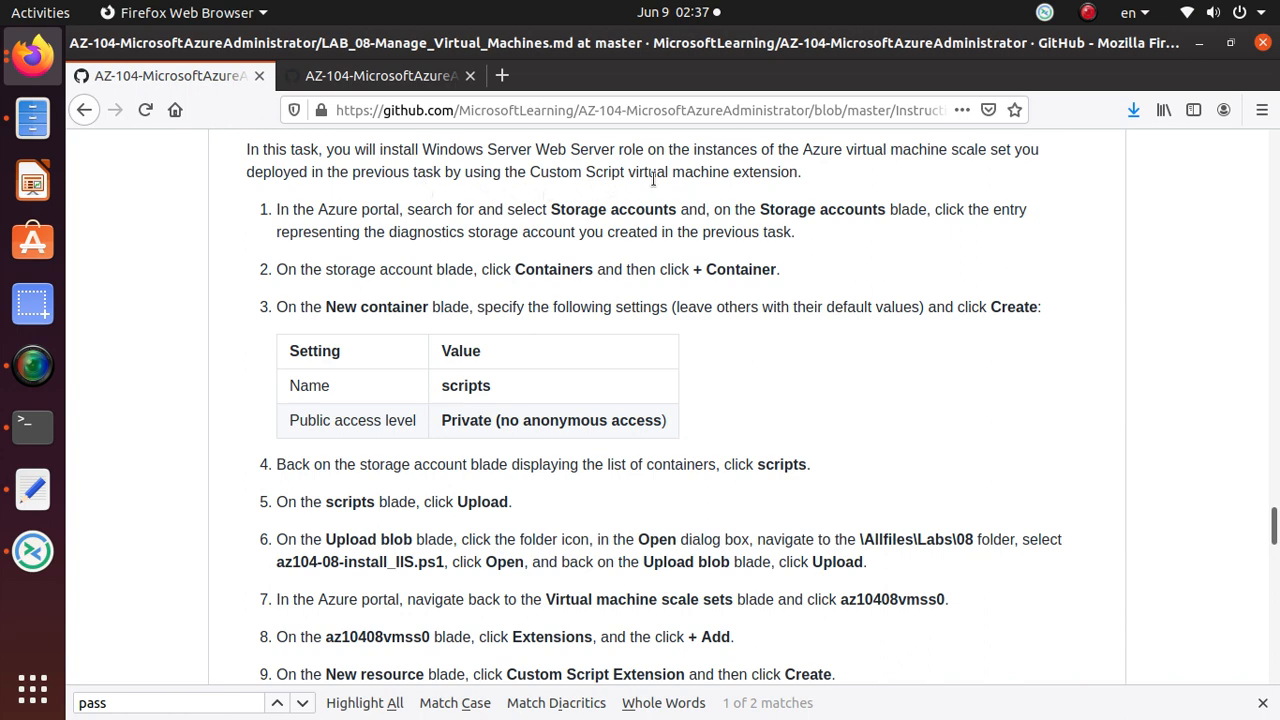
mouse_move(475, 217)
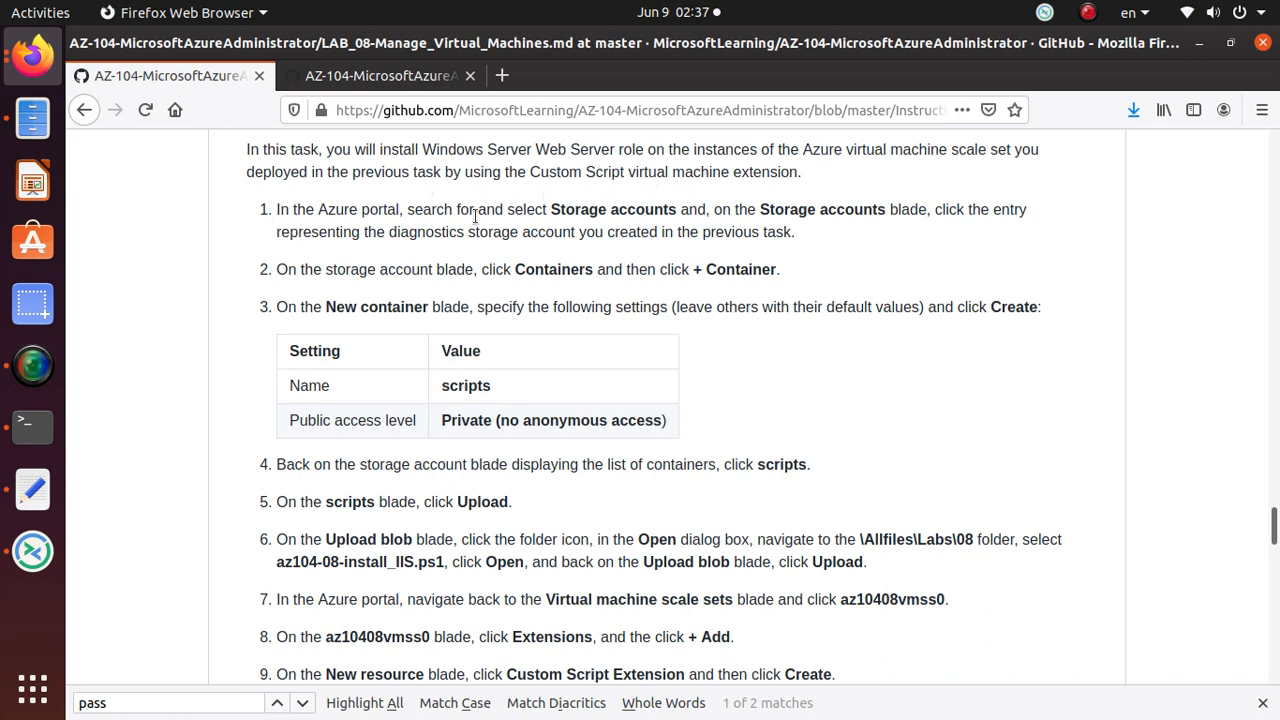
mouse_move(1020, 212)
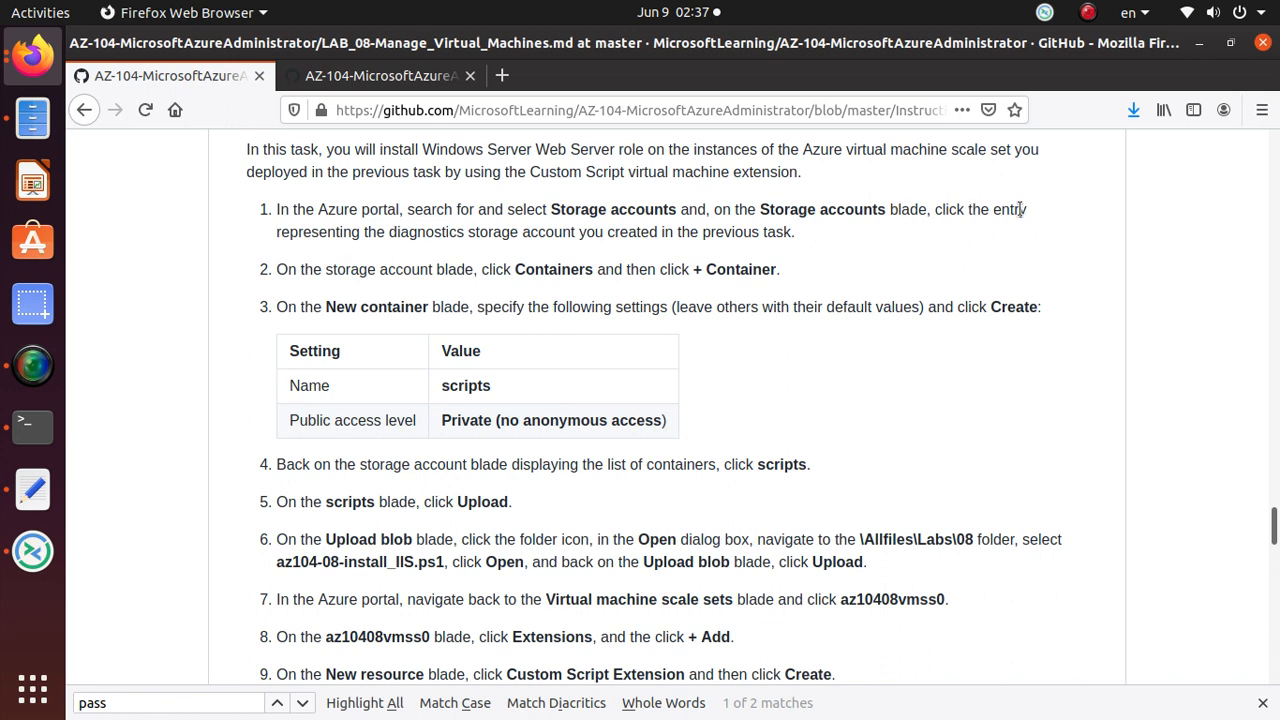
mouse_move(530, 250)
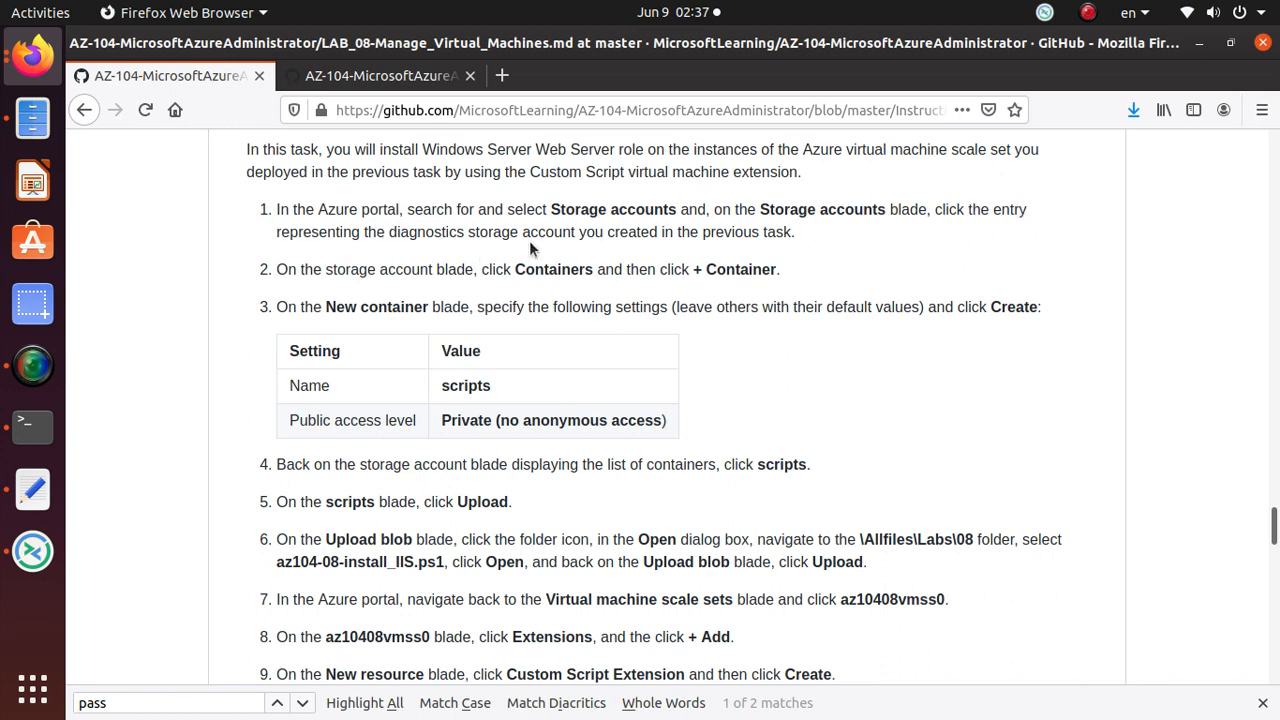
mouse_move(703, 263)
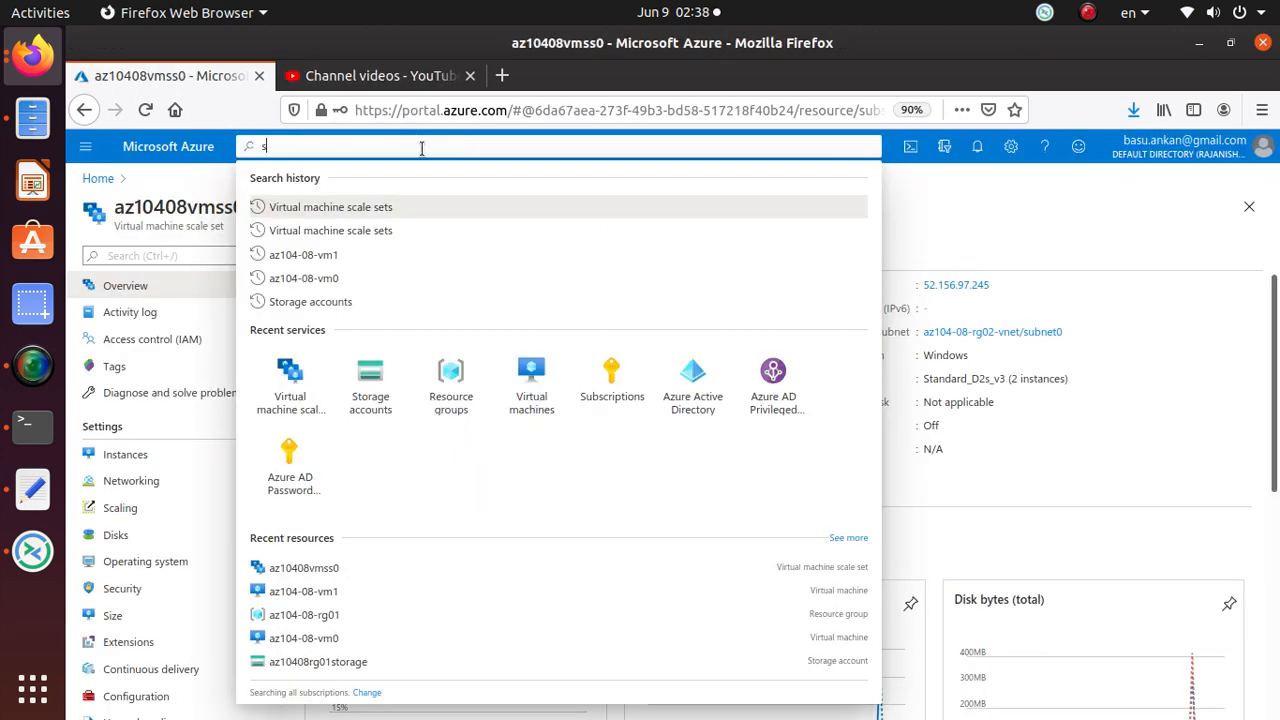
Open the az10408rg02diag102 storage account from the Storage accounts list
text(torage)
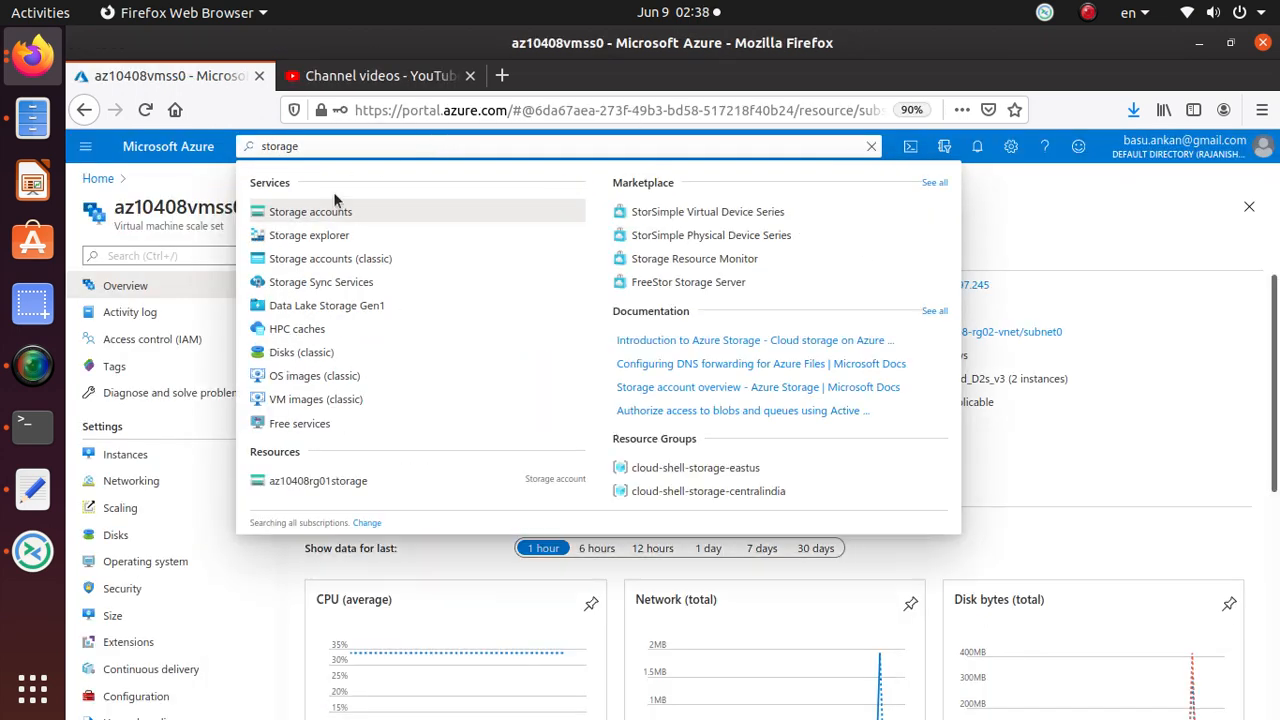
click(310, 211)
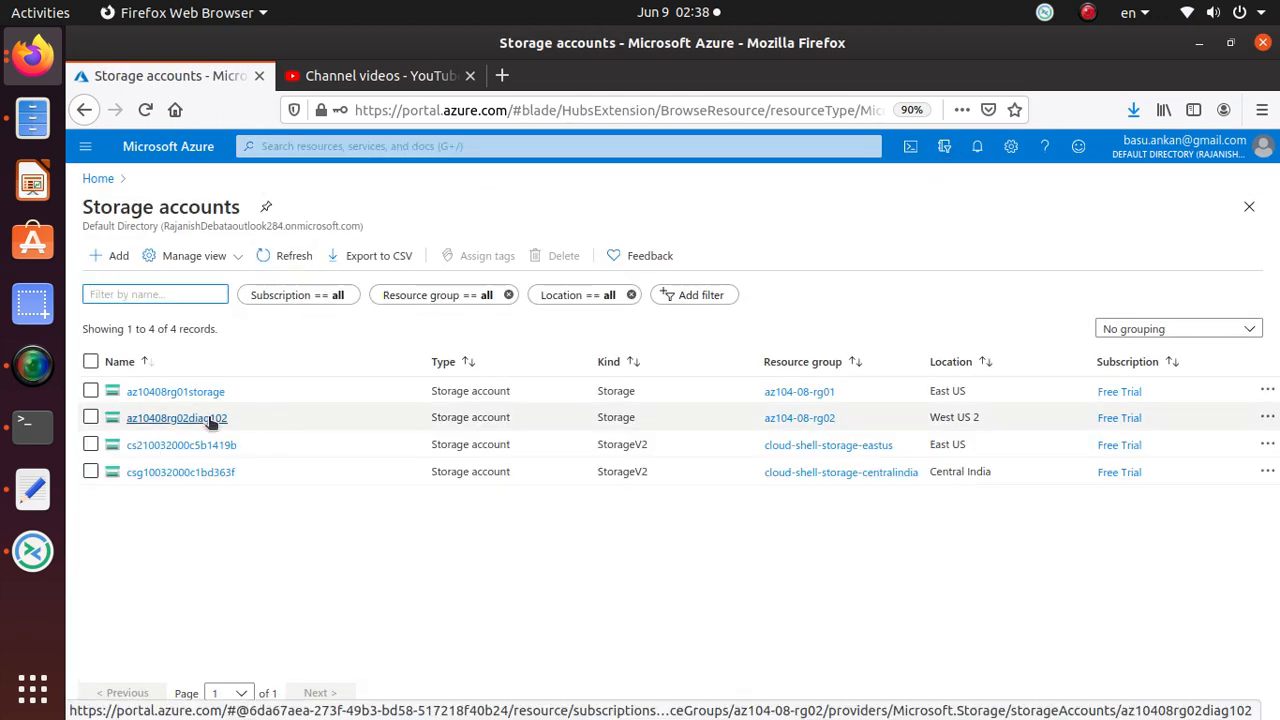
click(32, 489)
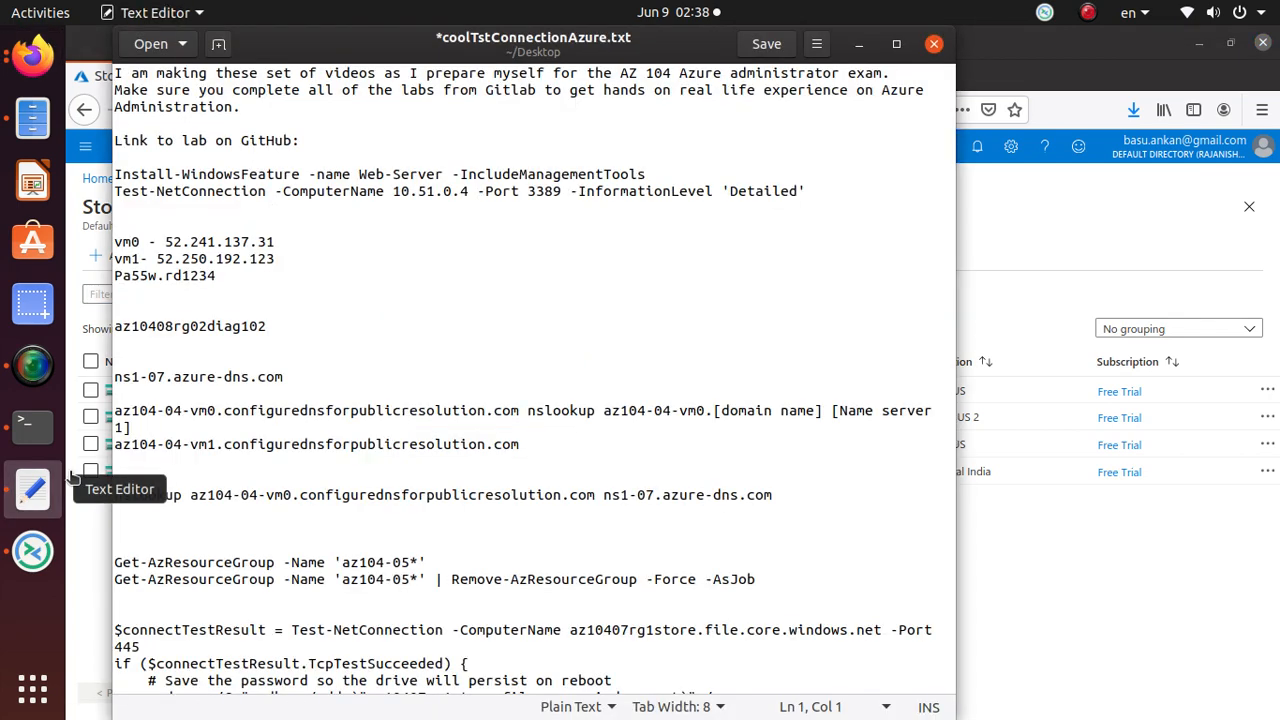
double_click(190, 326)
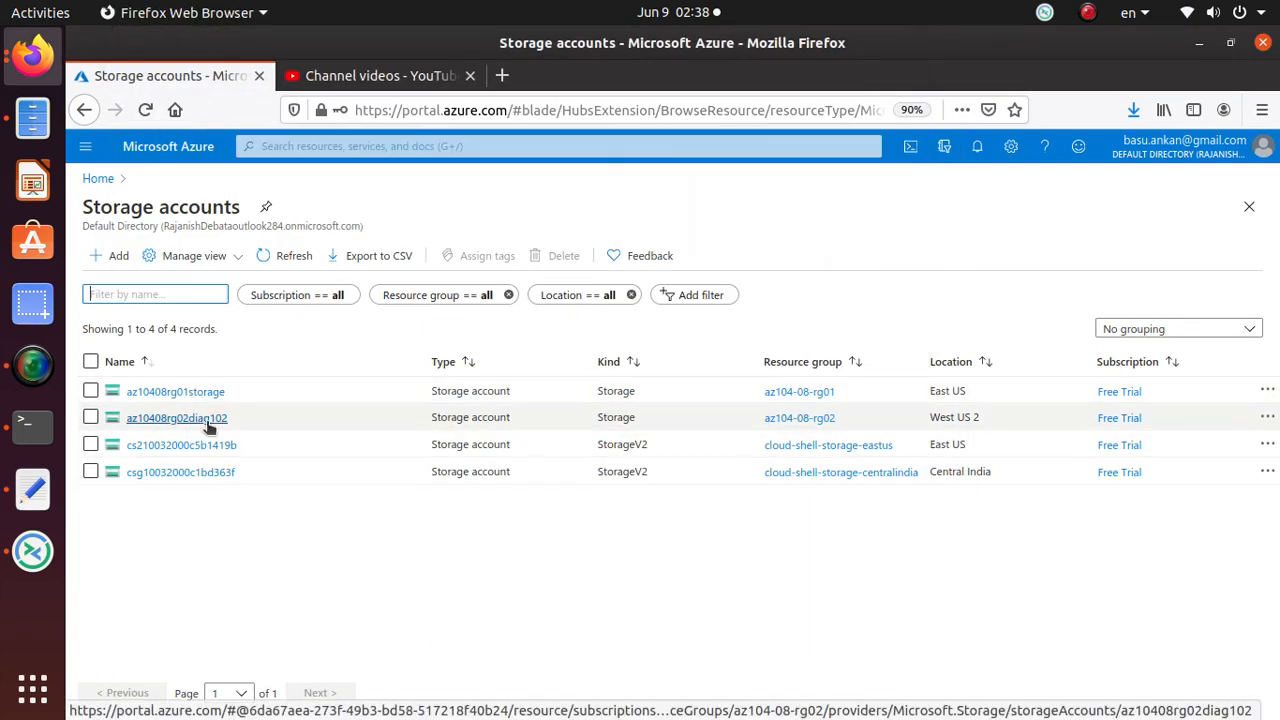
click(176, 417)
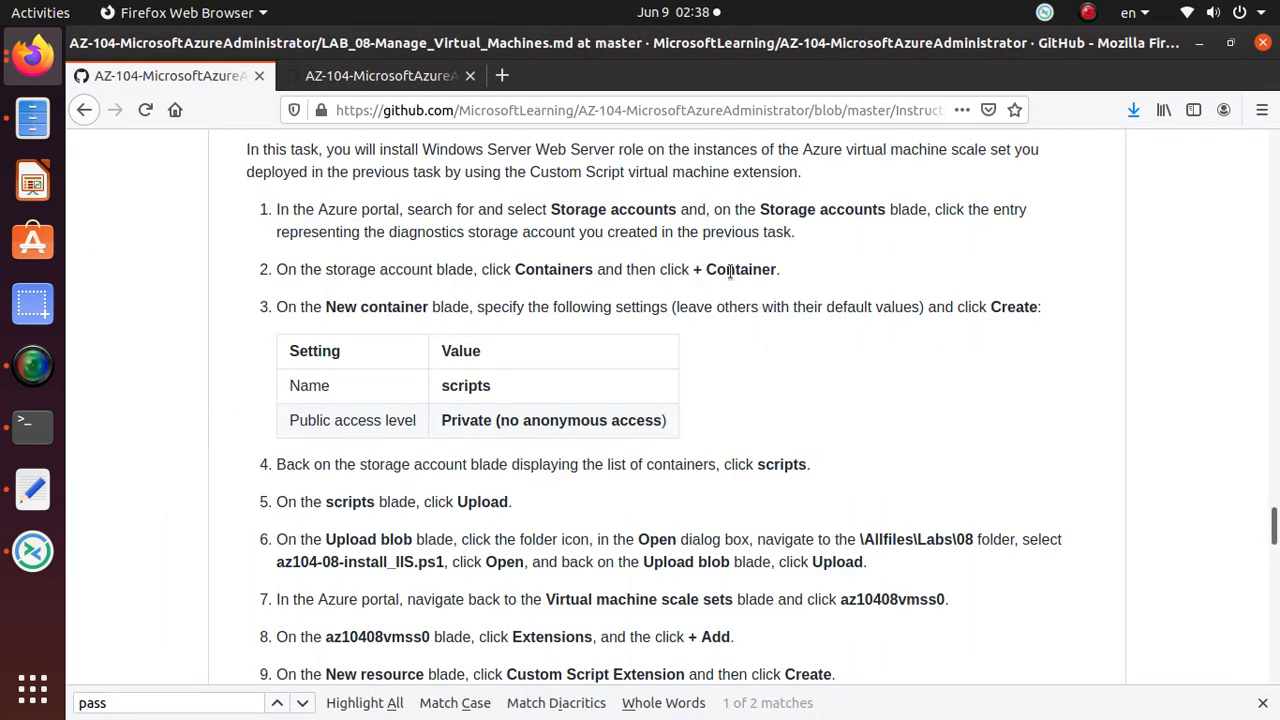
Copy the name 'scripts' and enter it as a new blob container
right_click(465, 385)
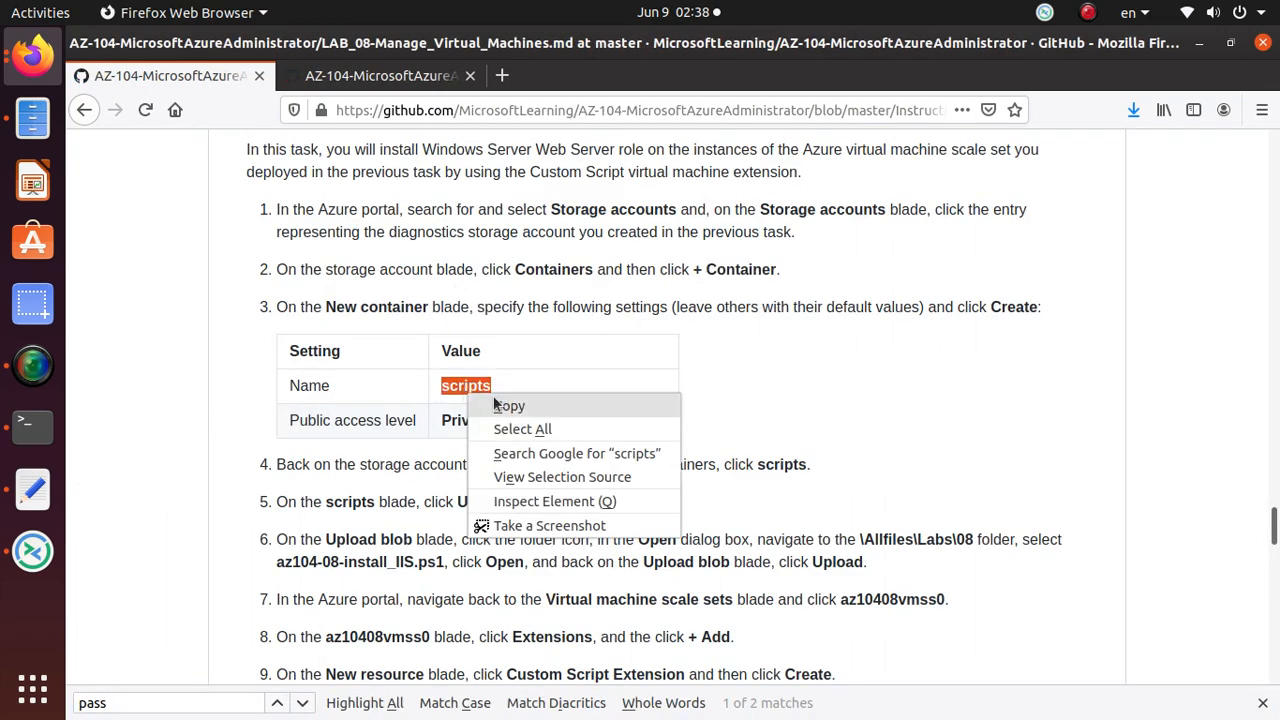
click(380, 75)
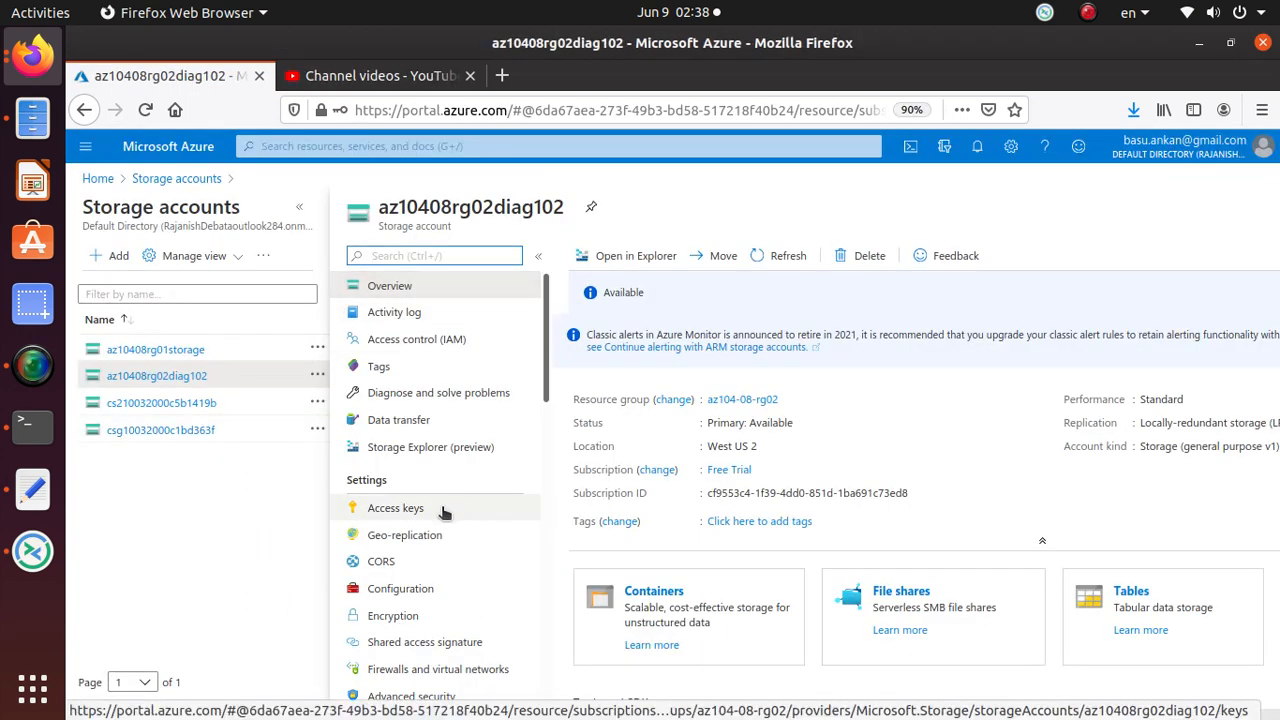
scroll(down, 3)
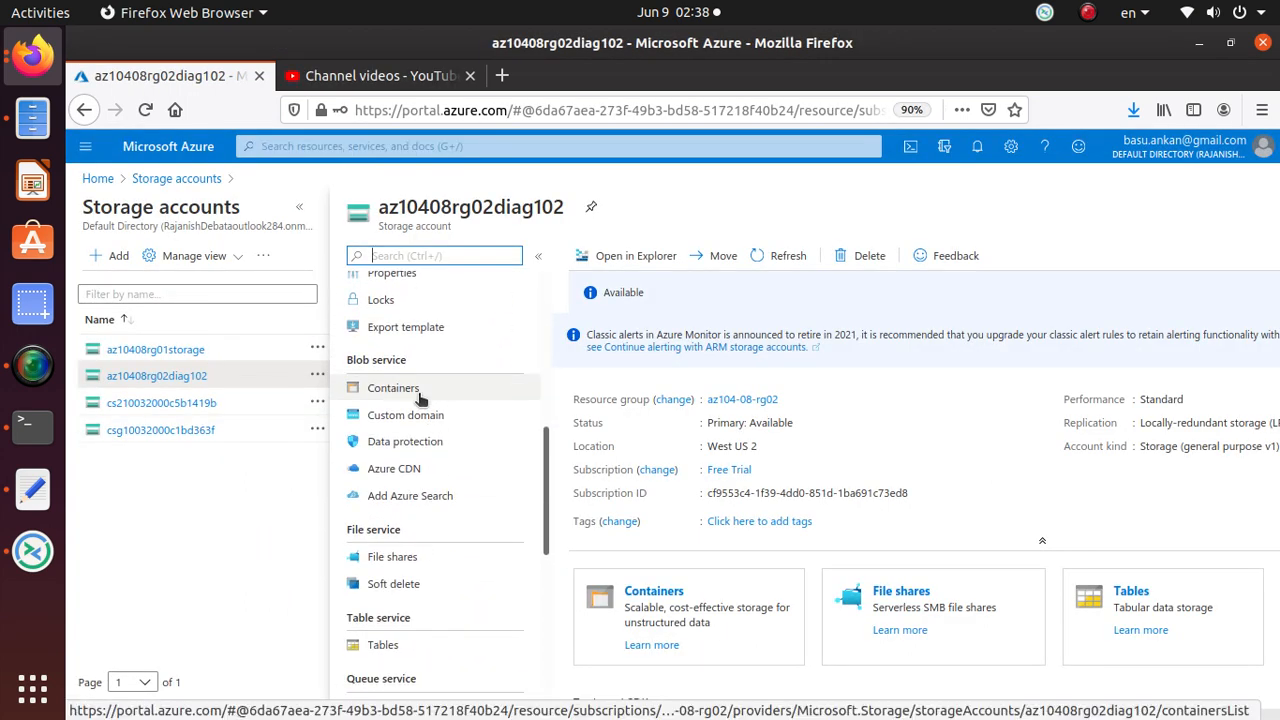
click(393, 388)
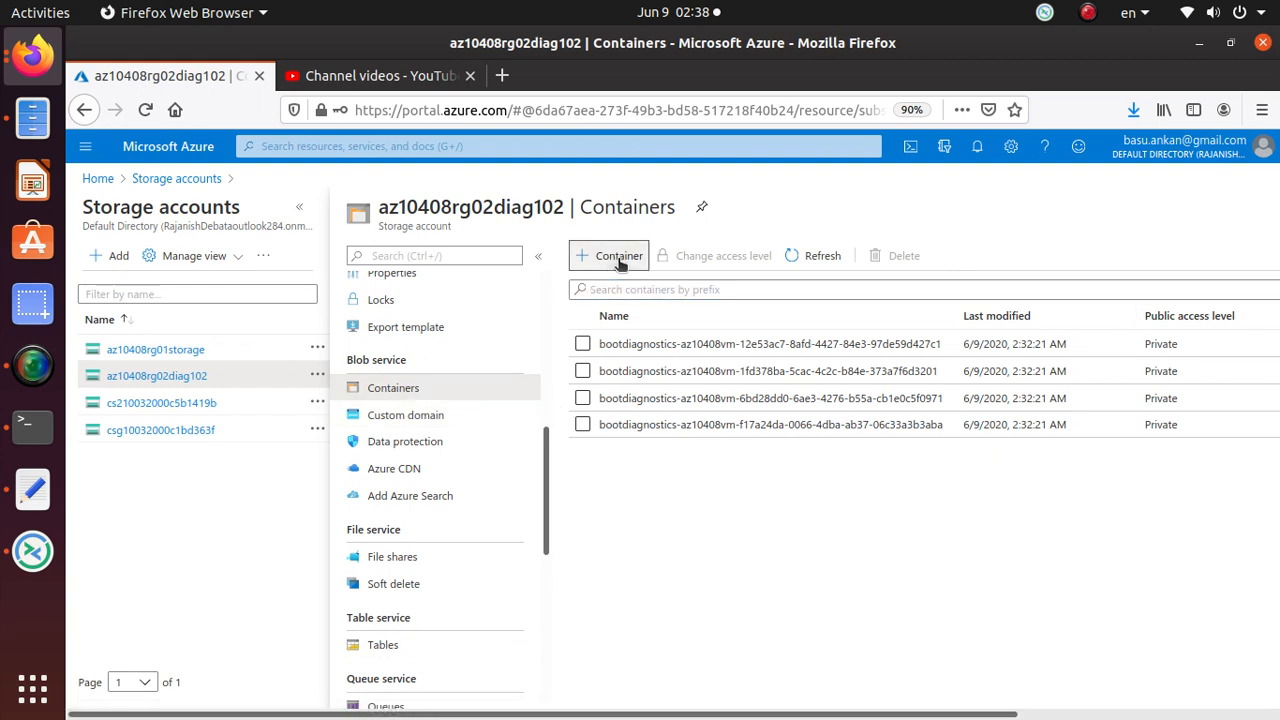
click(610, 255)
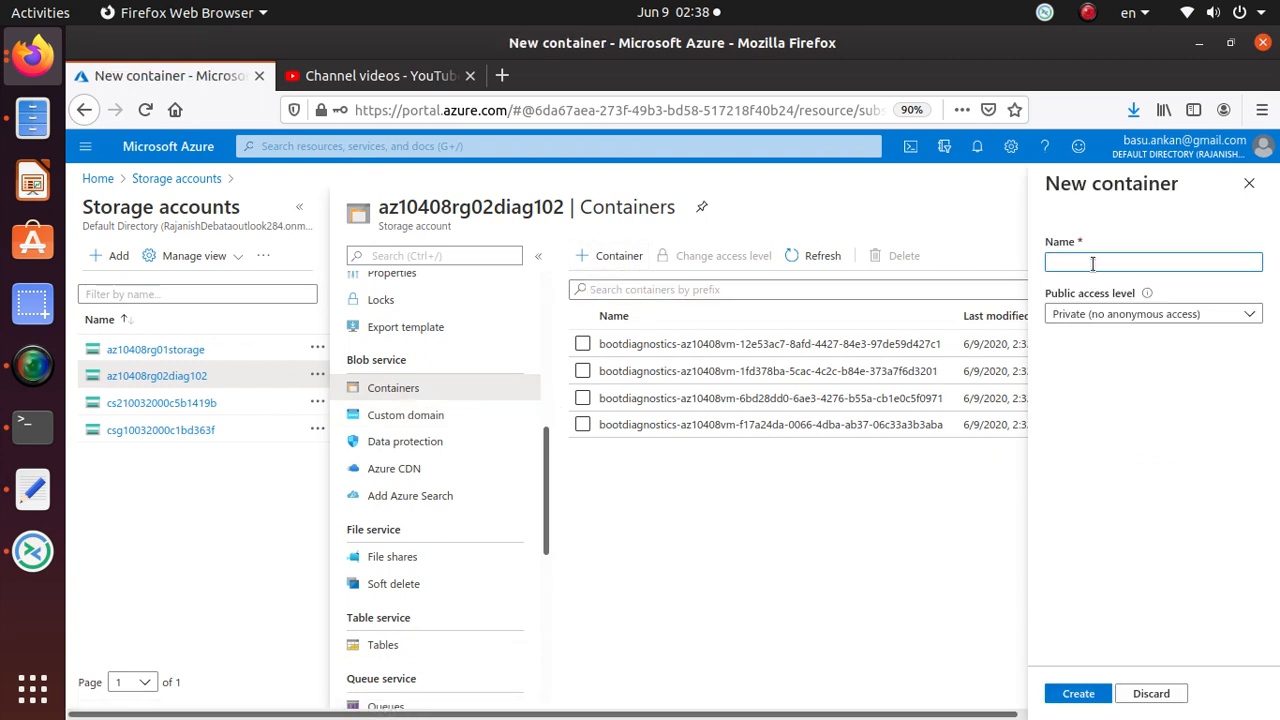
text(scripts)
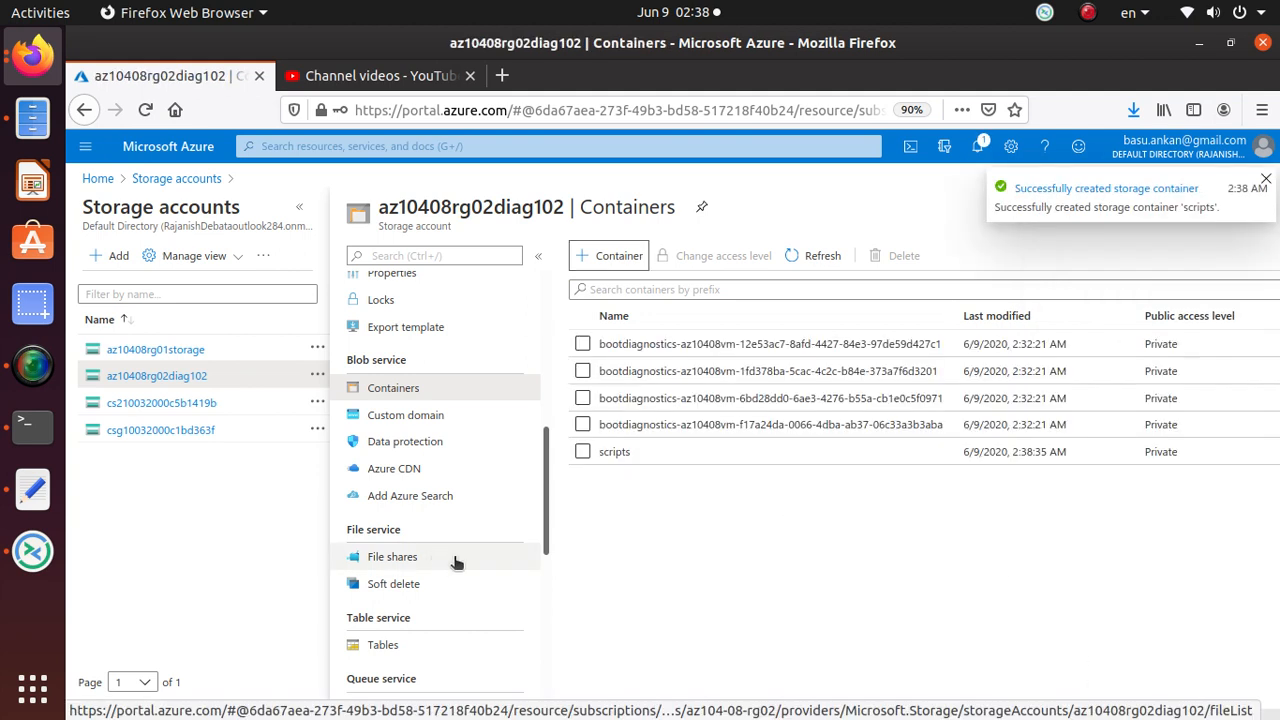
Upload az104-08-install_IIS.ps1 into the scripts container
click(380, 75)
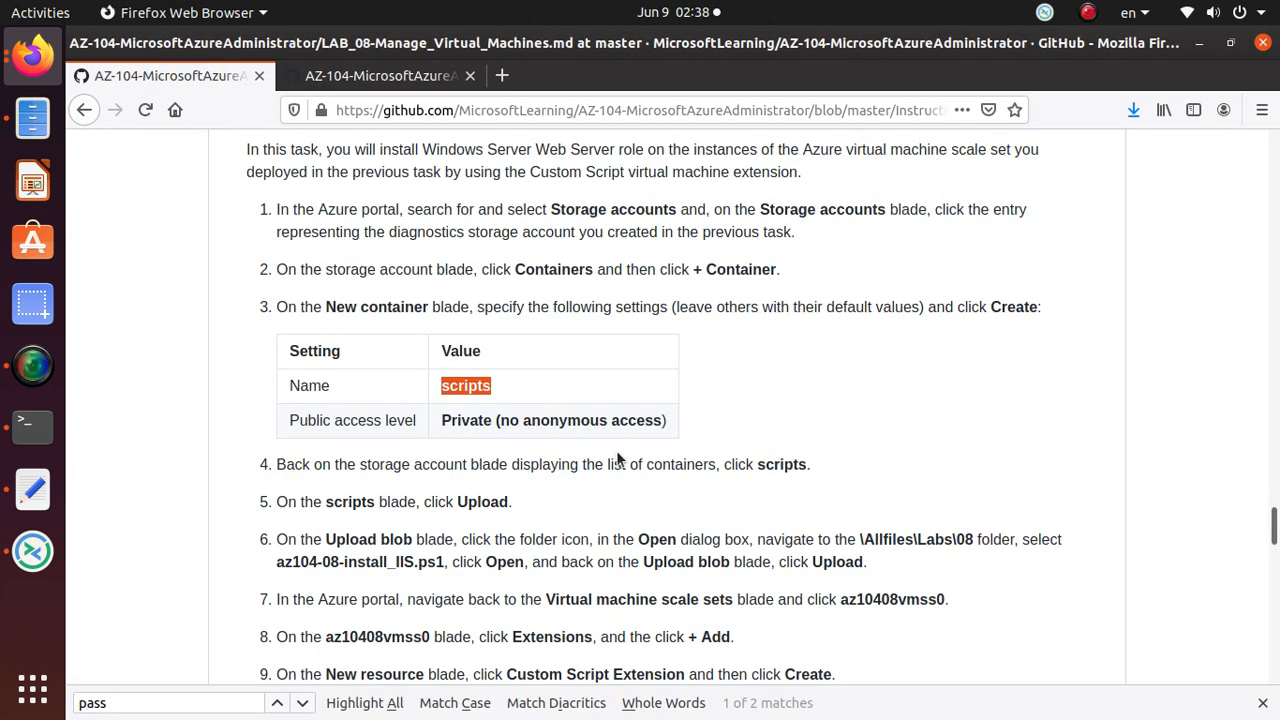
scroll(down, 3)
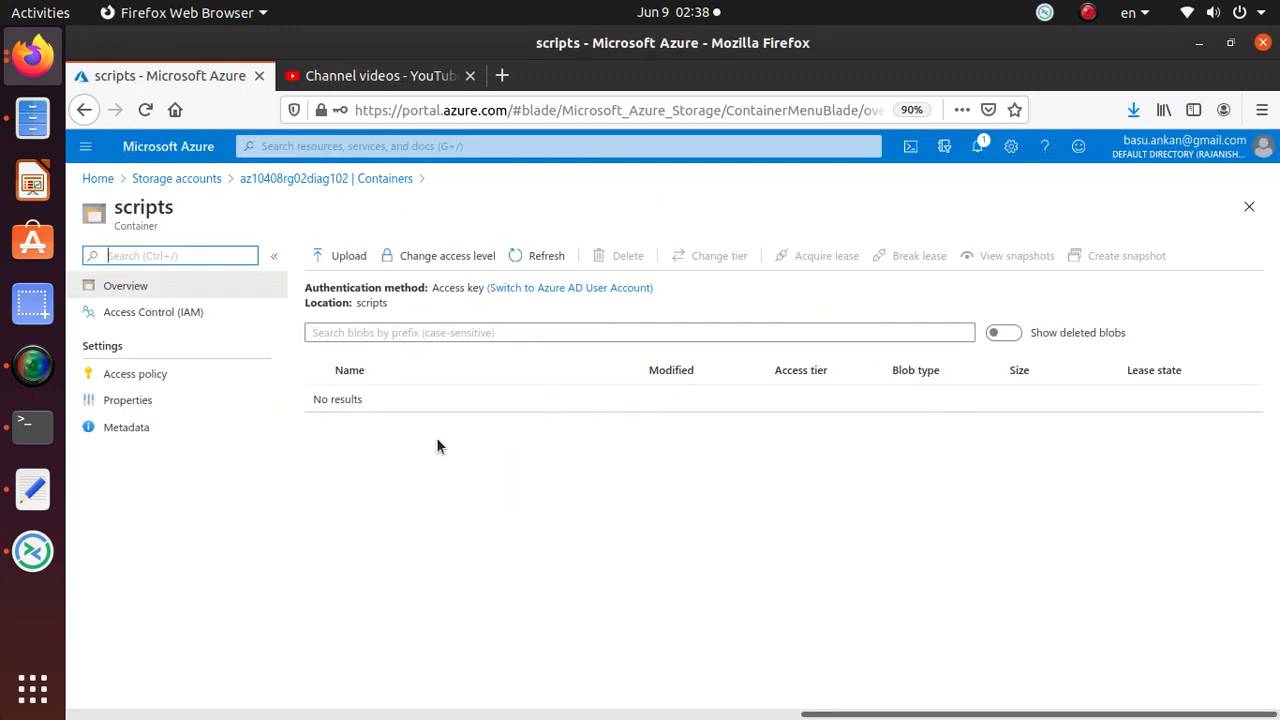
click(340, 255)
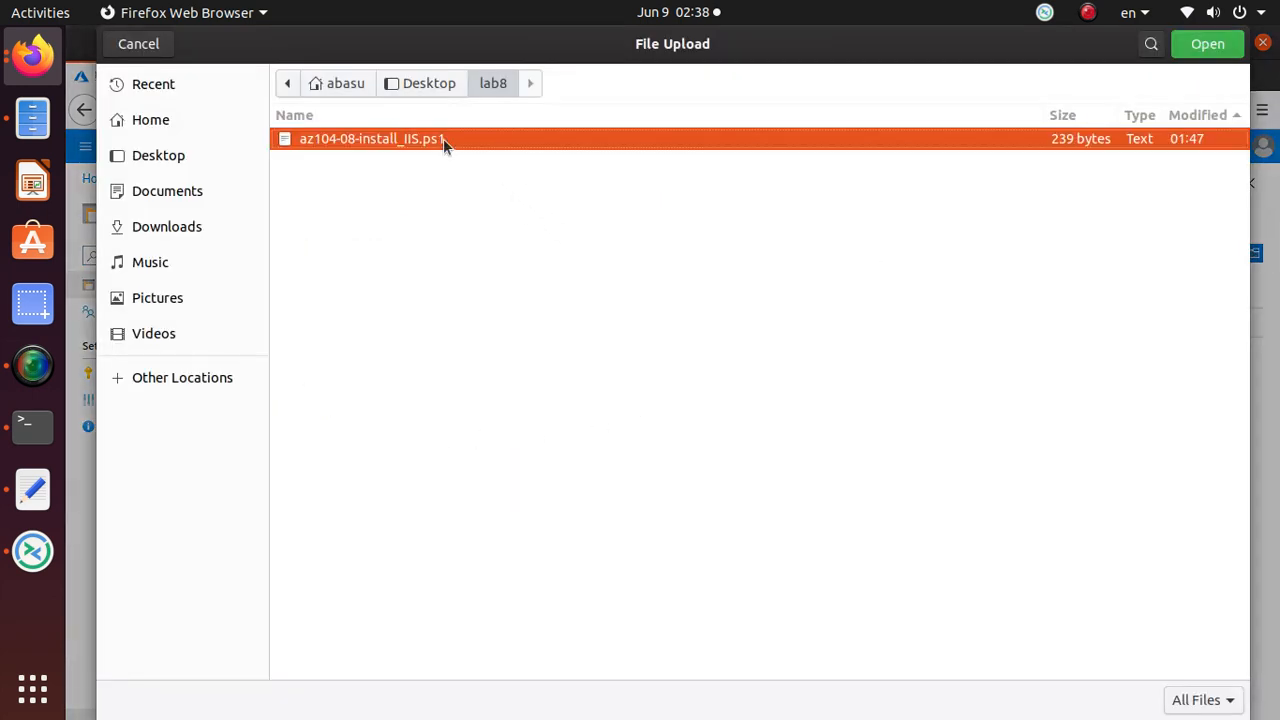
click(1207, 43)
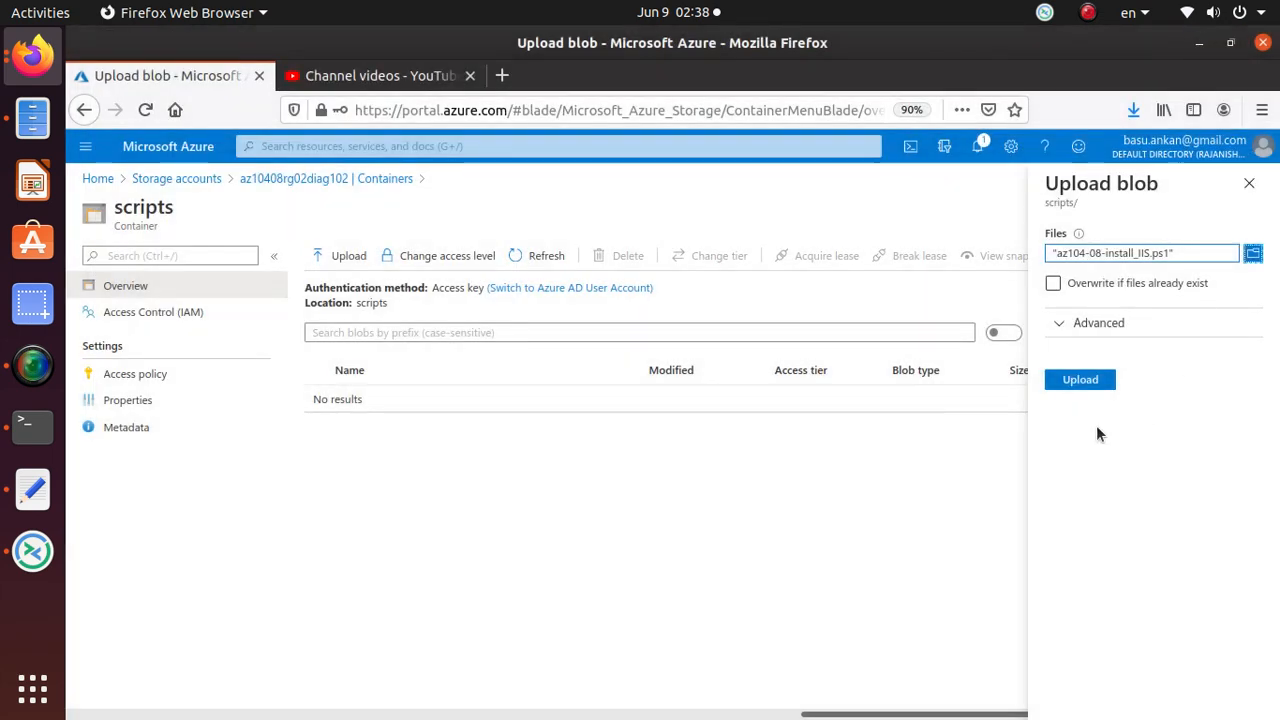
click(1080, 379)
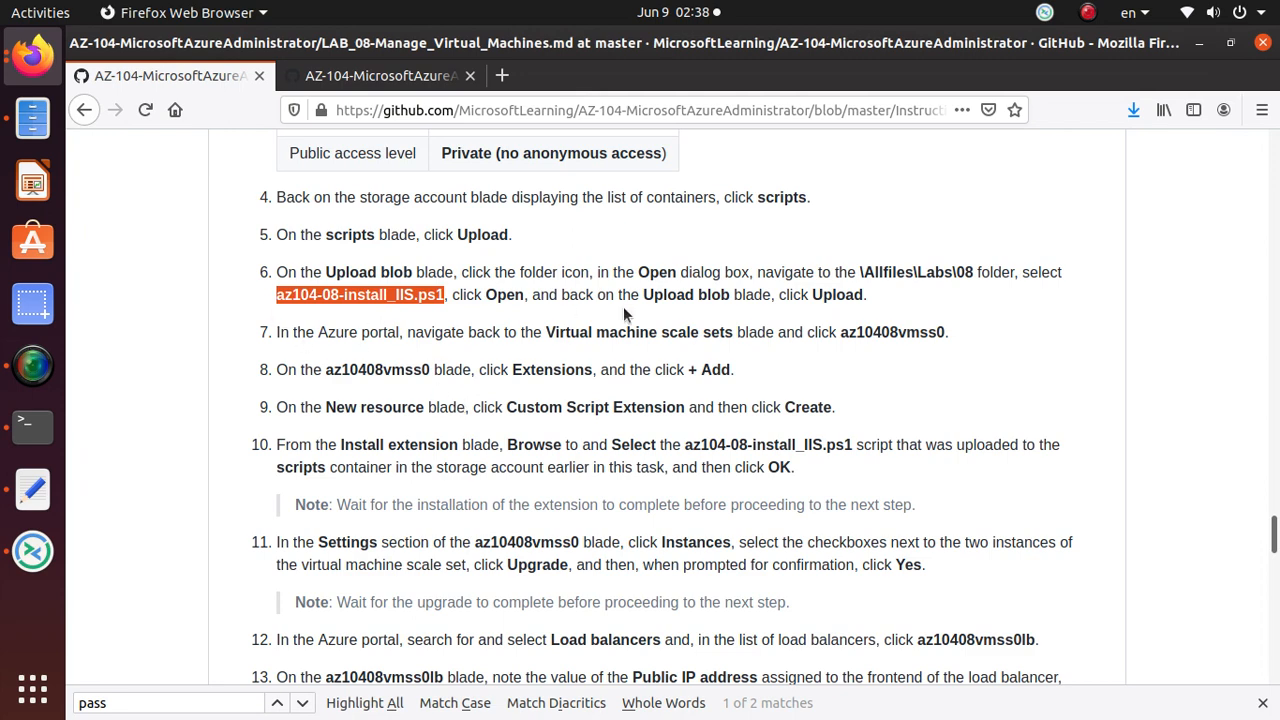
Review the lab step on returning to scale set az10408vmss0
scroll(down, 3)
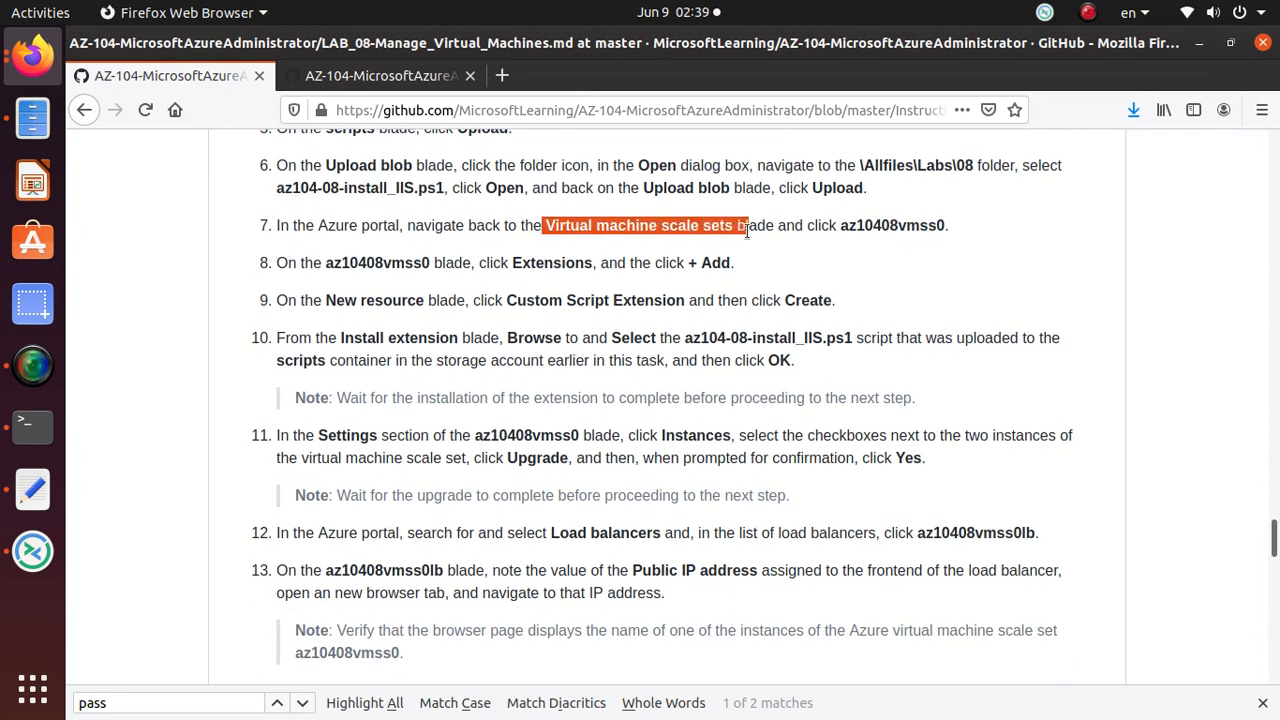
click(277, 702)
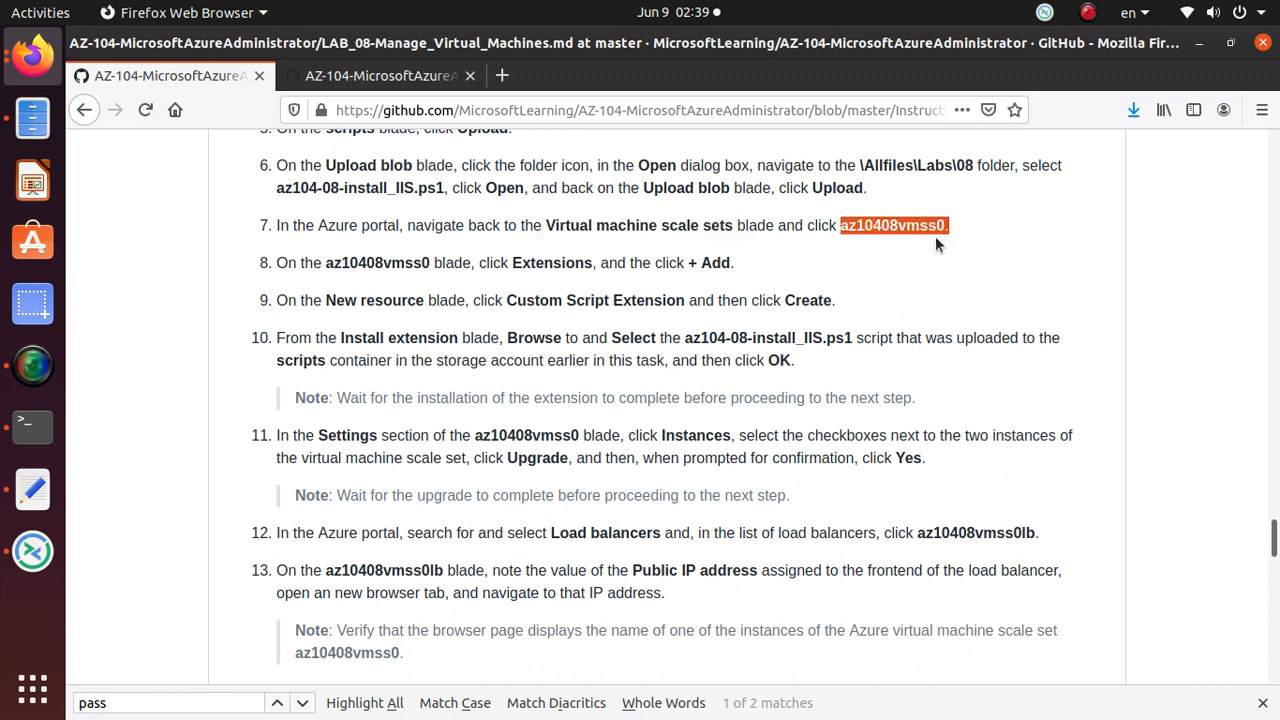
click(170, 75)
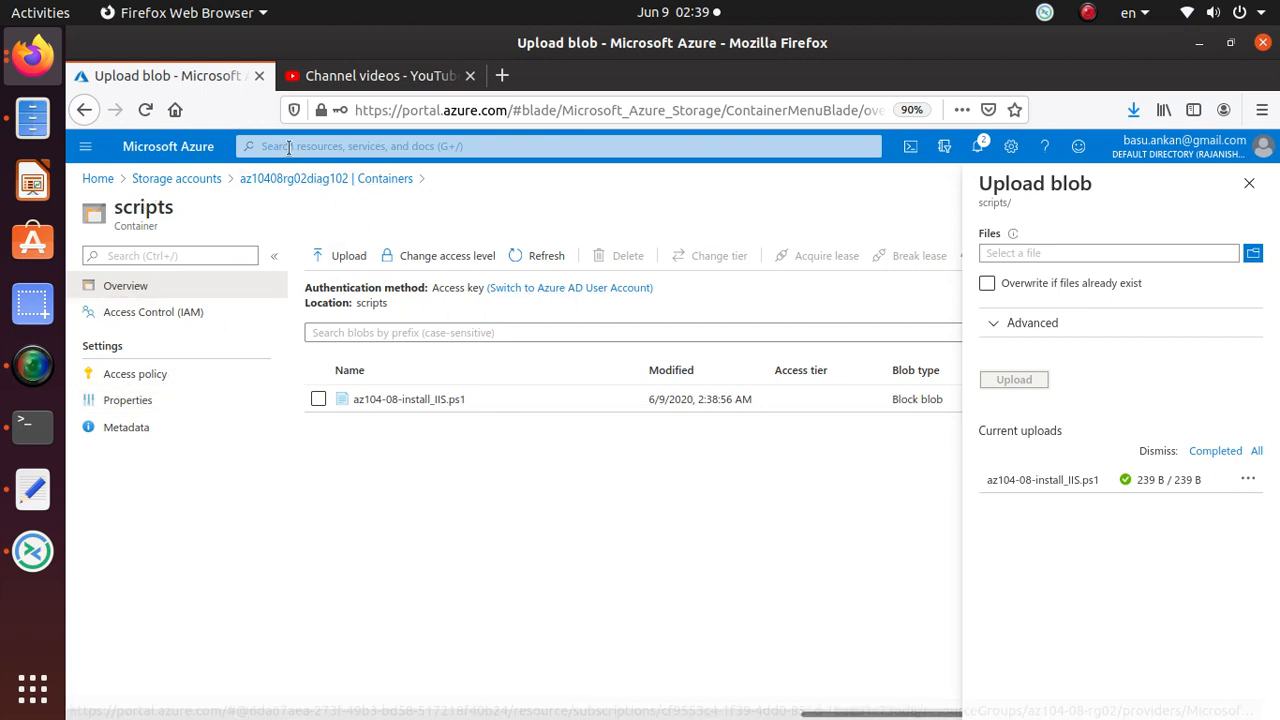
Find and open scale set az10408vmss0 under Virtual machine scale sets
click(293, 178)
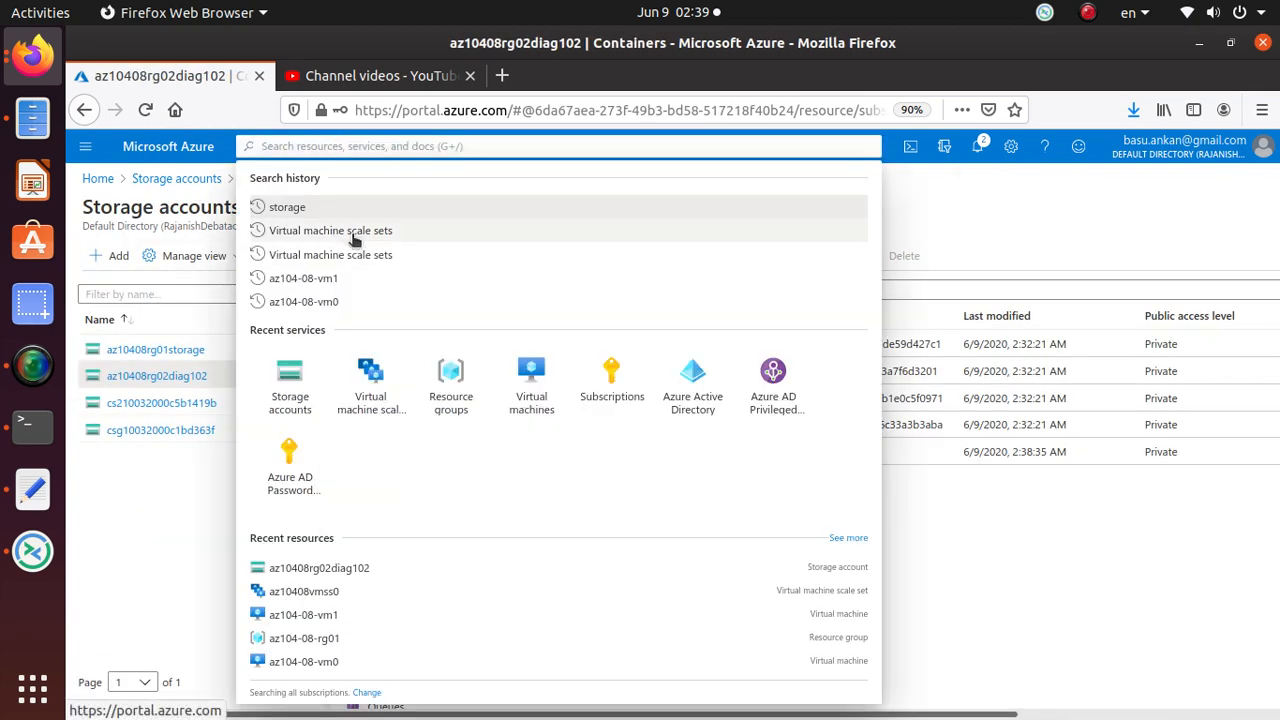
click(330, 230)
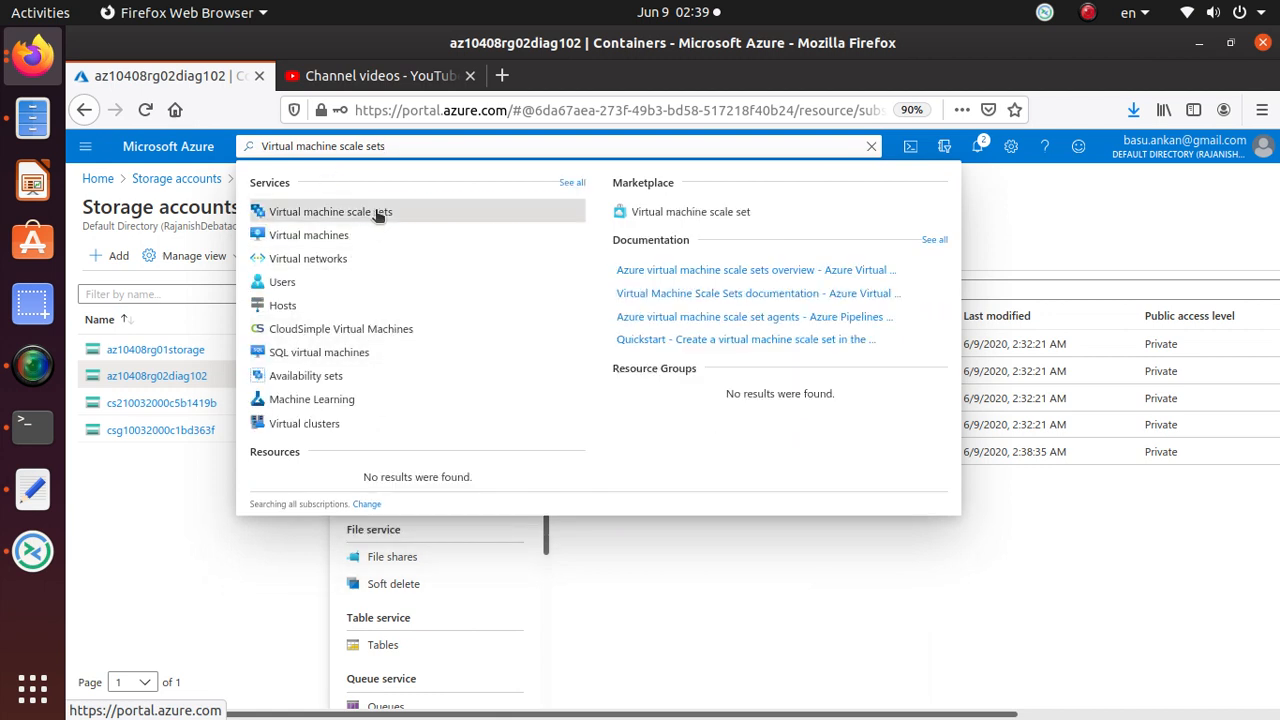
click(330, 211)
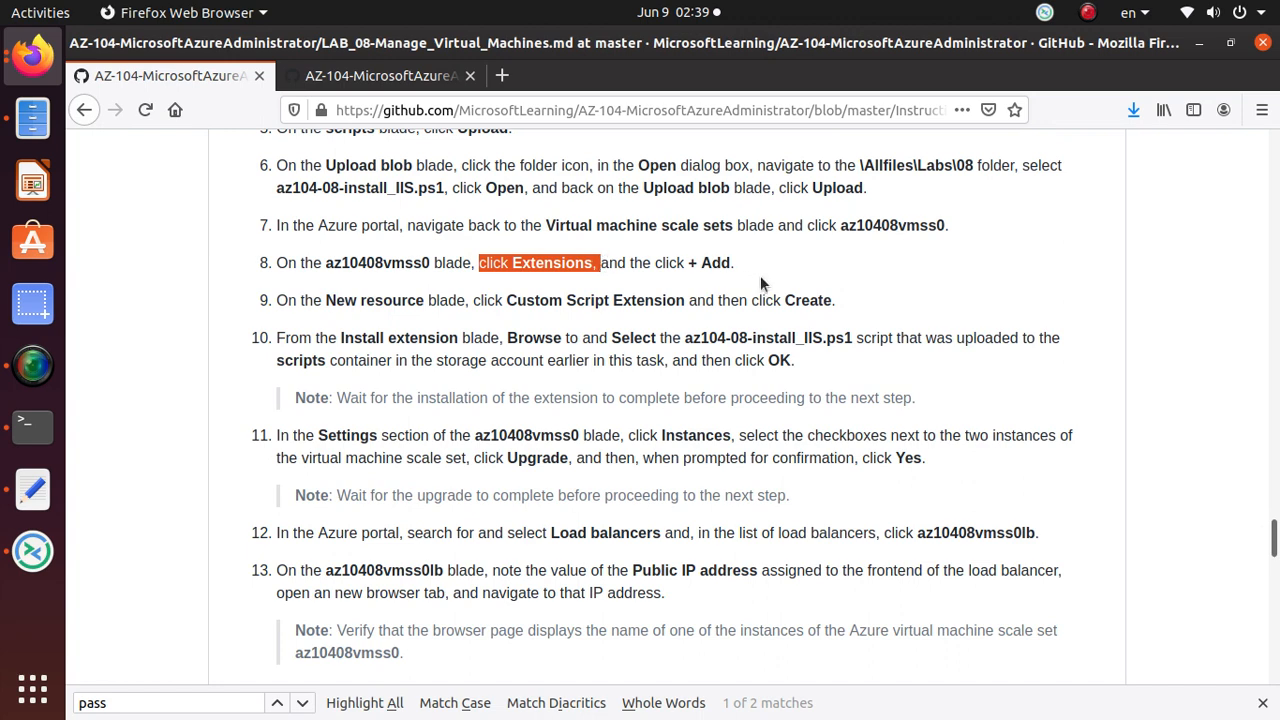
click(170, 75)
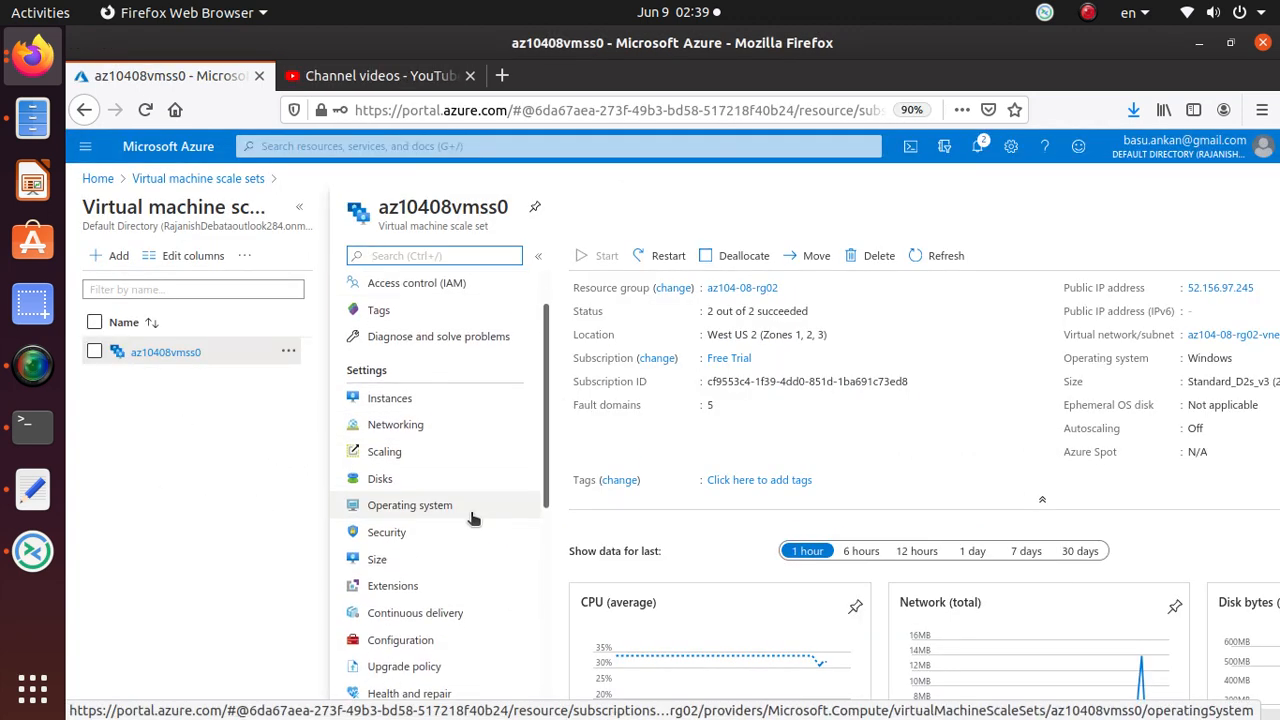
Filter the scale set's blade menu with 'ex' to locate Extensions
scroll(down, 3)
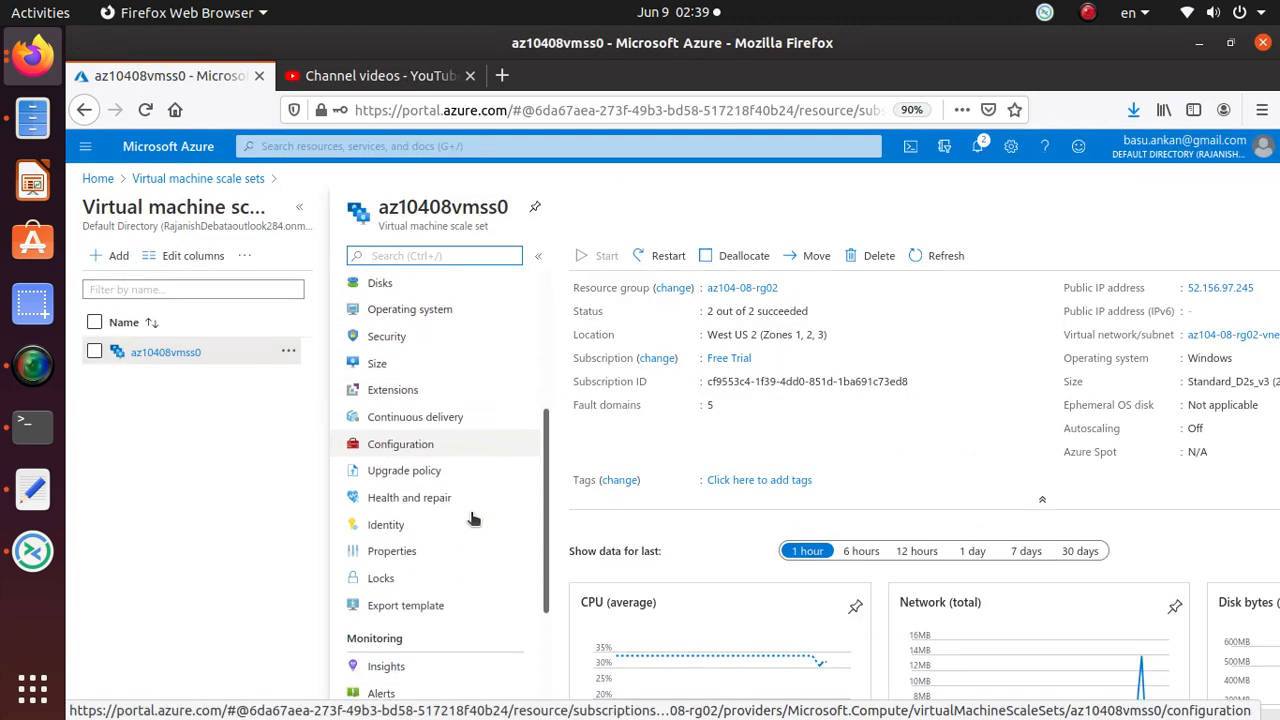
scroll(down, 3)
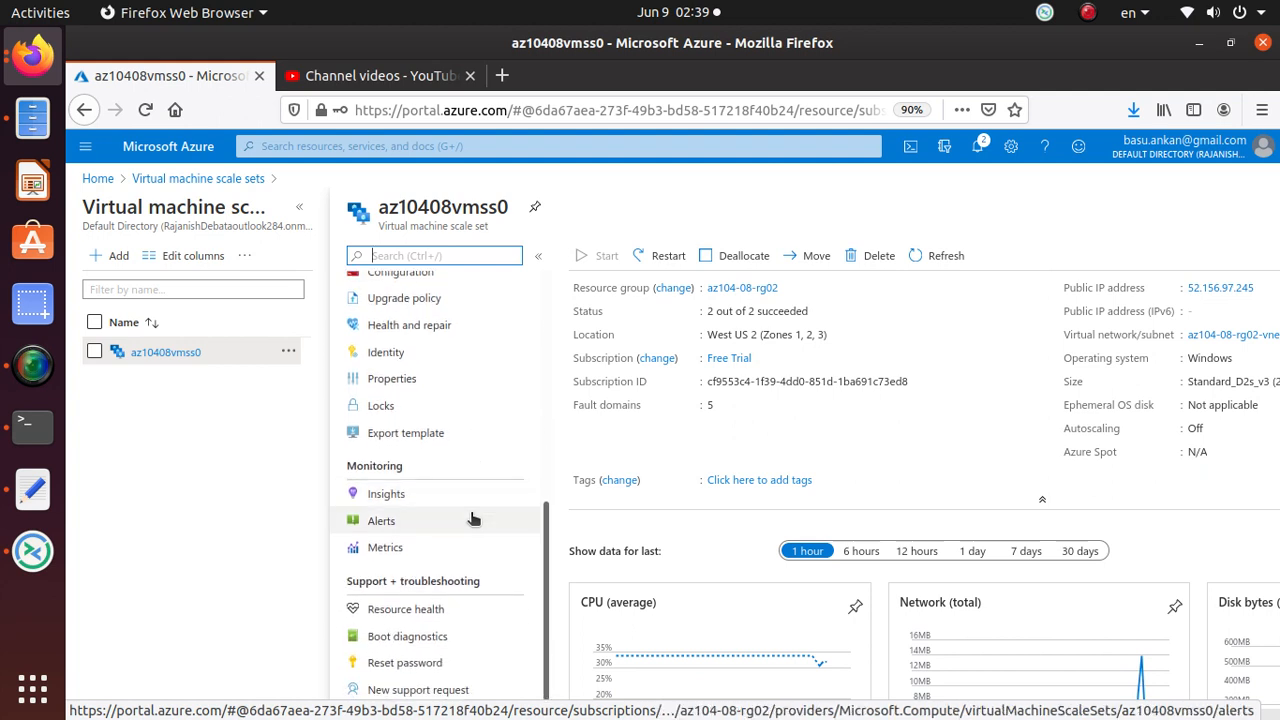
scroll(up, 3)
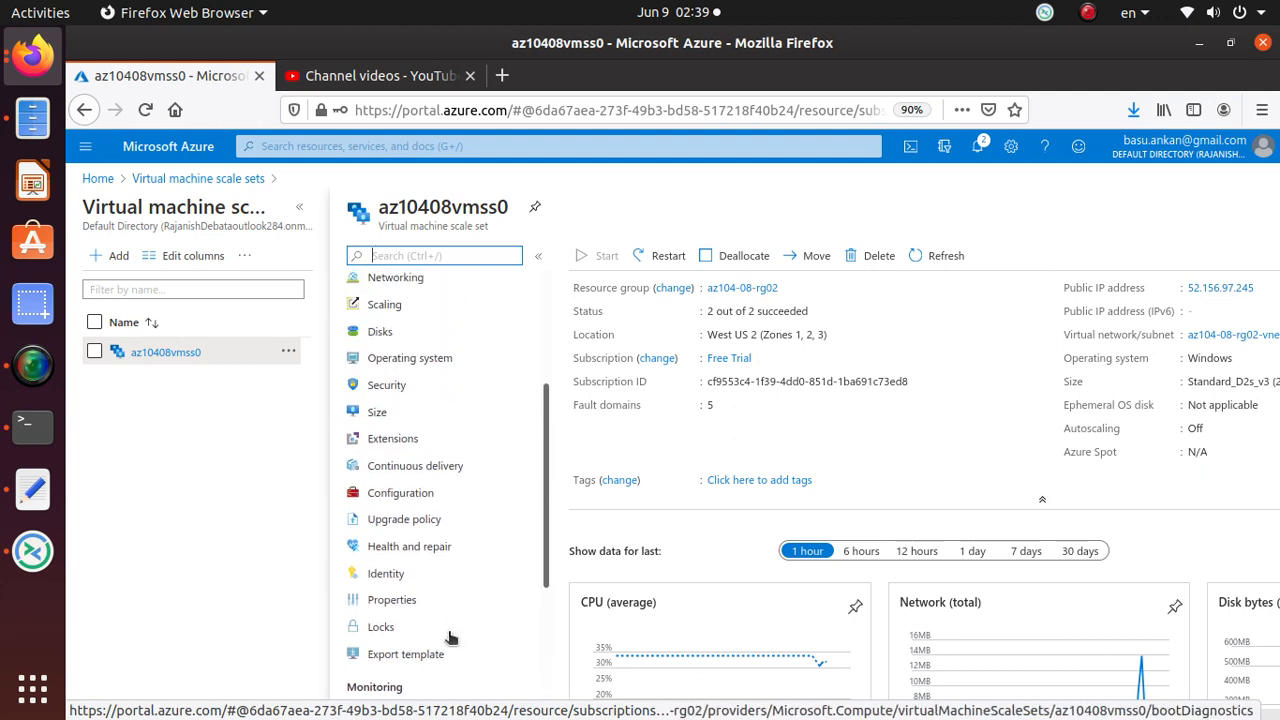
scroll(up, 3)
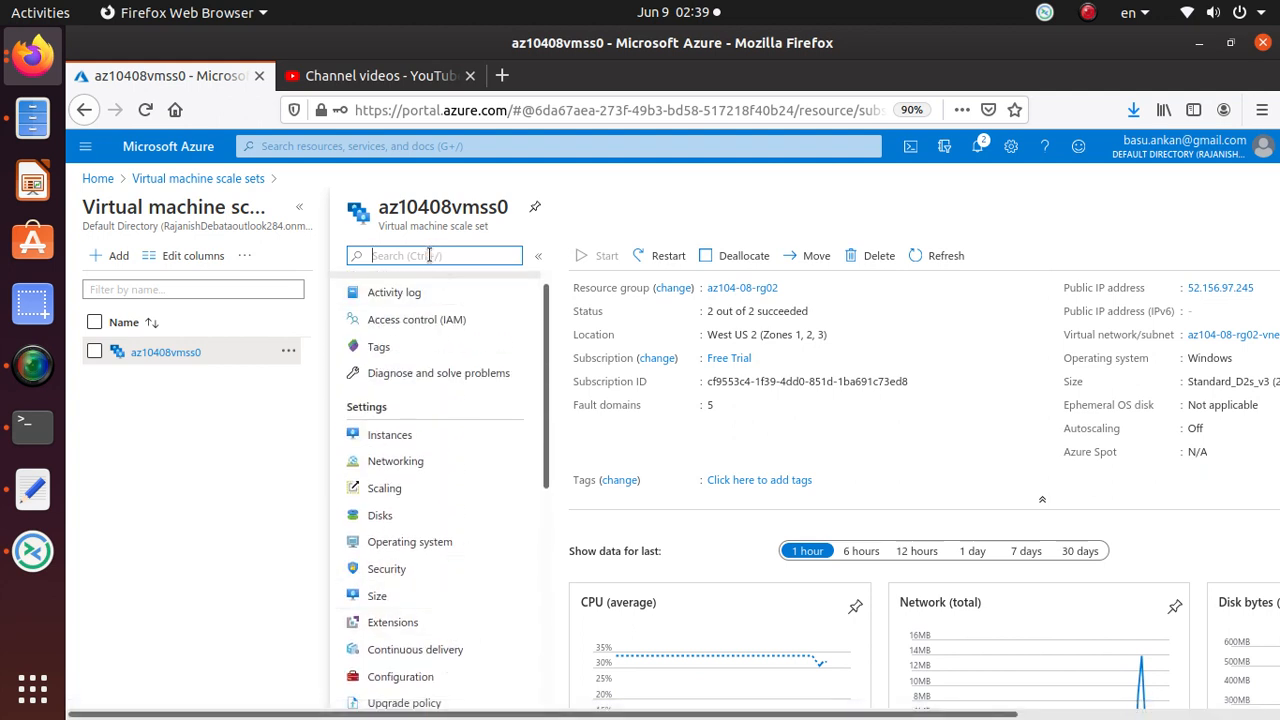
text(e)
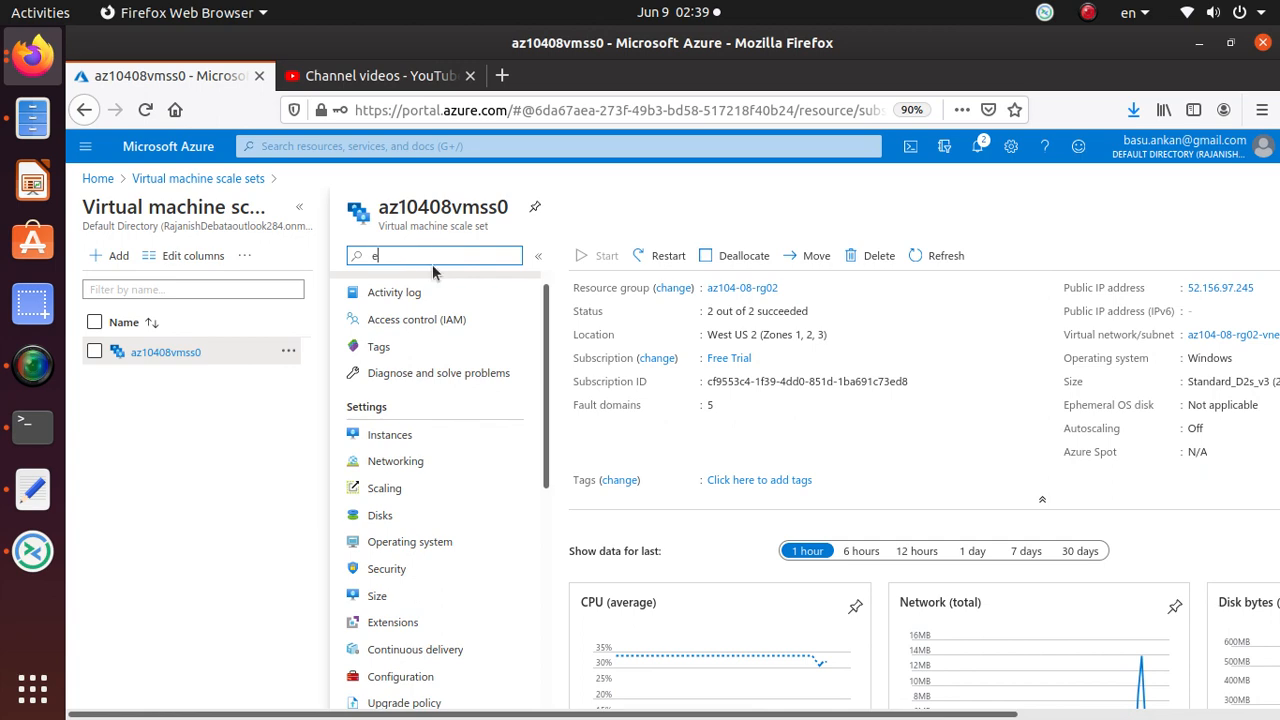
text(x)
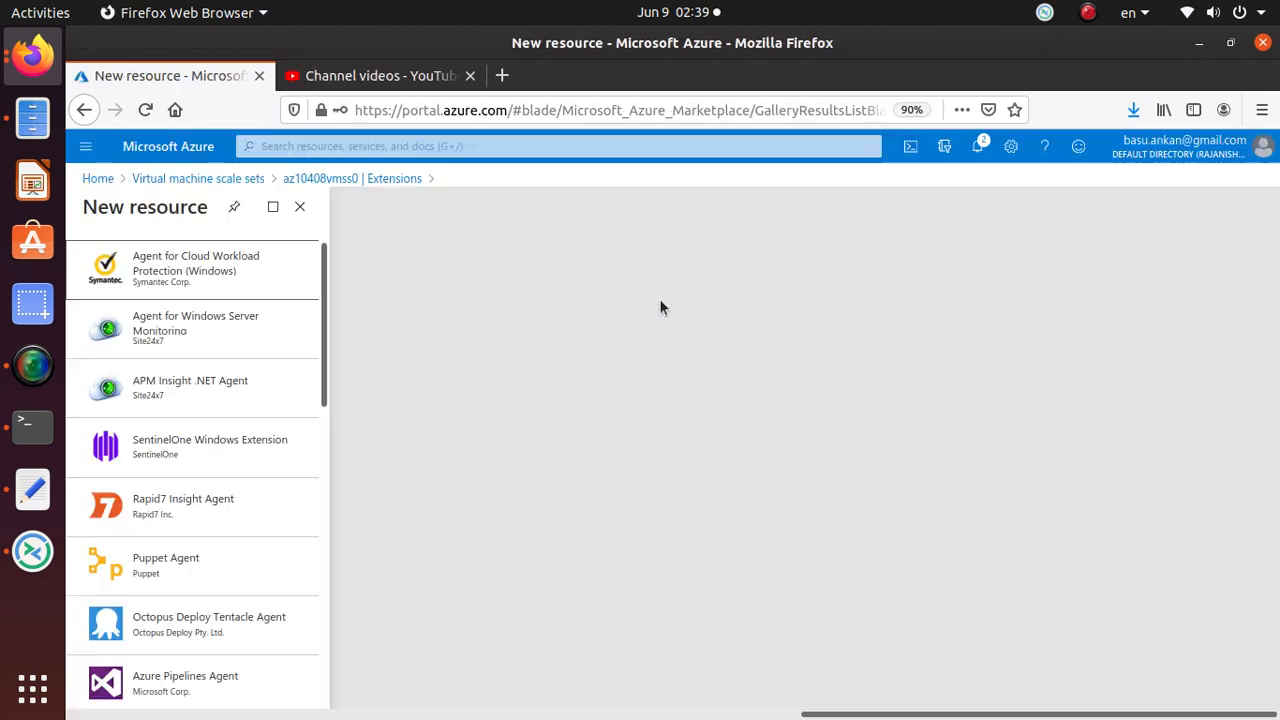
Add Custom Script Extension running az104-08-install_IIS.ps1 from az10408rg02diag102 scripts
scroll(down, 3)
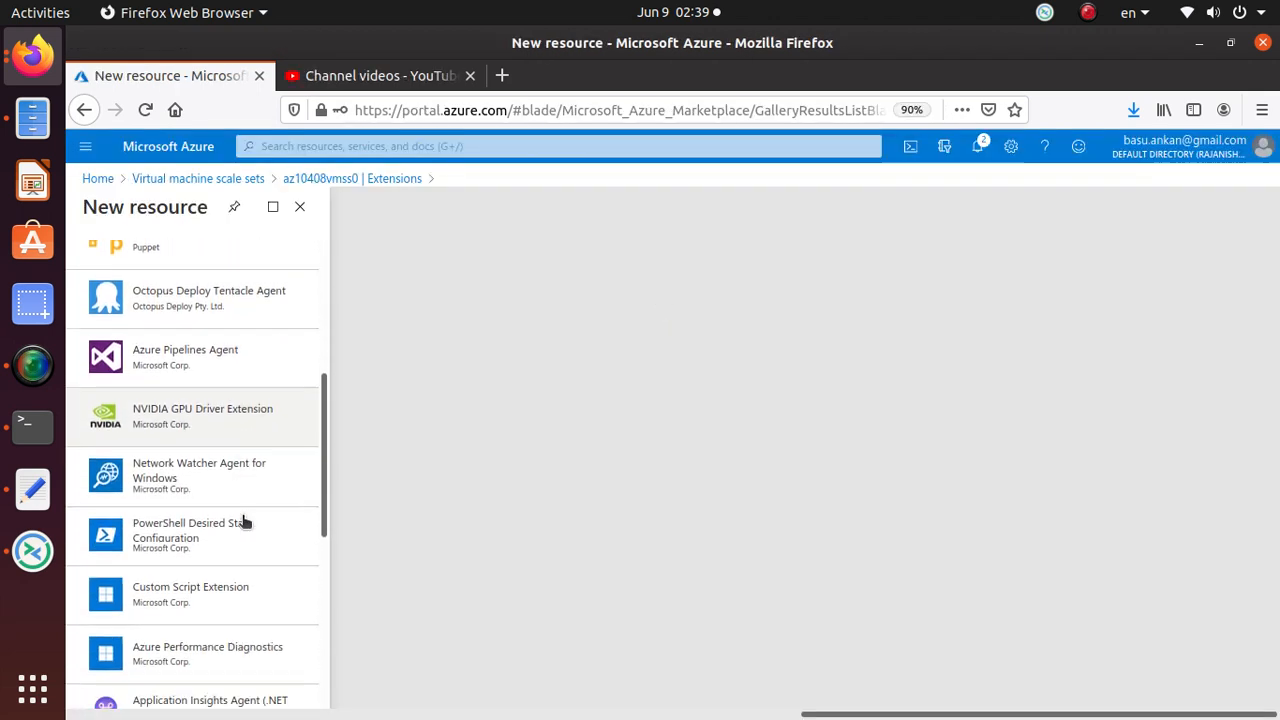
click(190, 594)
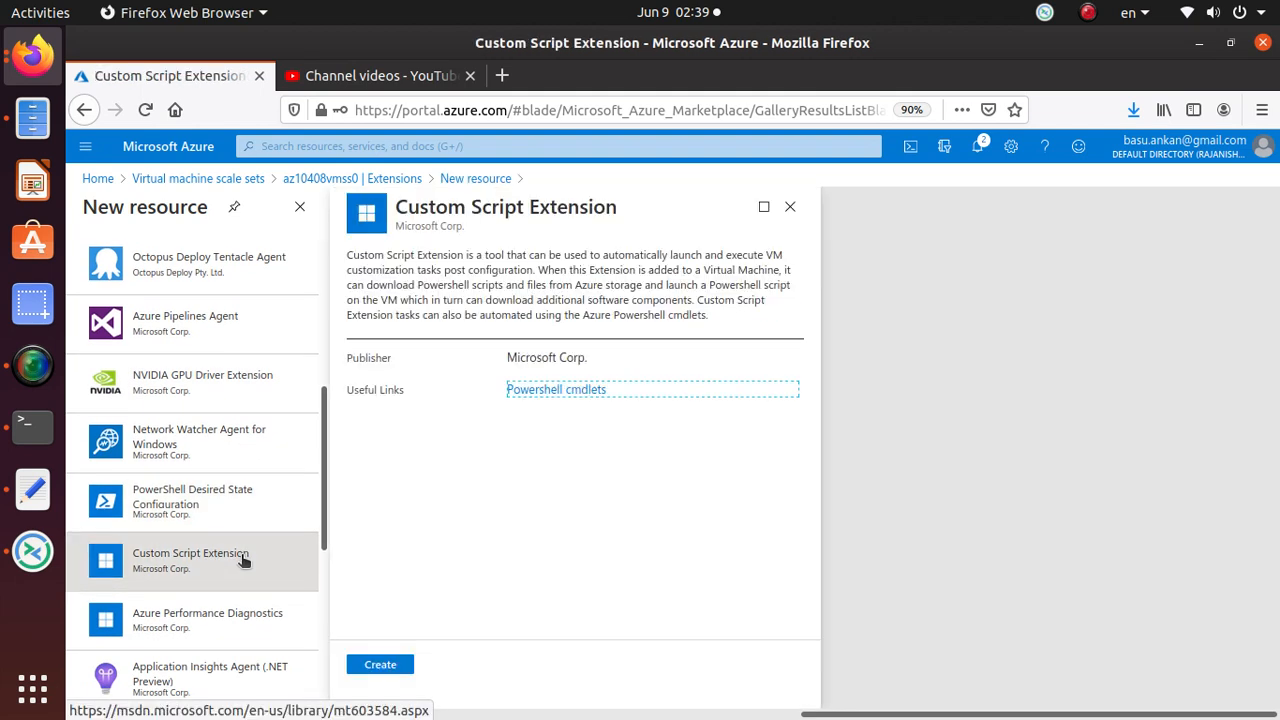
click(379, 664)
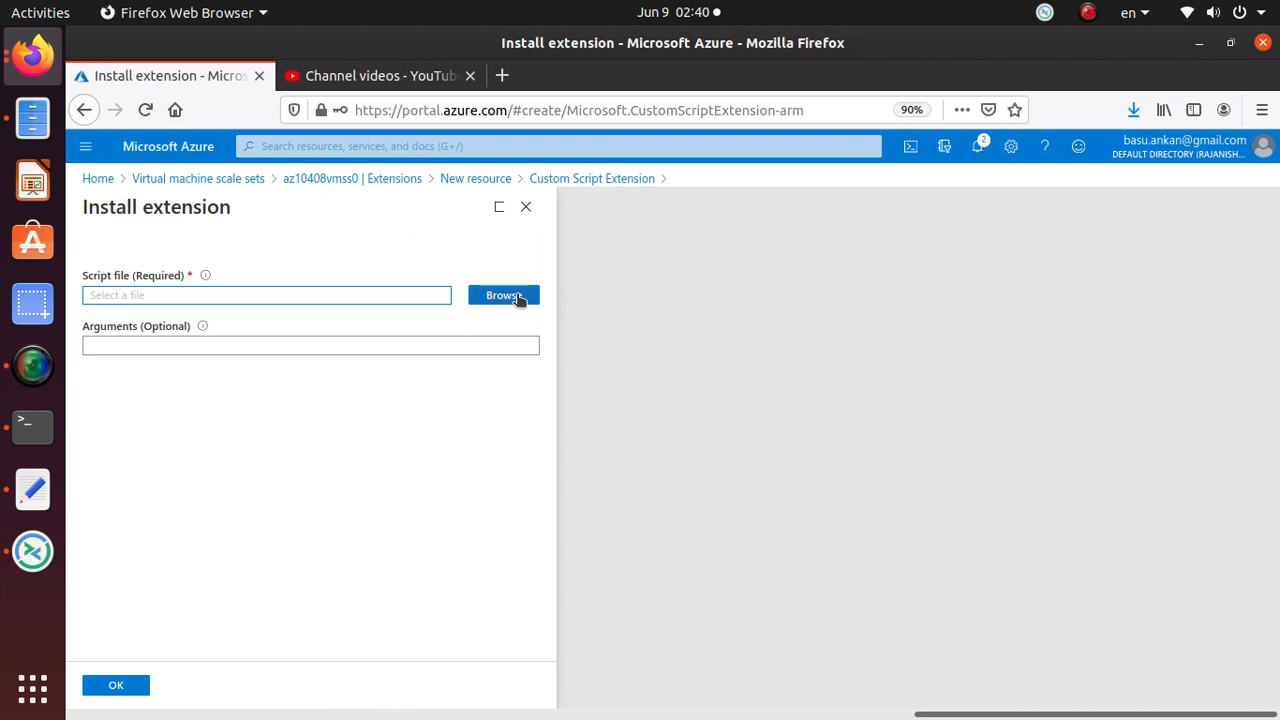
click(503, 295)
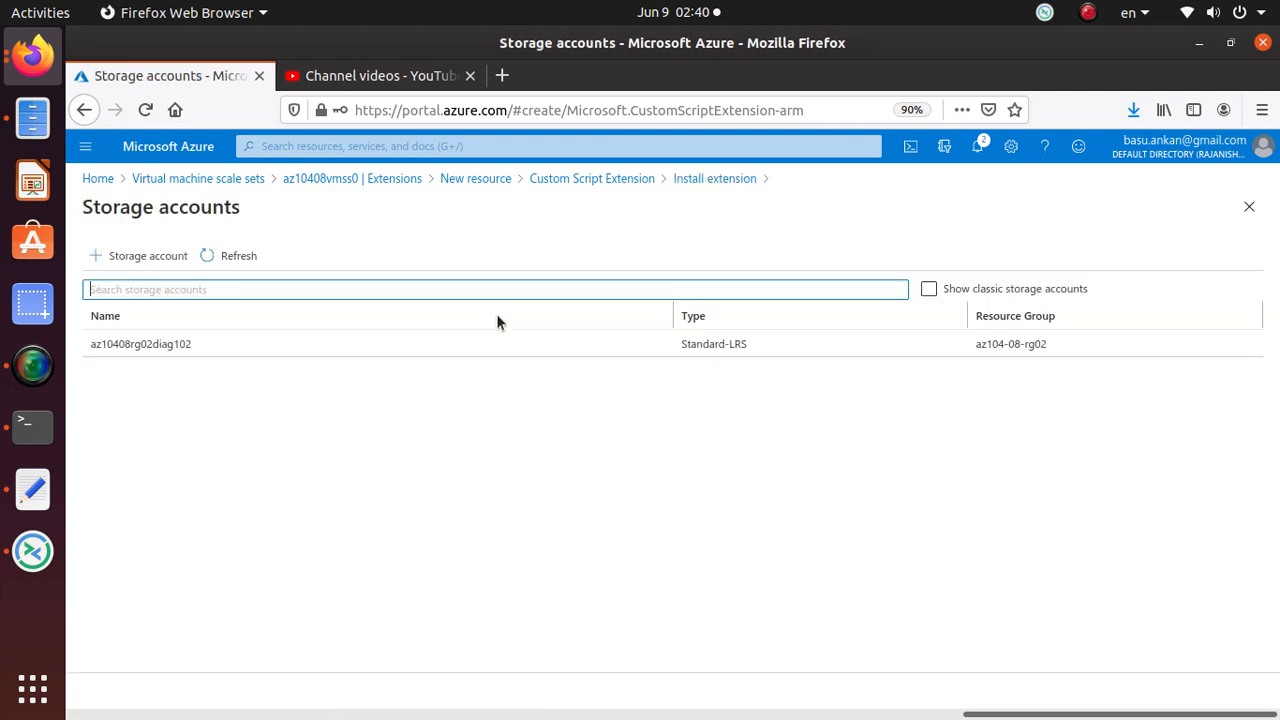
click(140, 343)
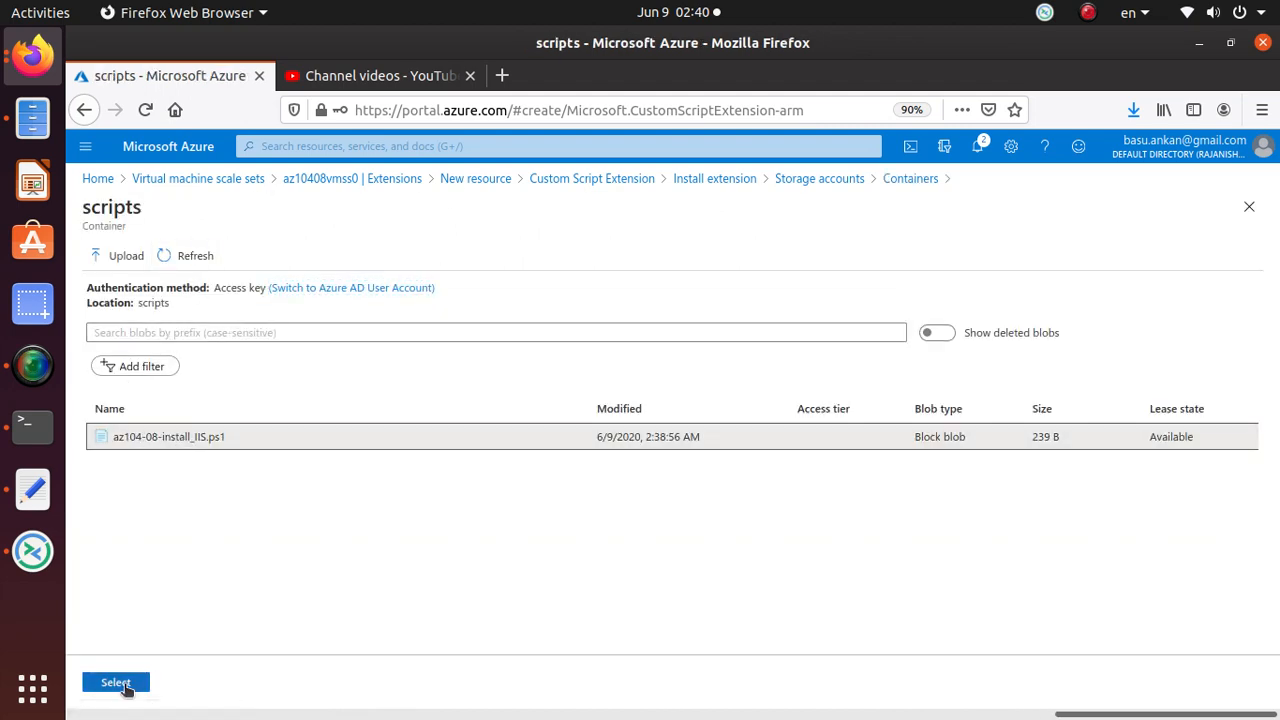
click(115, 682)
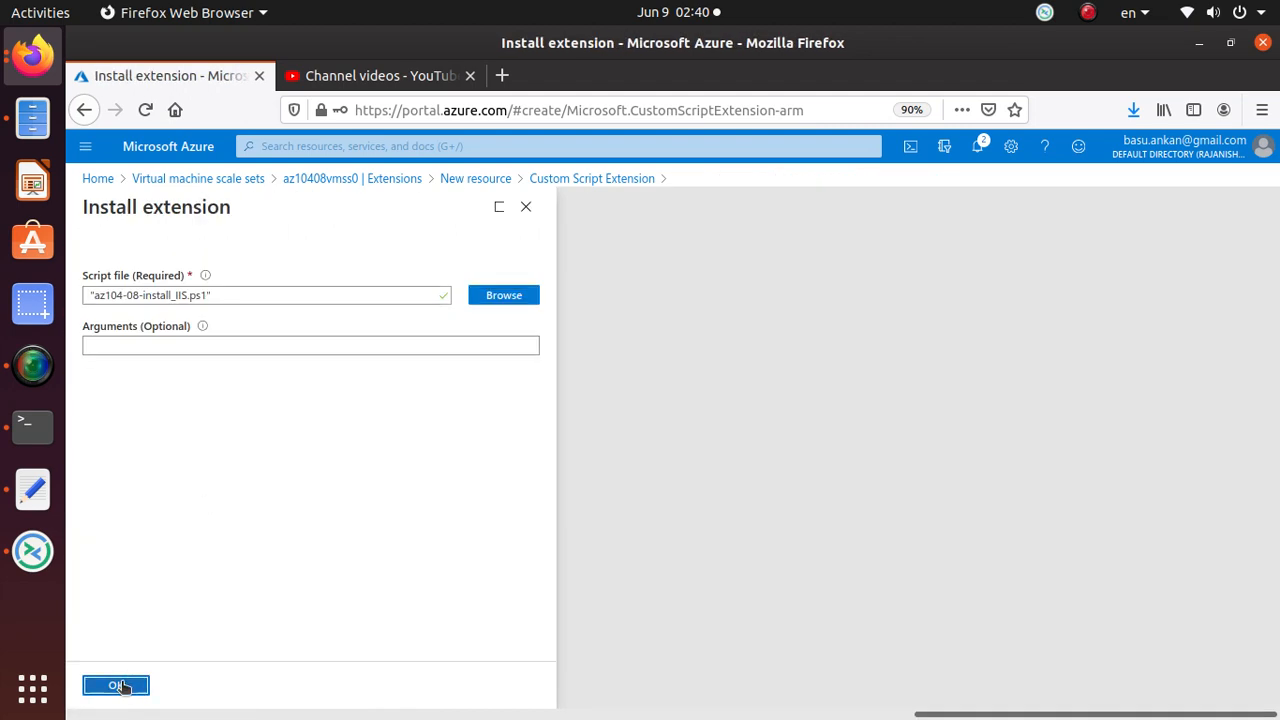
click(115, 685)
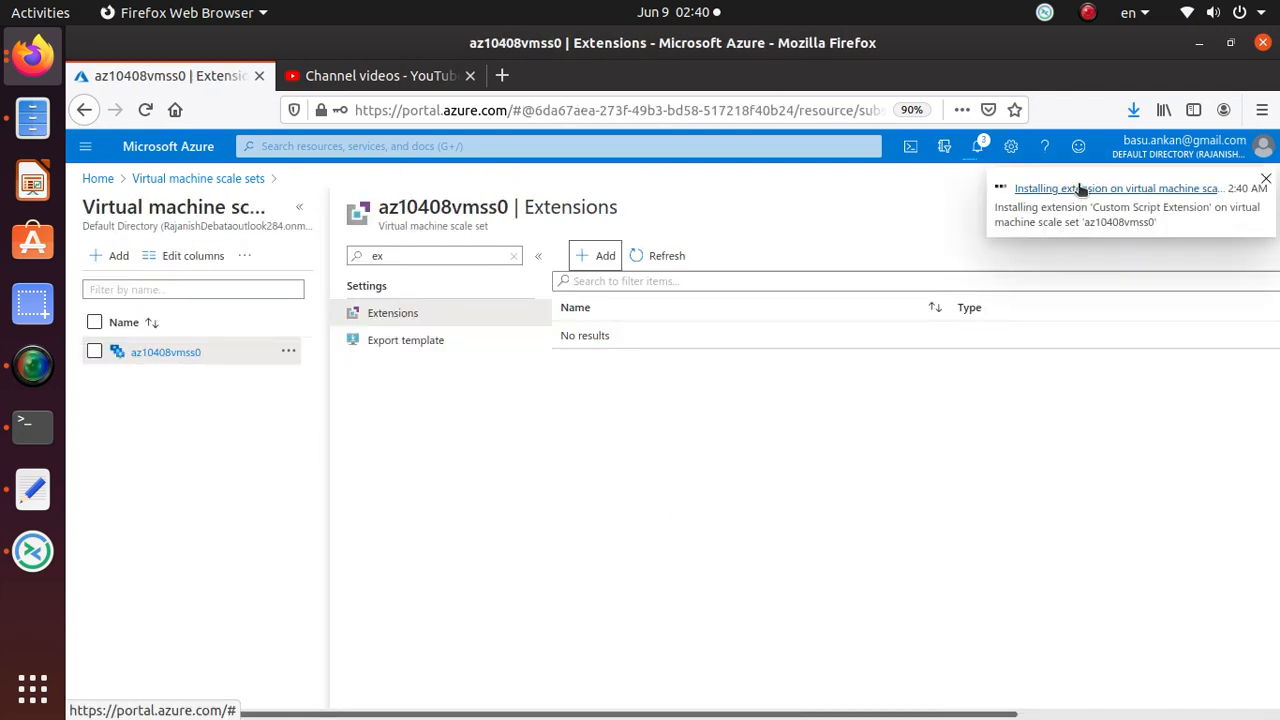
mouse_move(165, 352)
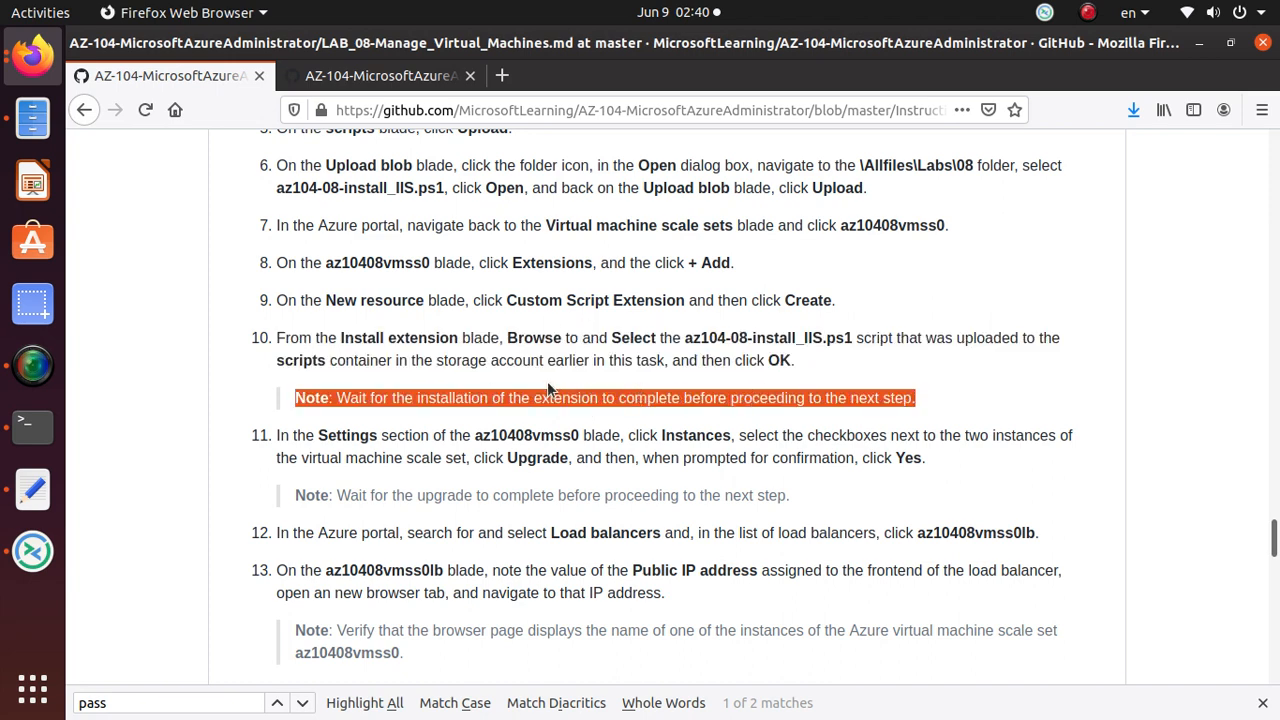
Scroll the lab manual to step 11 on upgrading the scale set instances
scroll(down, 3)
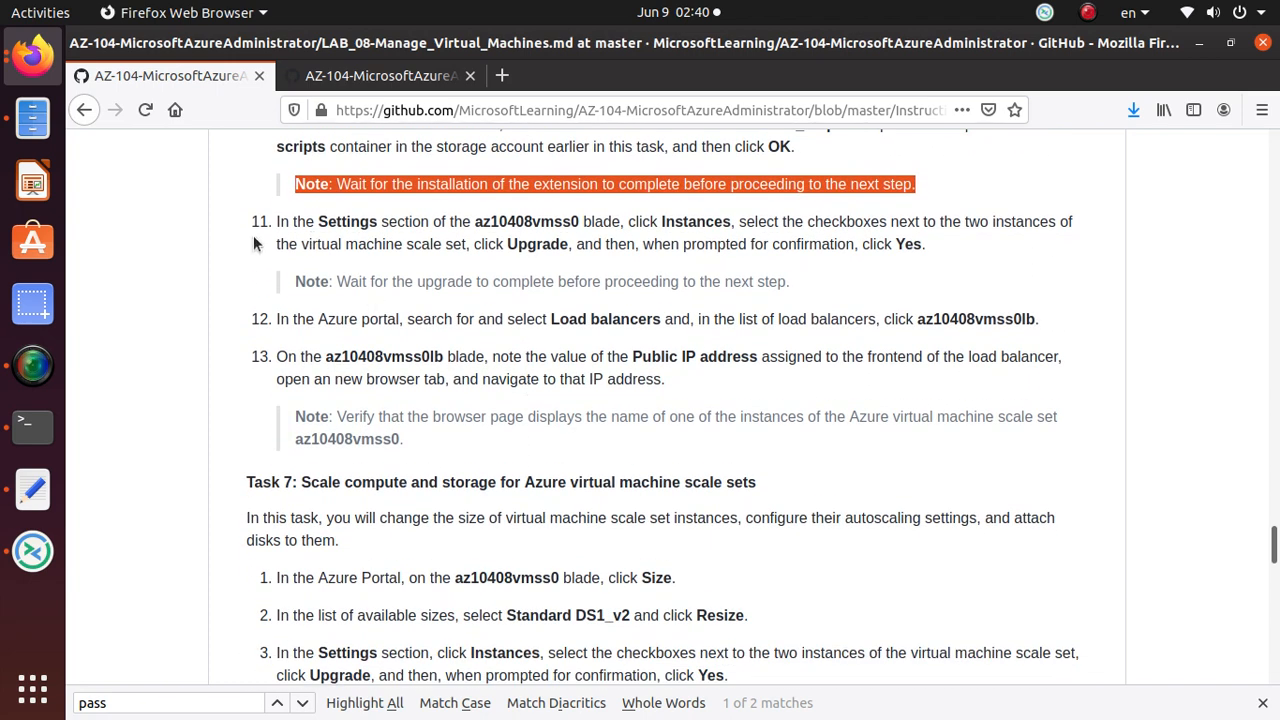
mouse_move(688, 235)
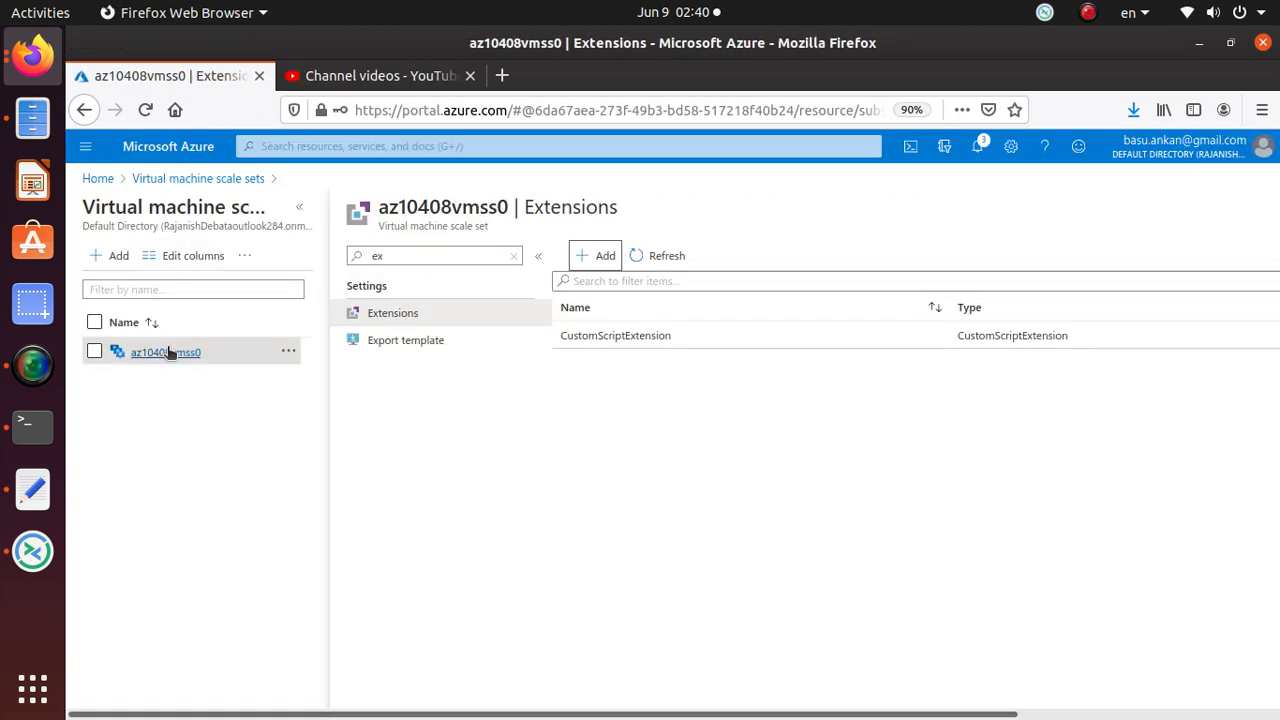
mouse_move(173, 313)
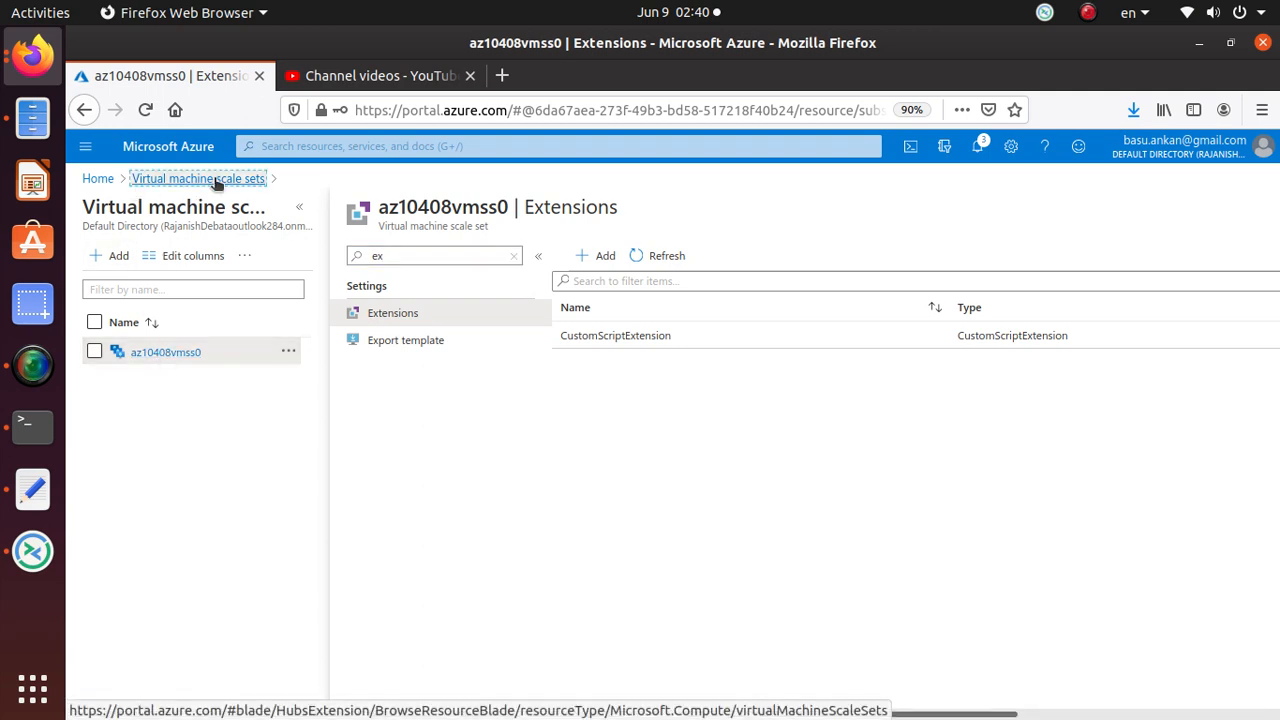
Open the Instances list of scale set az10408vmss0
click(198, 178)
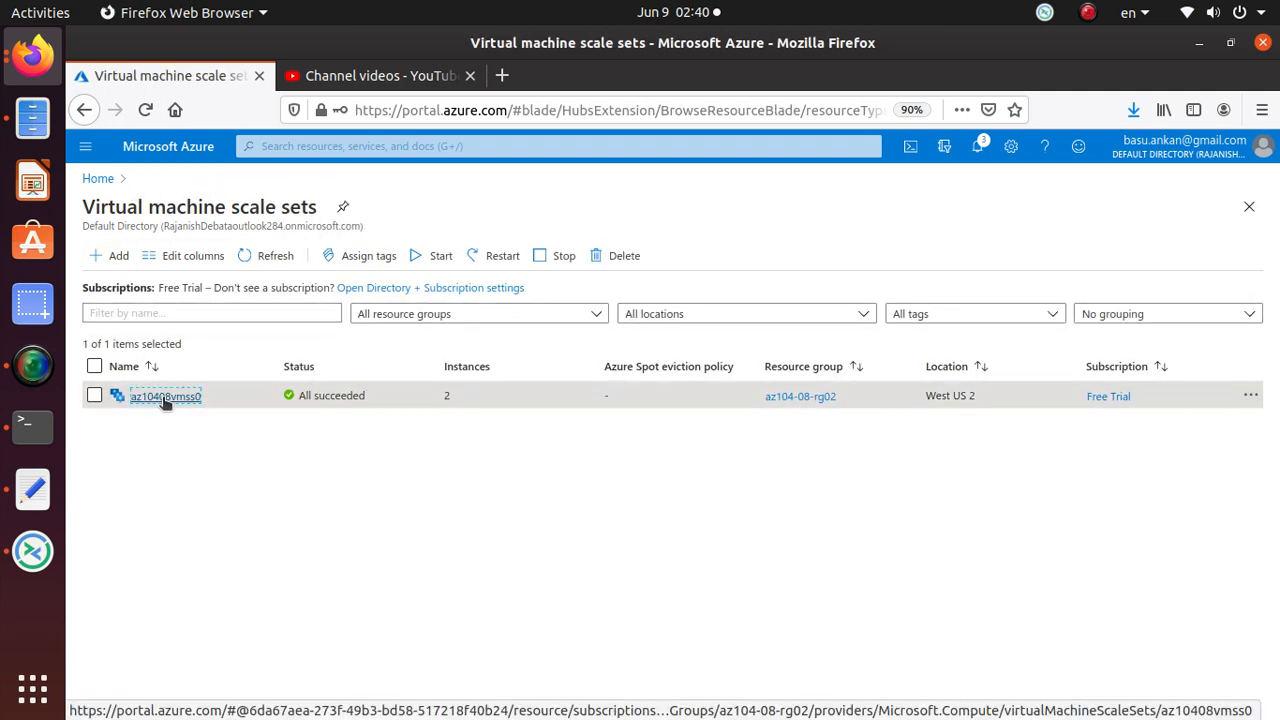
click(165, 396)
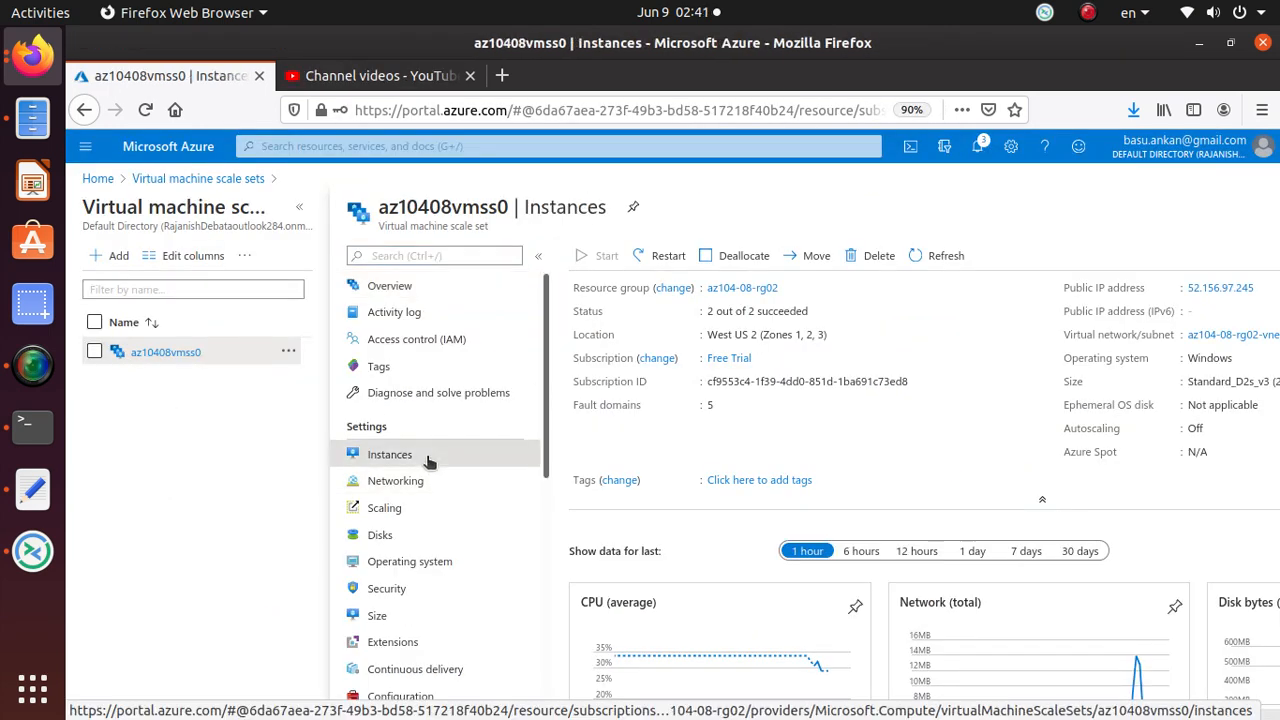
click(389, 454)
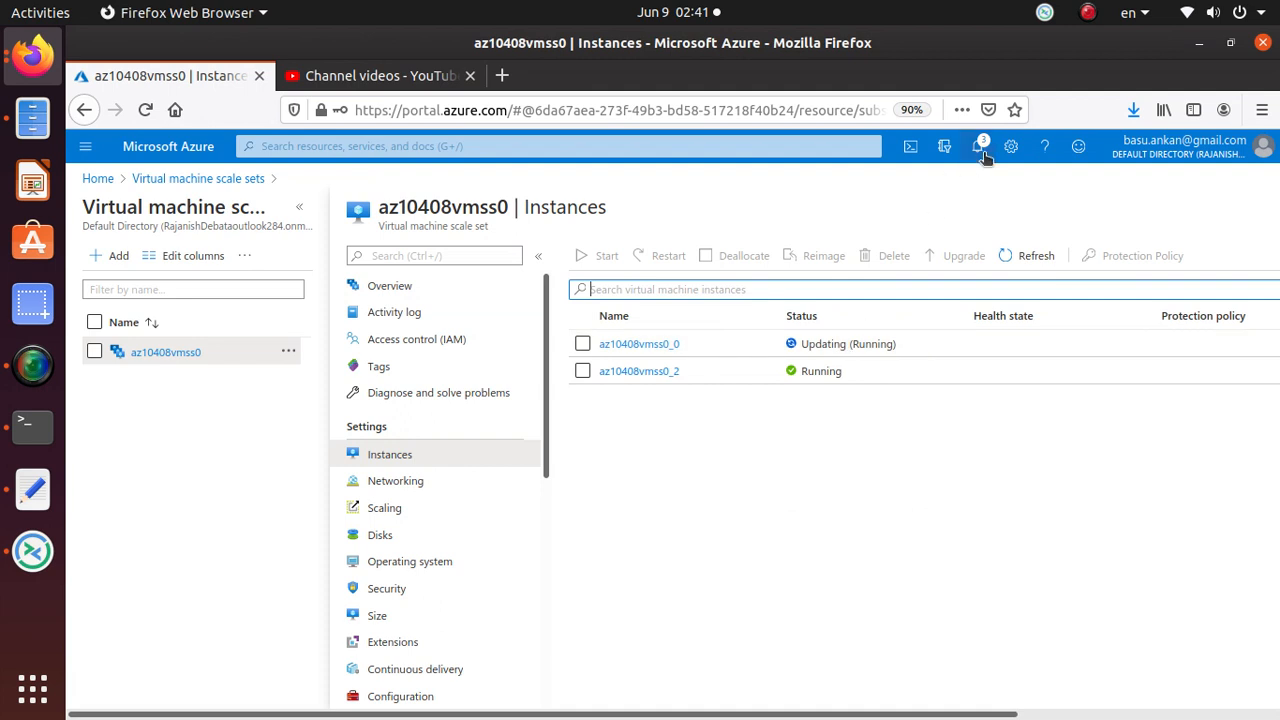
Check notifications twice for the Custom Script Extension install progress
click(978, 146)
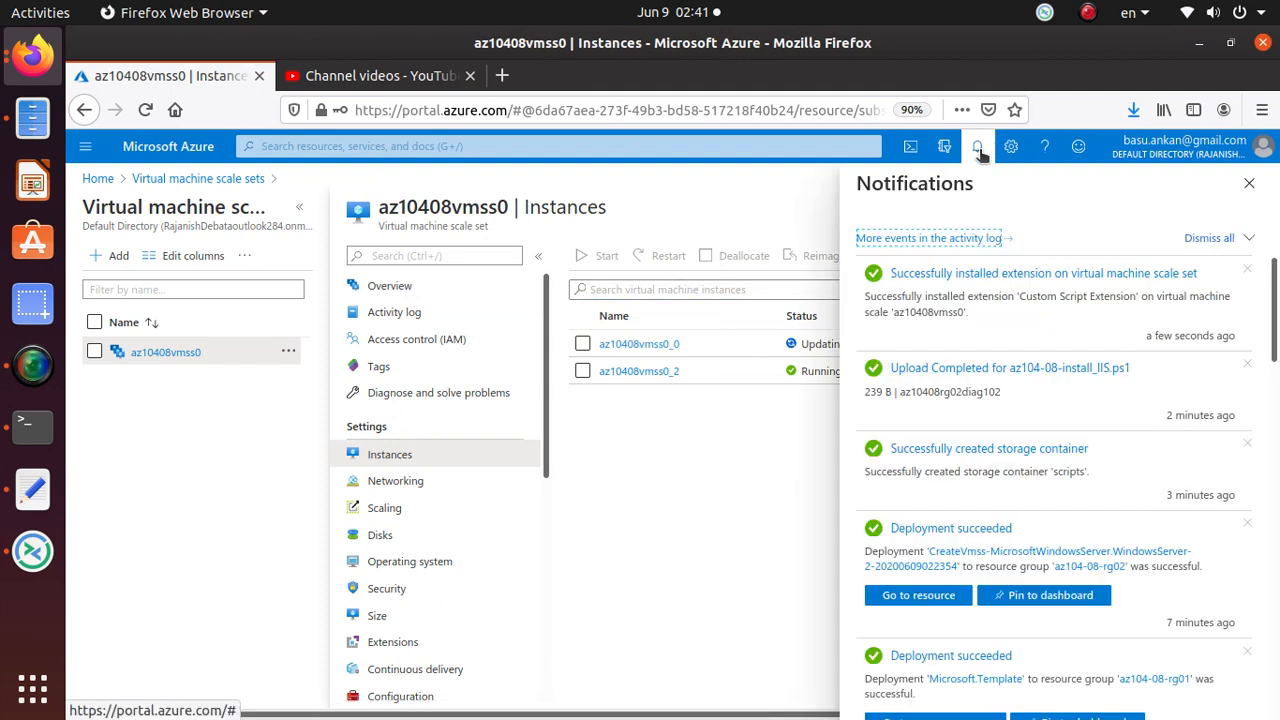
mouse_move(750, 540)
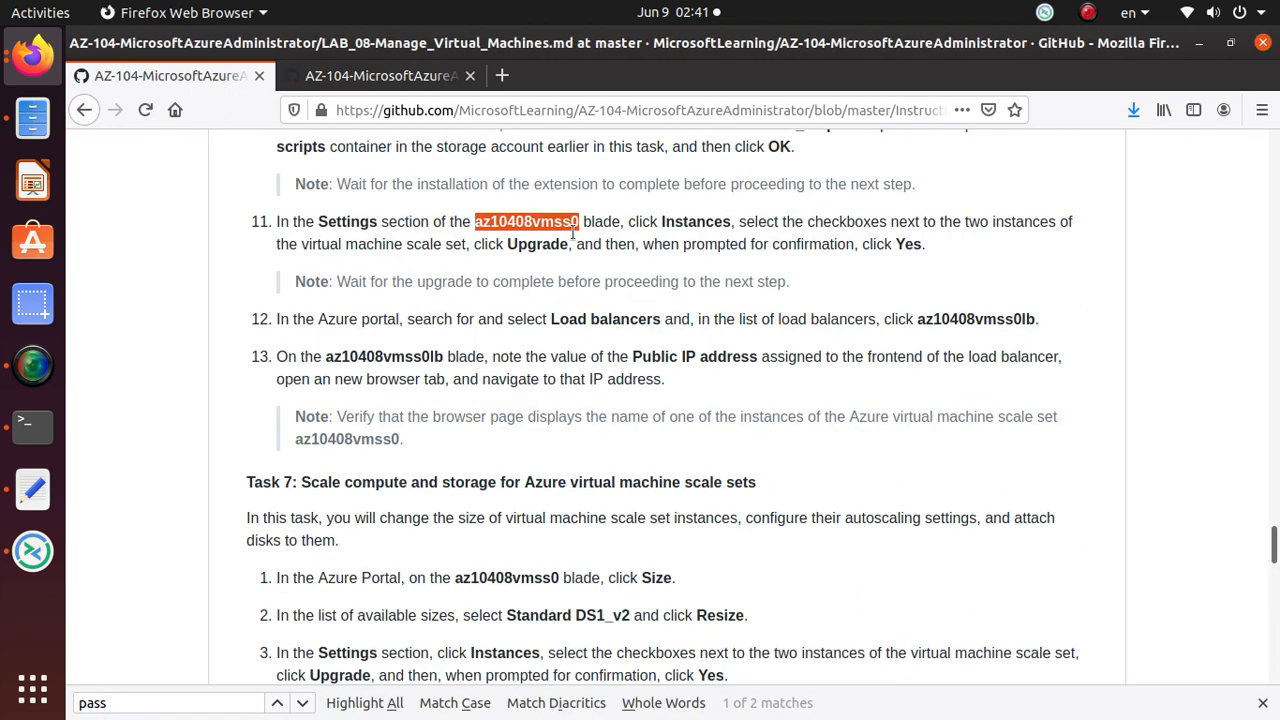
scroll(up, 3)
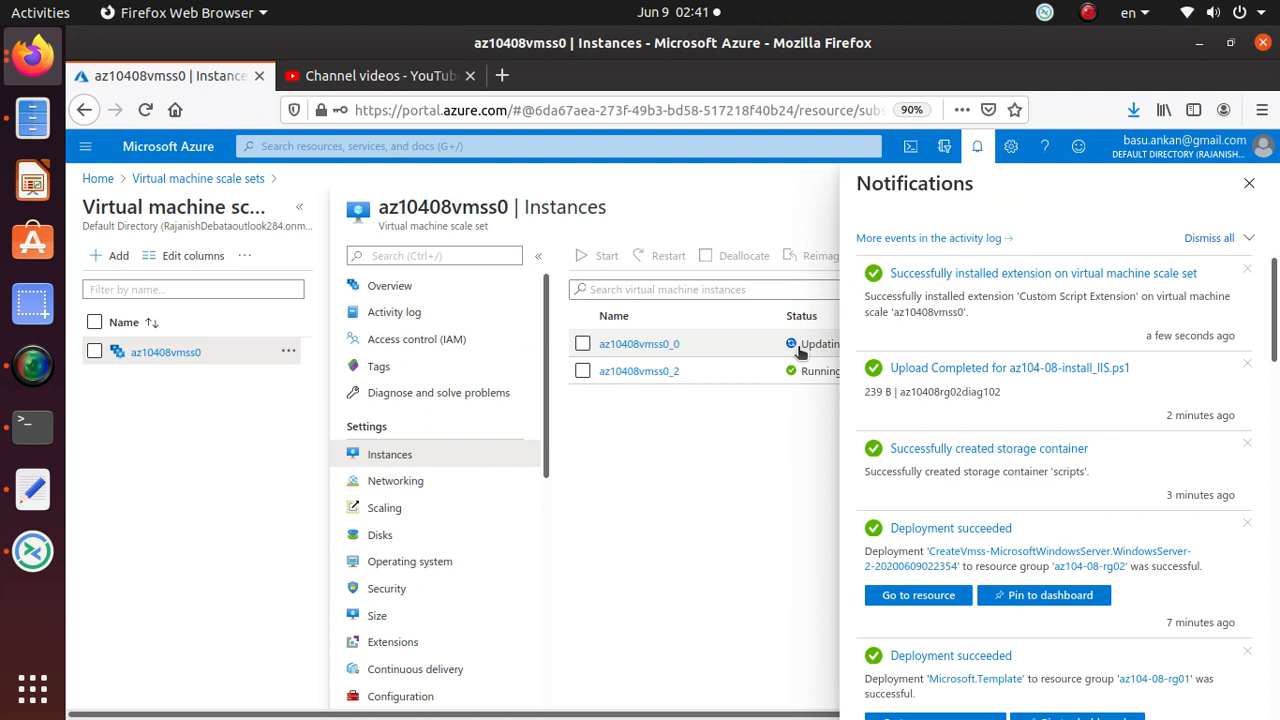
mouse_move(828, 355)
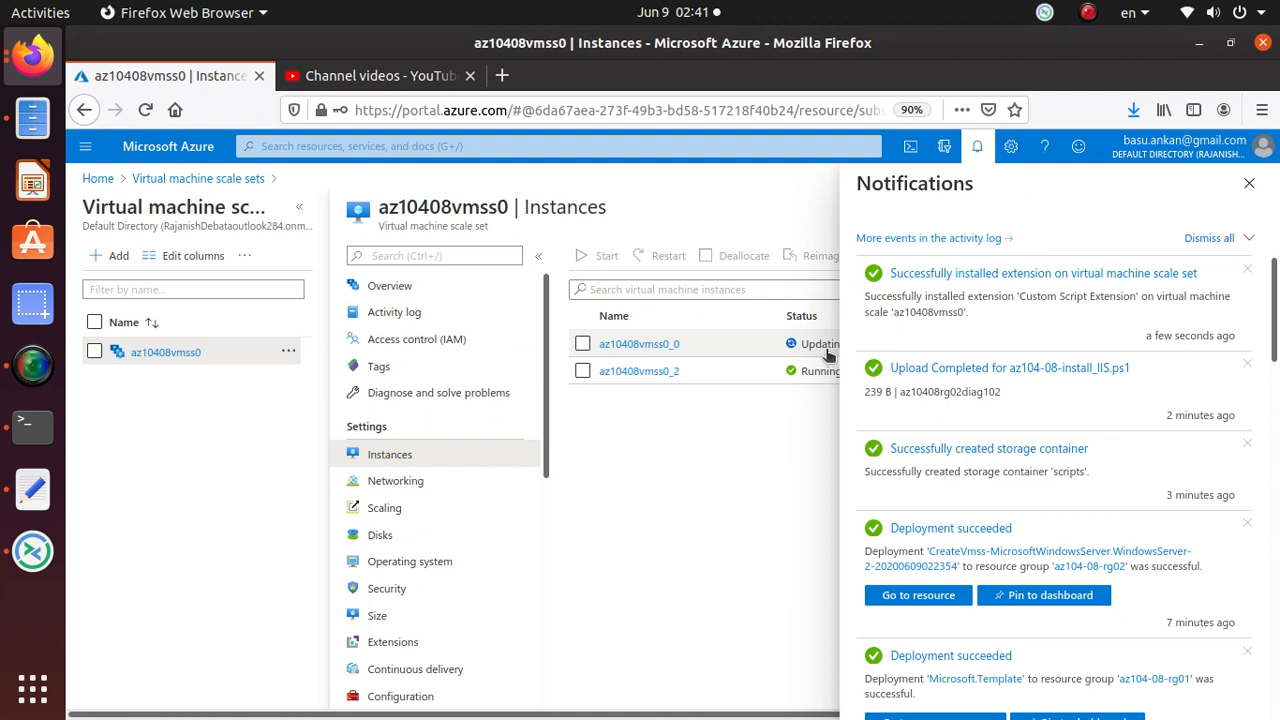
click(1248, 183)
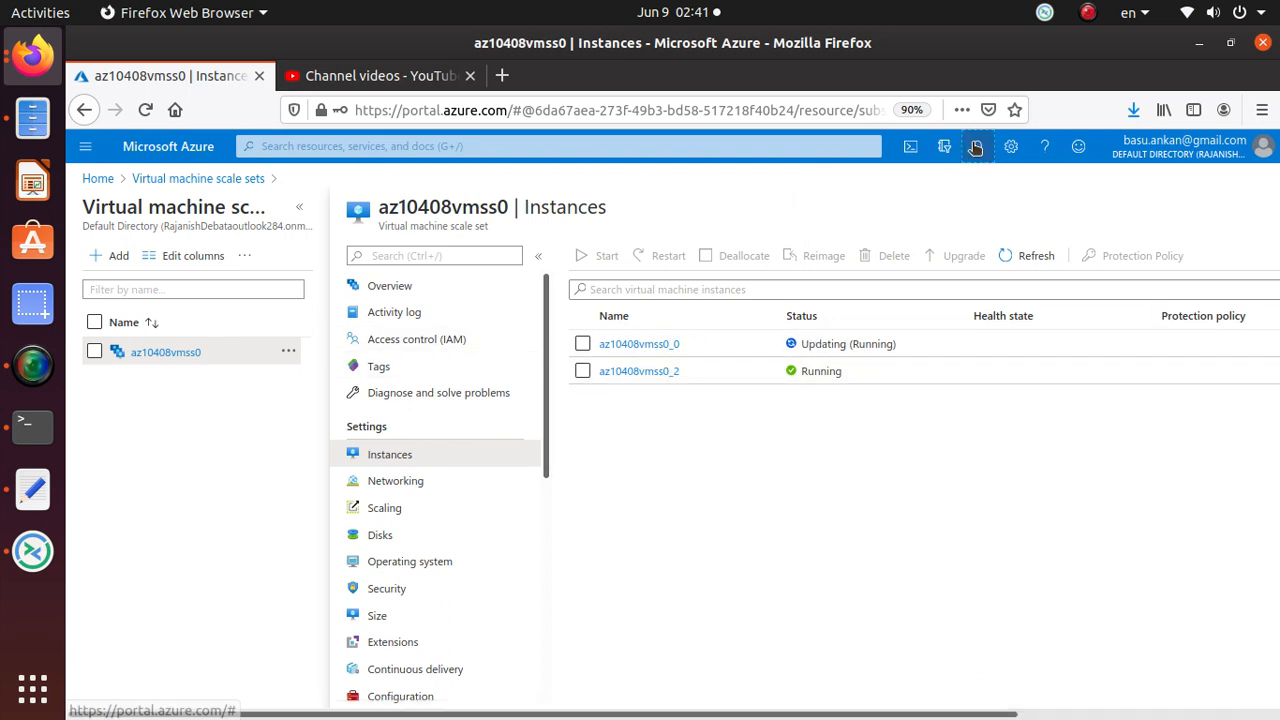
click(976, 146)
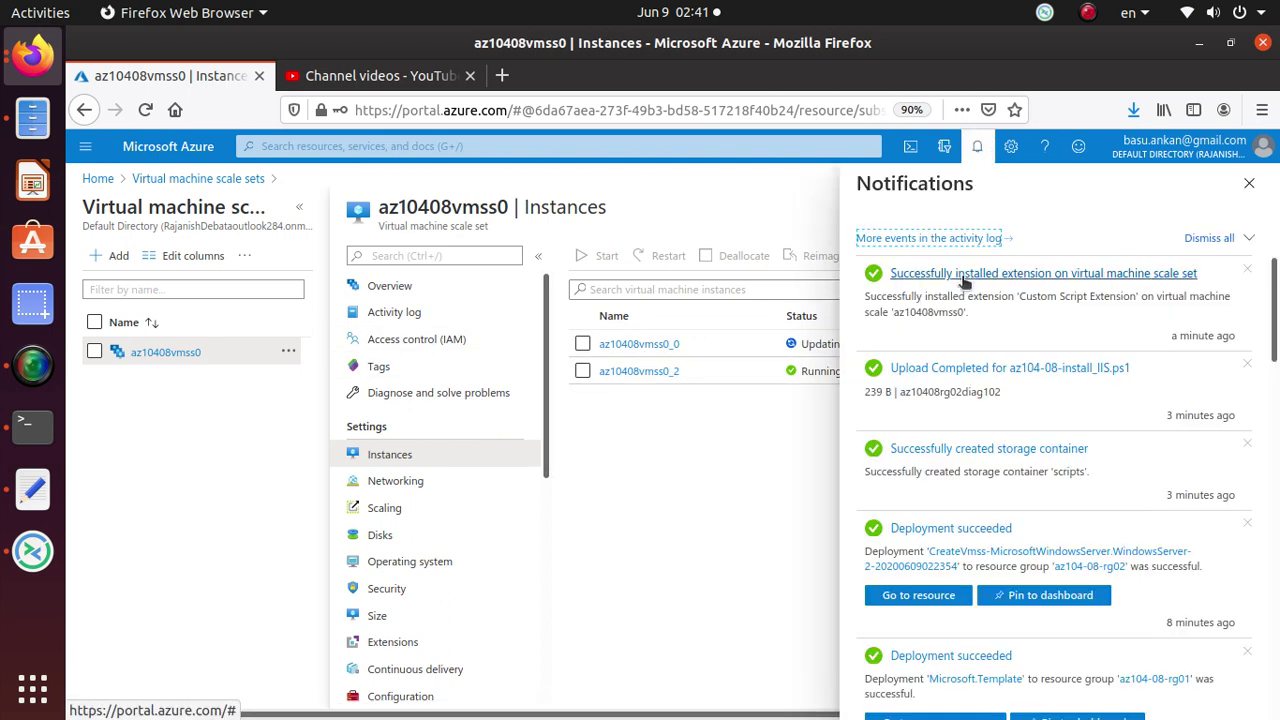
mouse_move(685, 500)
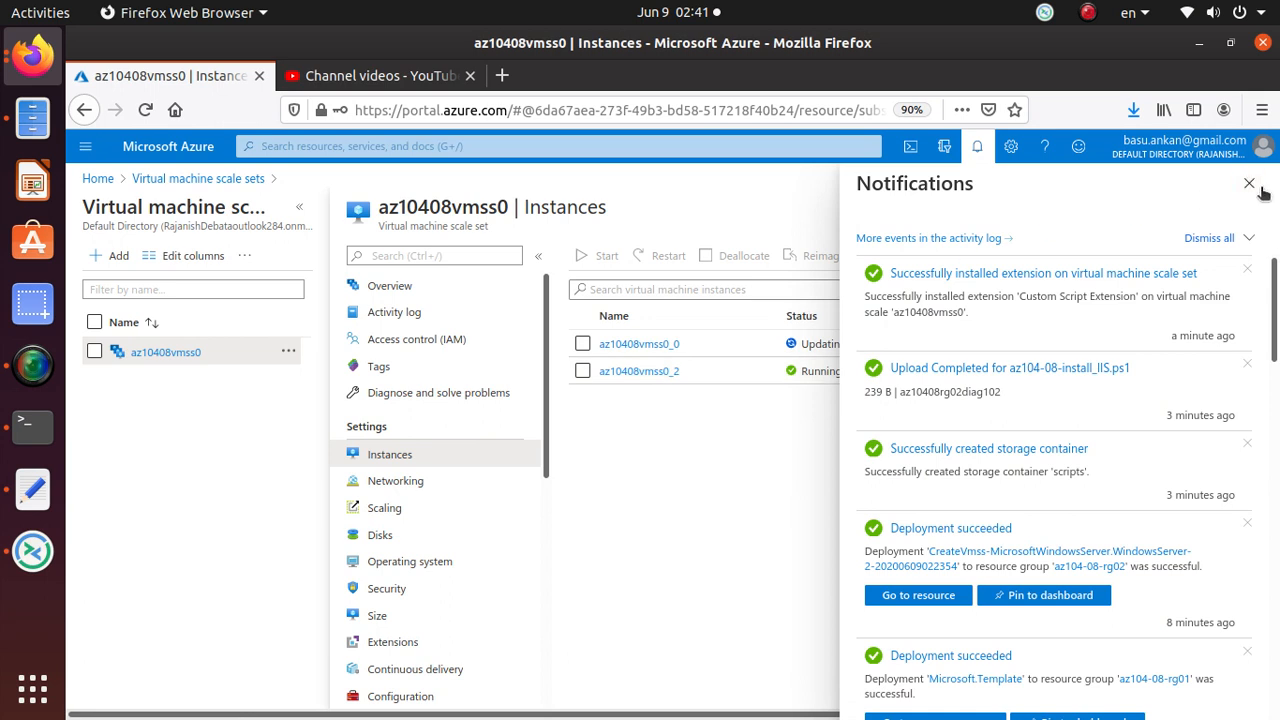
click(1248, 184)
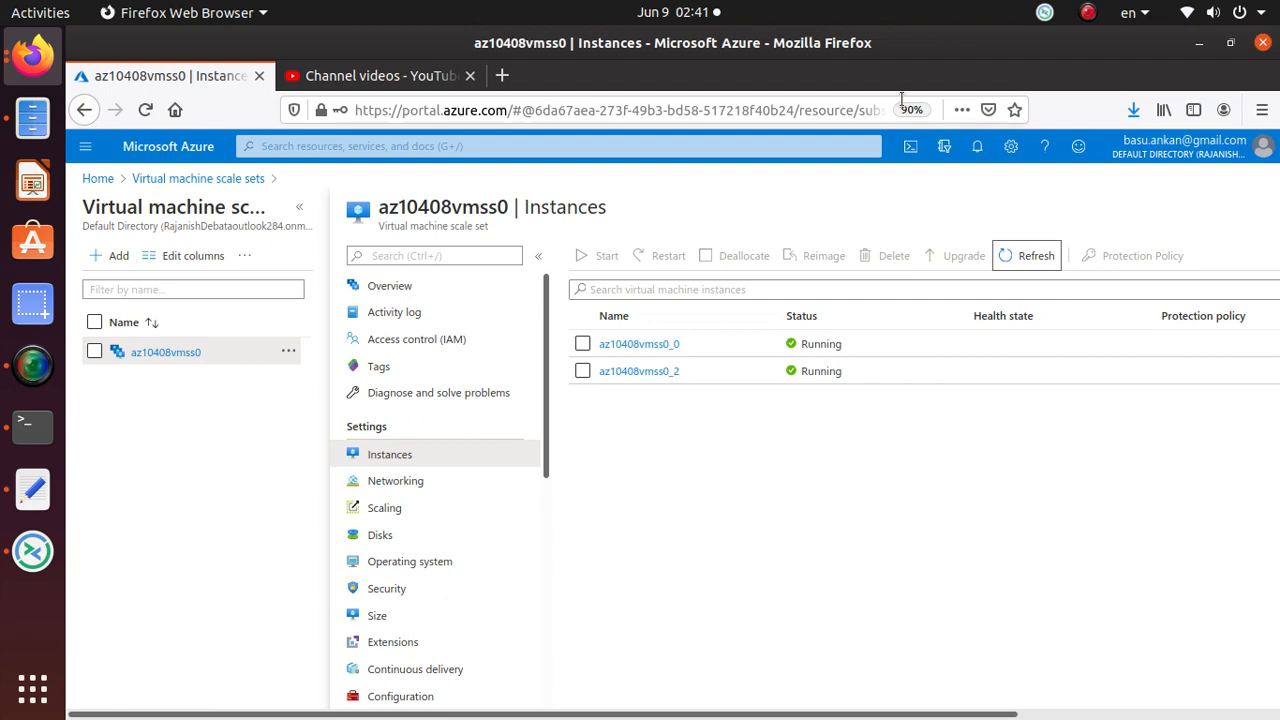
Select both az10408vmss0 instances, run Upgrade, and confirm with Yes
click(380, 75)
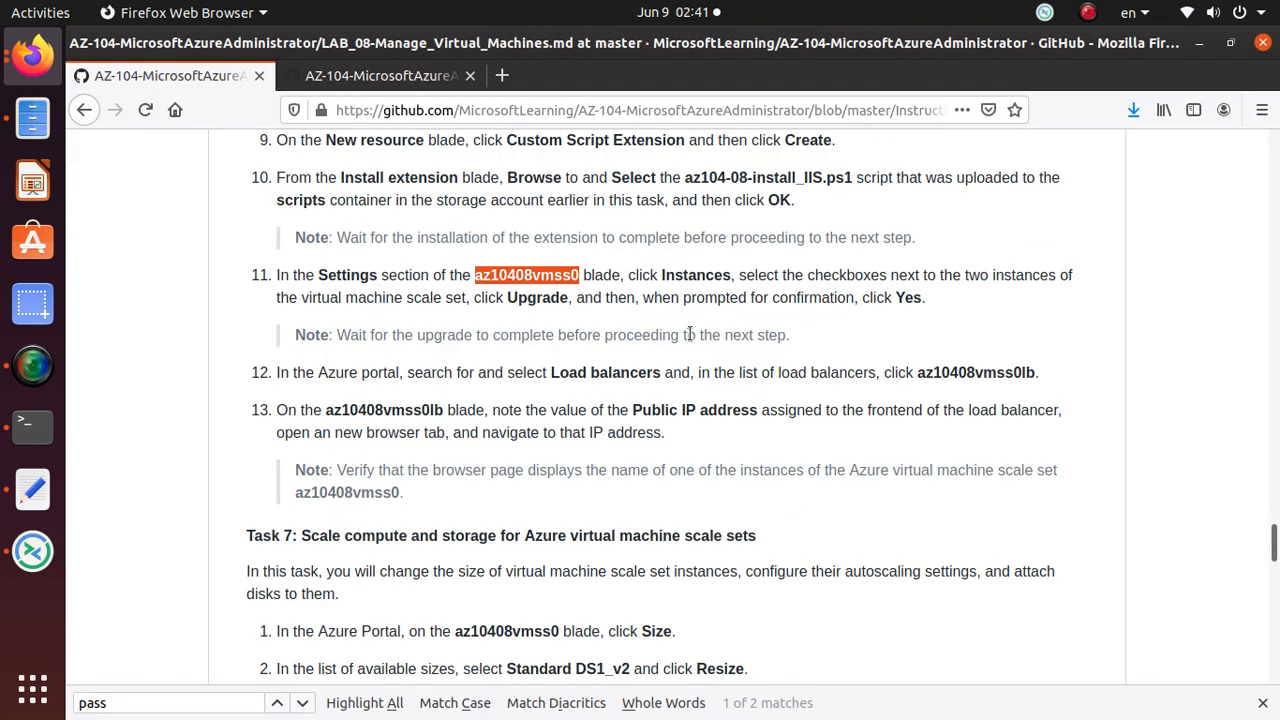
mouse_move(530, 312)
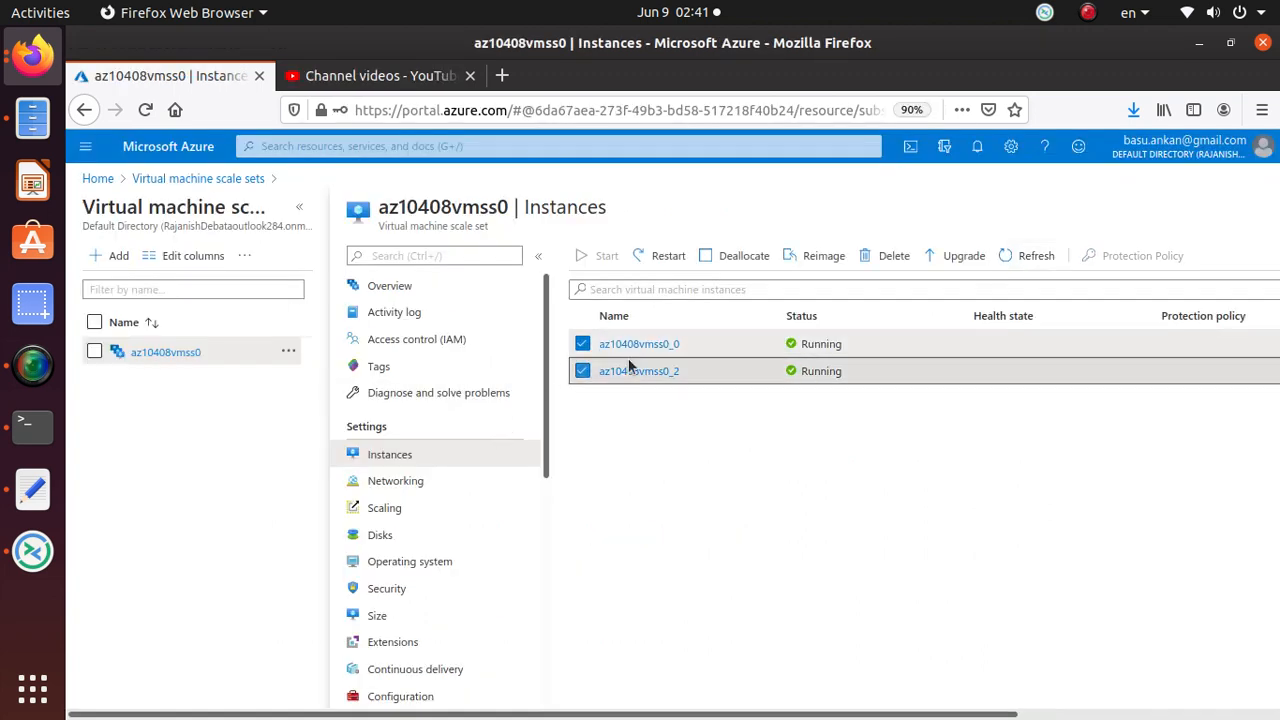
click(963, 255)
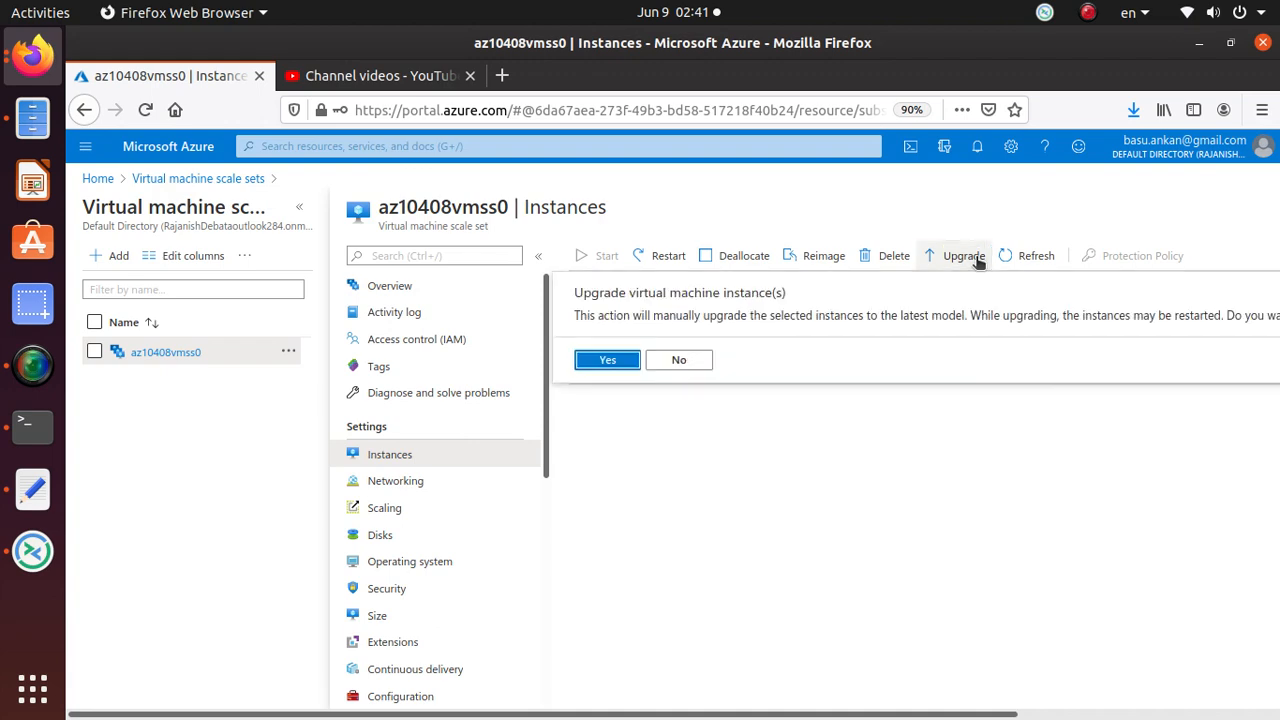
mouse_move(745, 308)
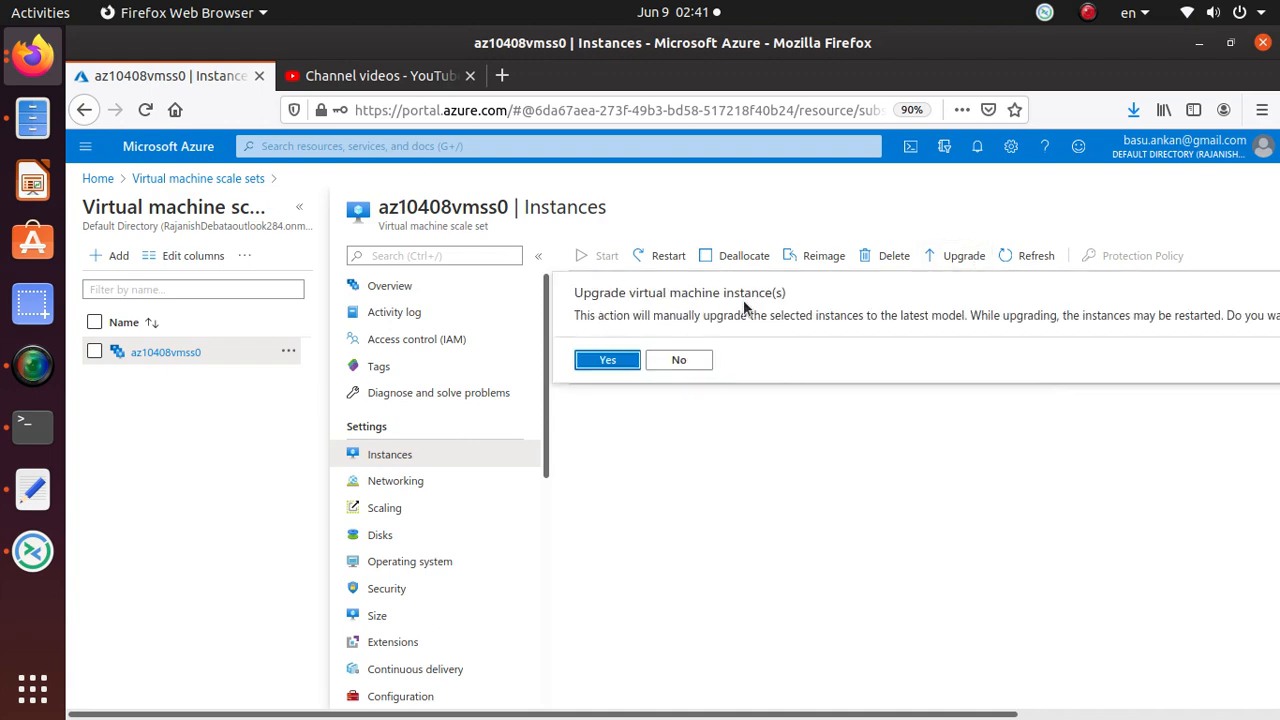
mouse_move(563, 442)
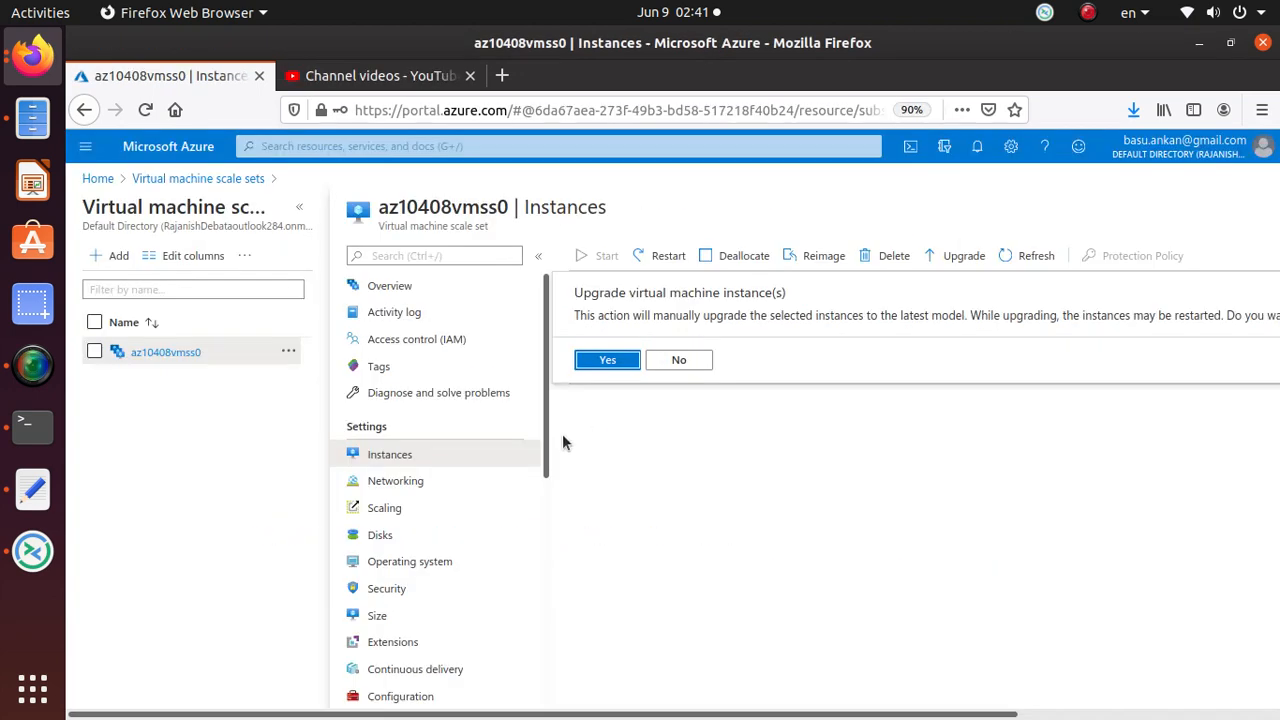
click(606, 359)
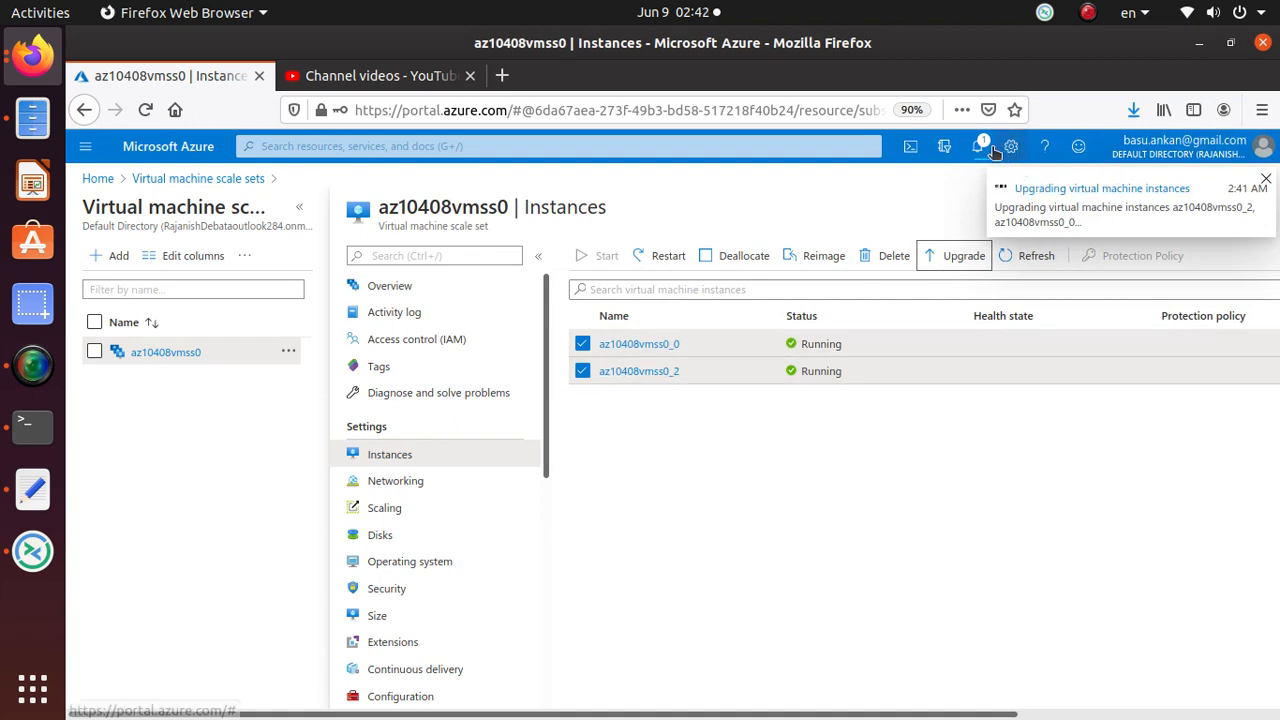
Read lab steps 12–13 on finding the az10408vmss0lb load balancer's public IP
click(380, 75)
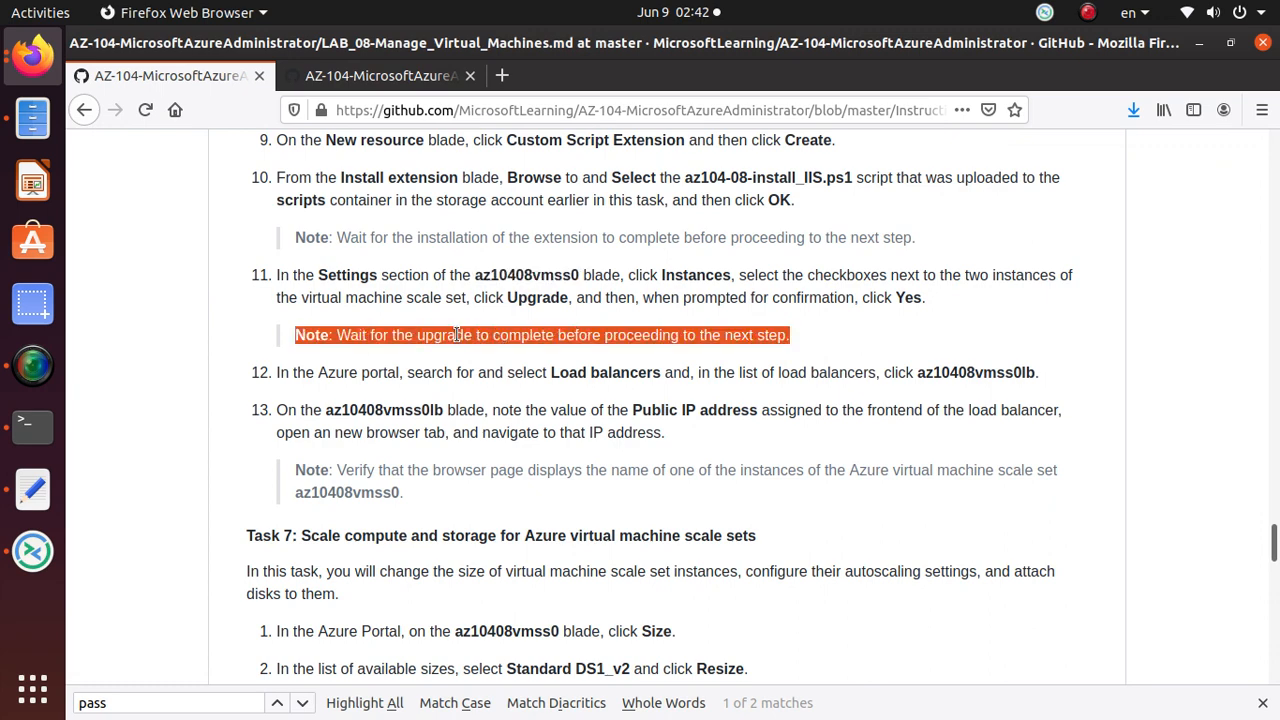
click(170, 75)
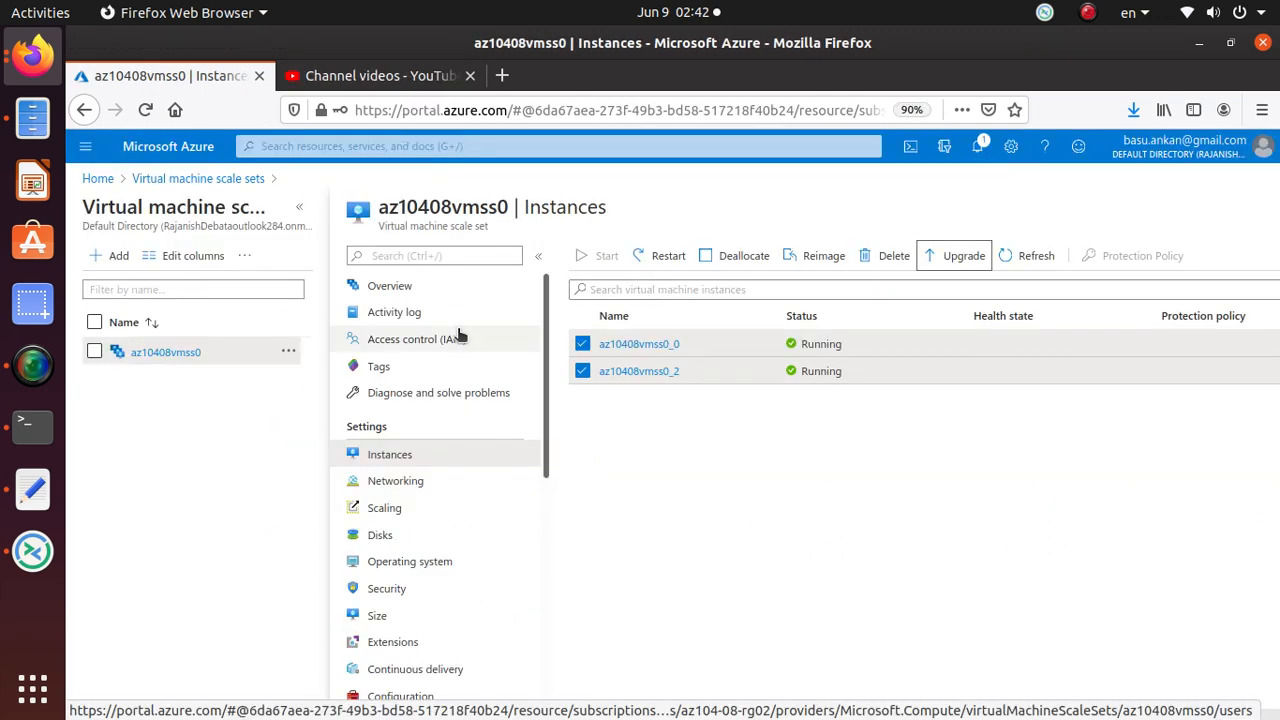
mouse_move(995, 146)
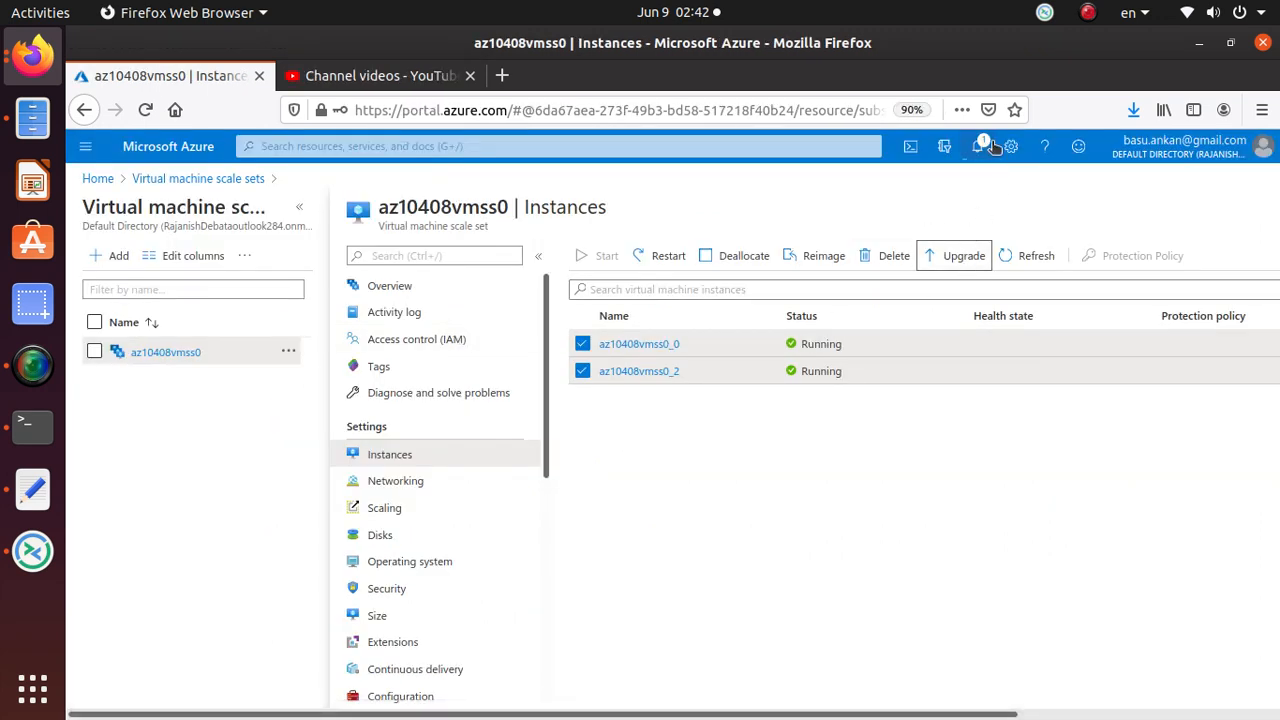
click(380, 75)
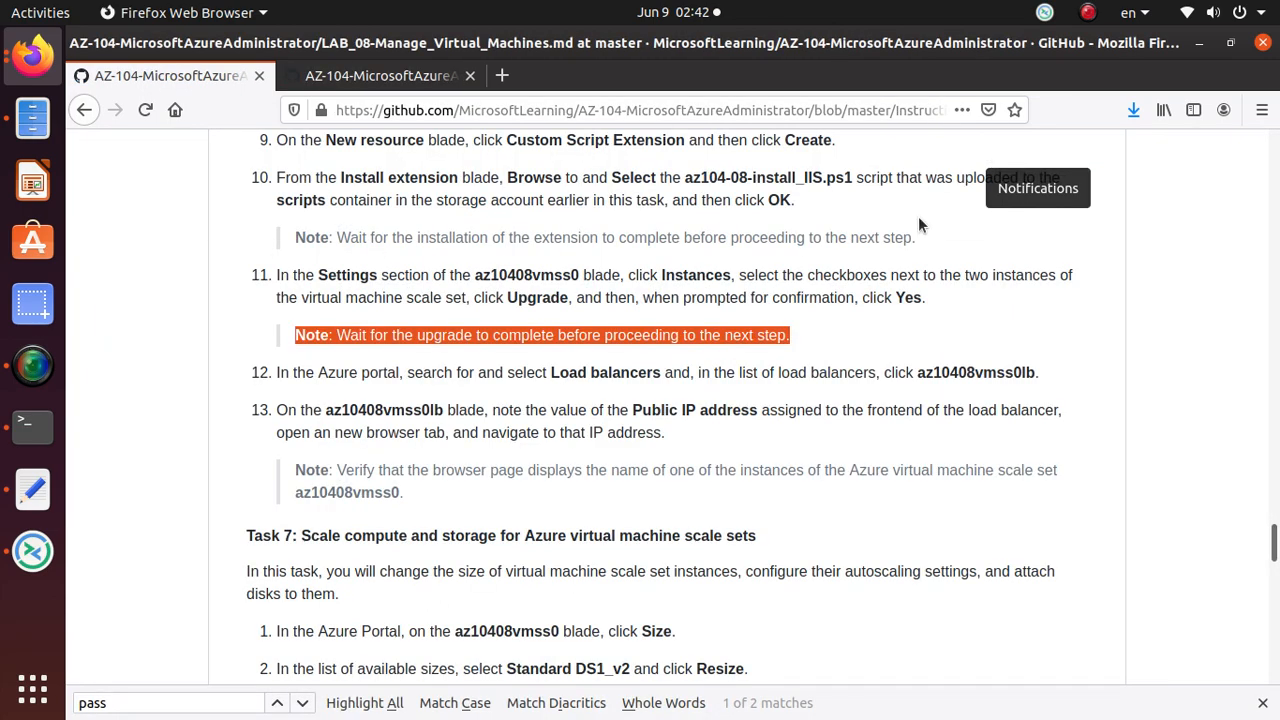
scroll(down, 3)
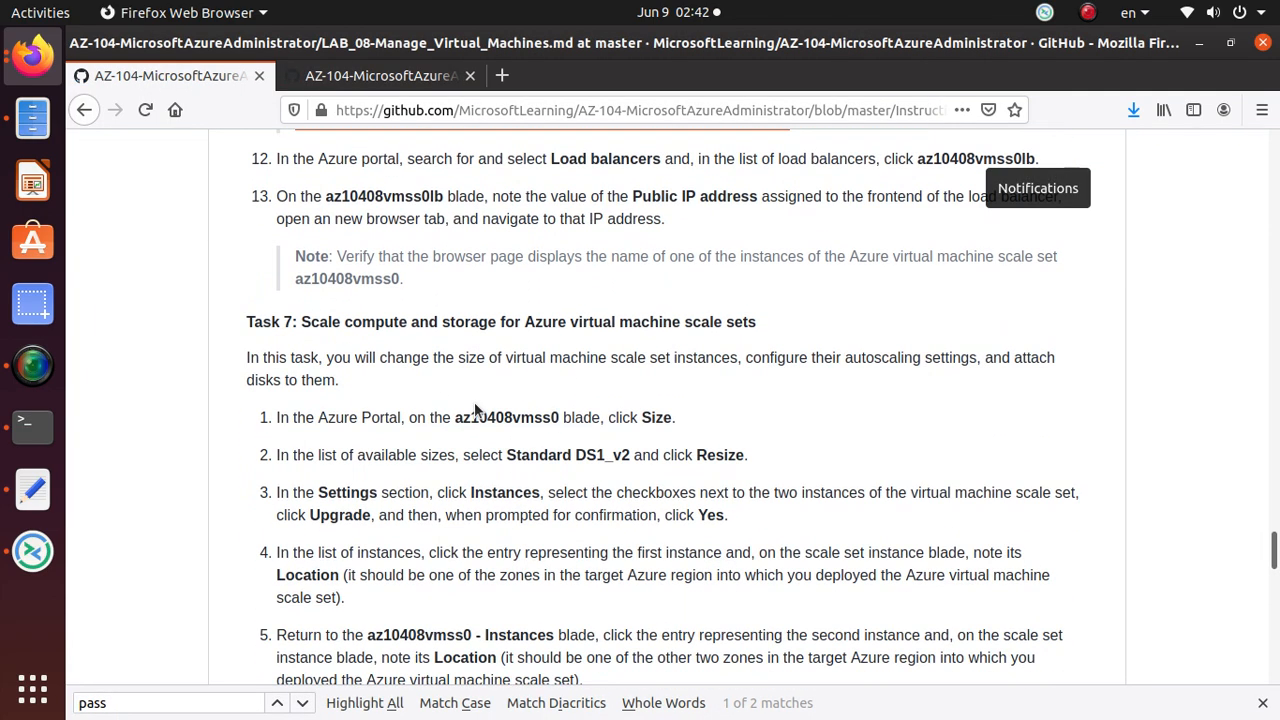
mouse_move(557, 165)
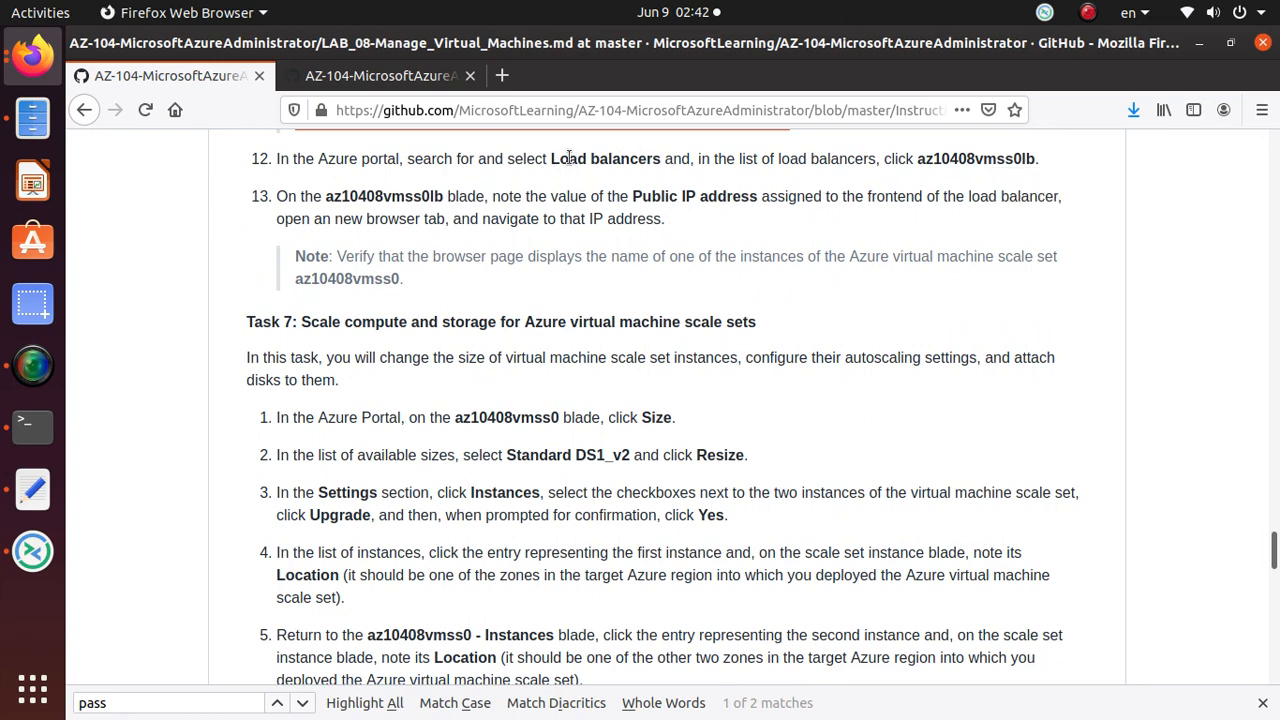
mouse_move(356, 224)
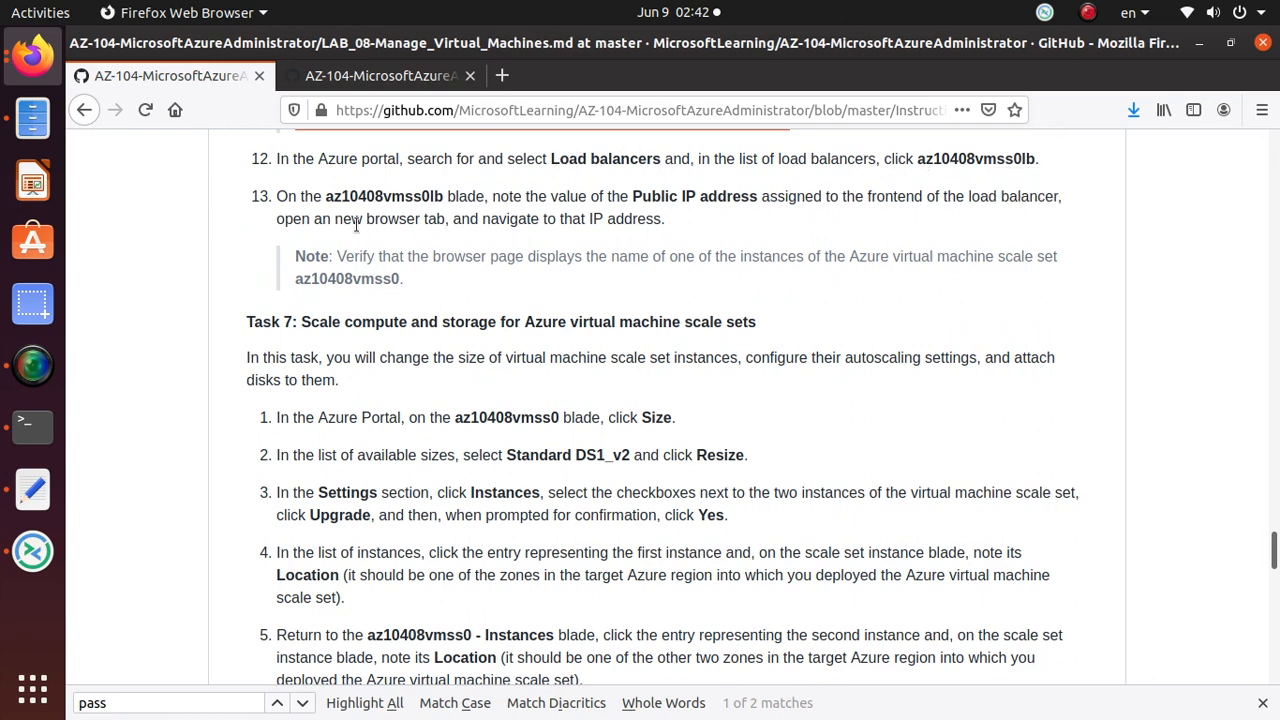
mouse_move(735, 212)
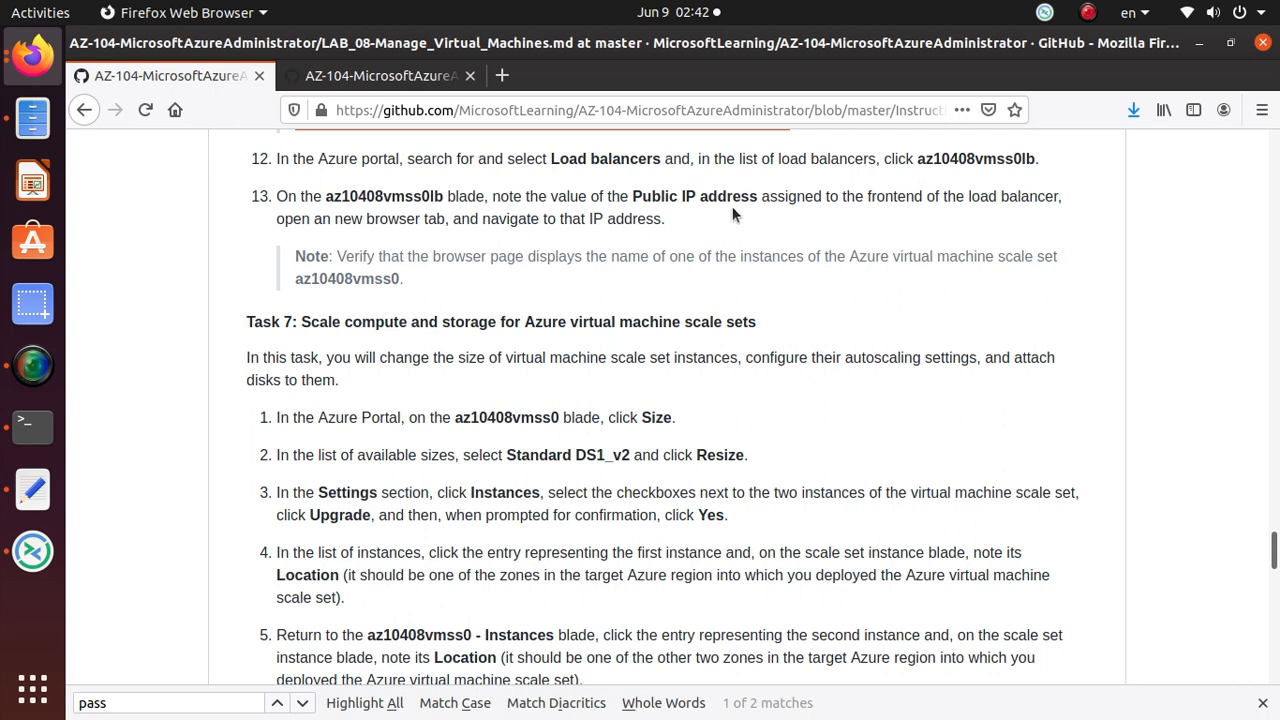
scroll(down, 3)
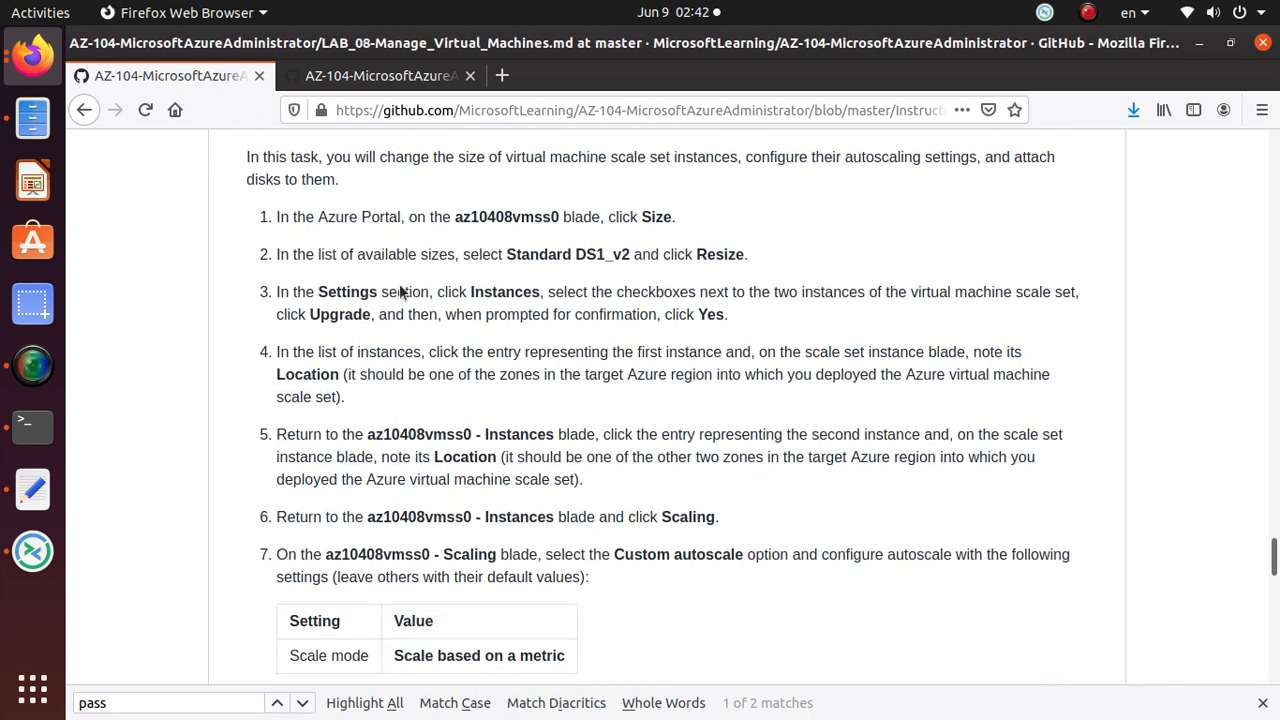
scroll(down, 3)
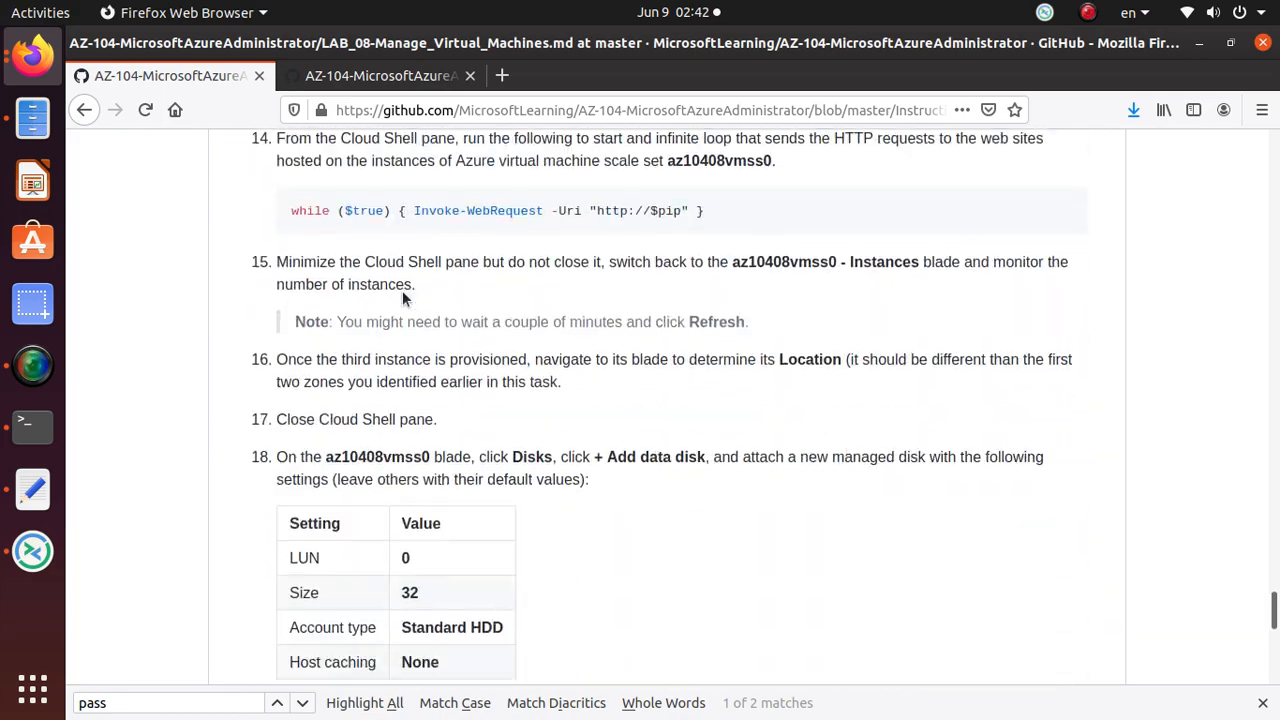
scroll(down, 3)
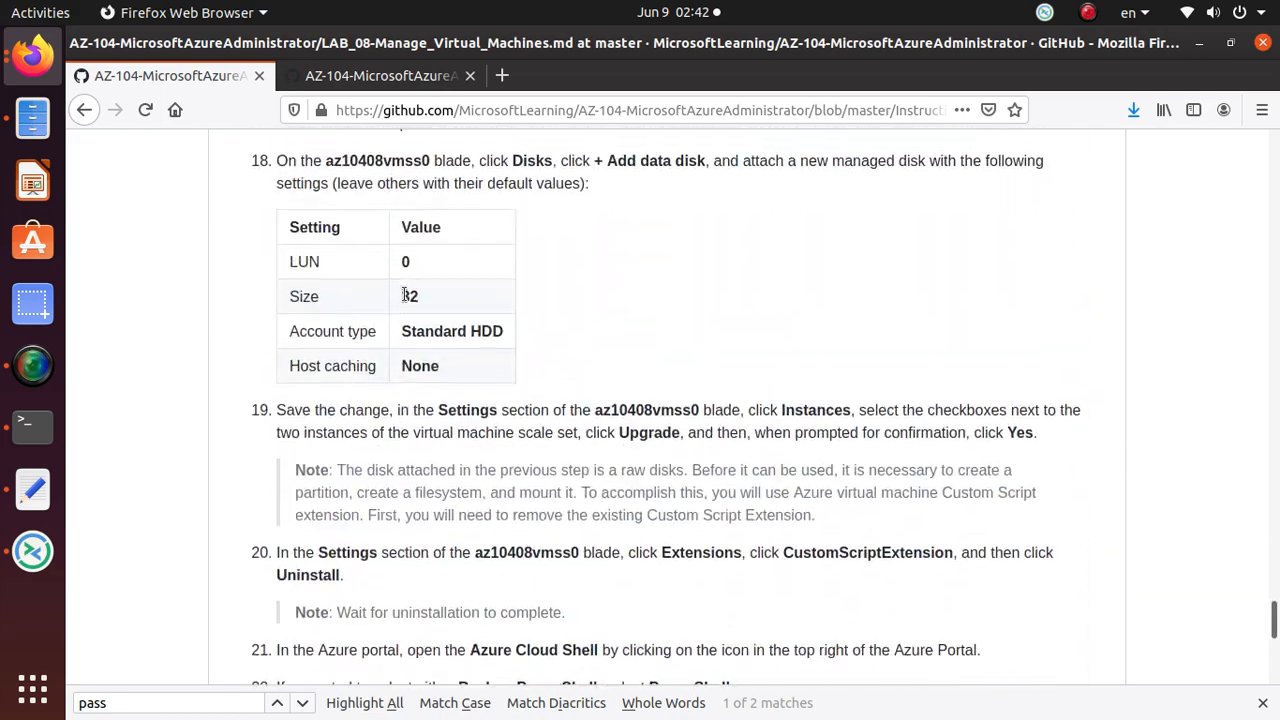
scroll(up, 3)
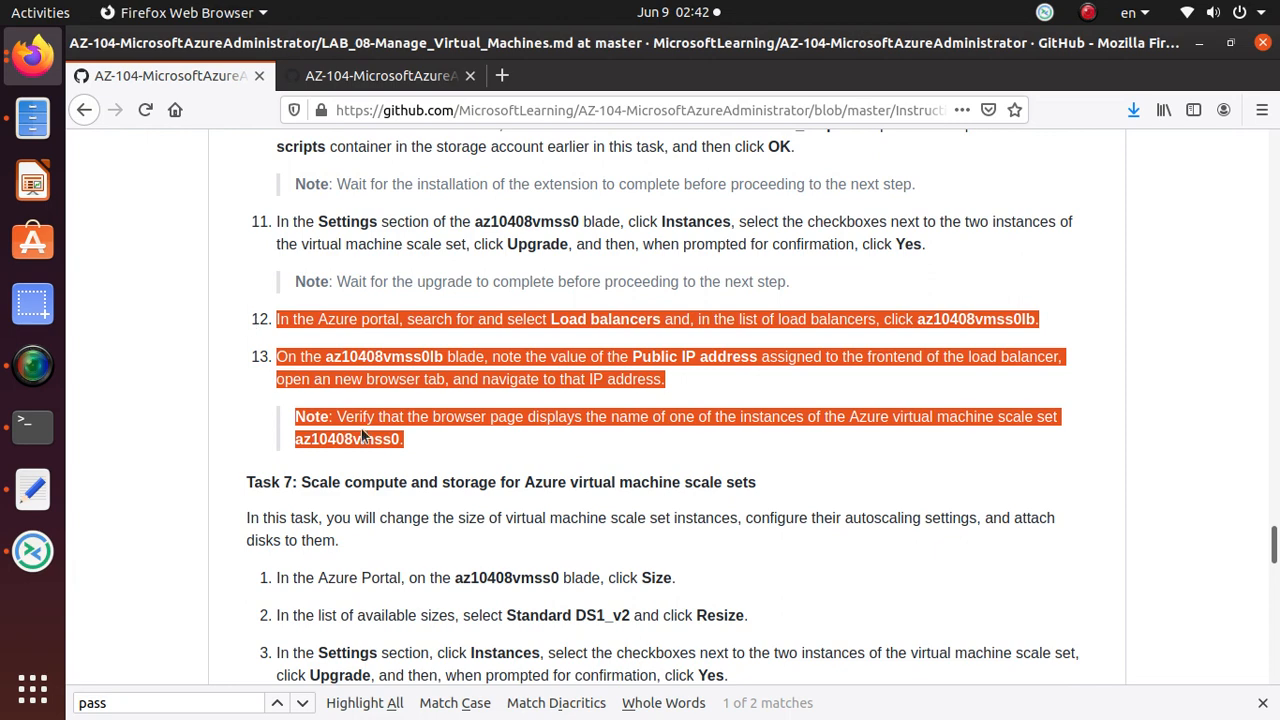
mouse_move(453, 485)
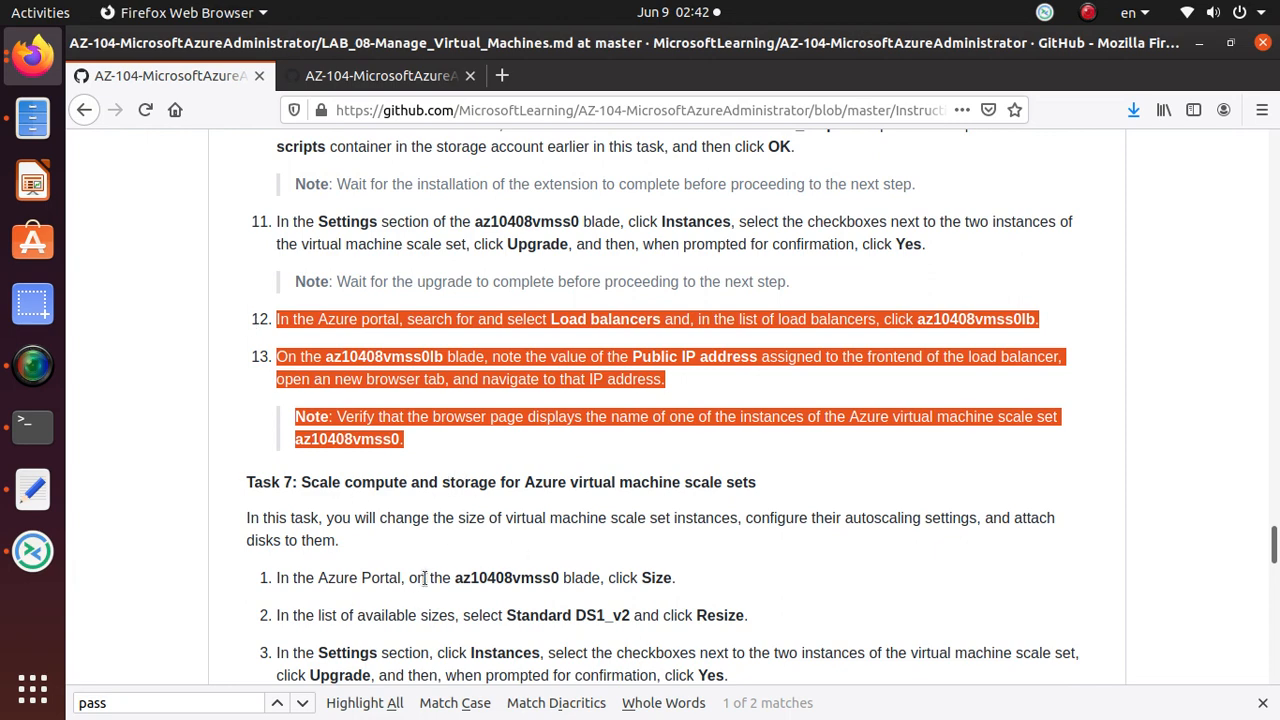
mouse_move(428, 482)
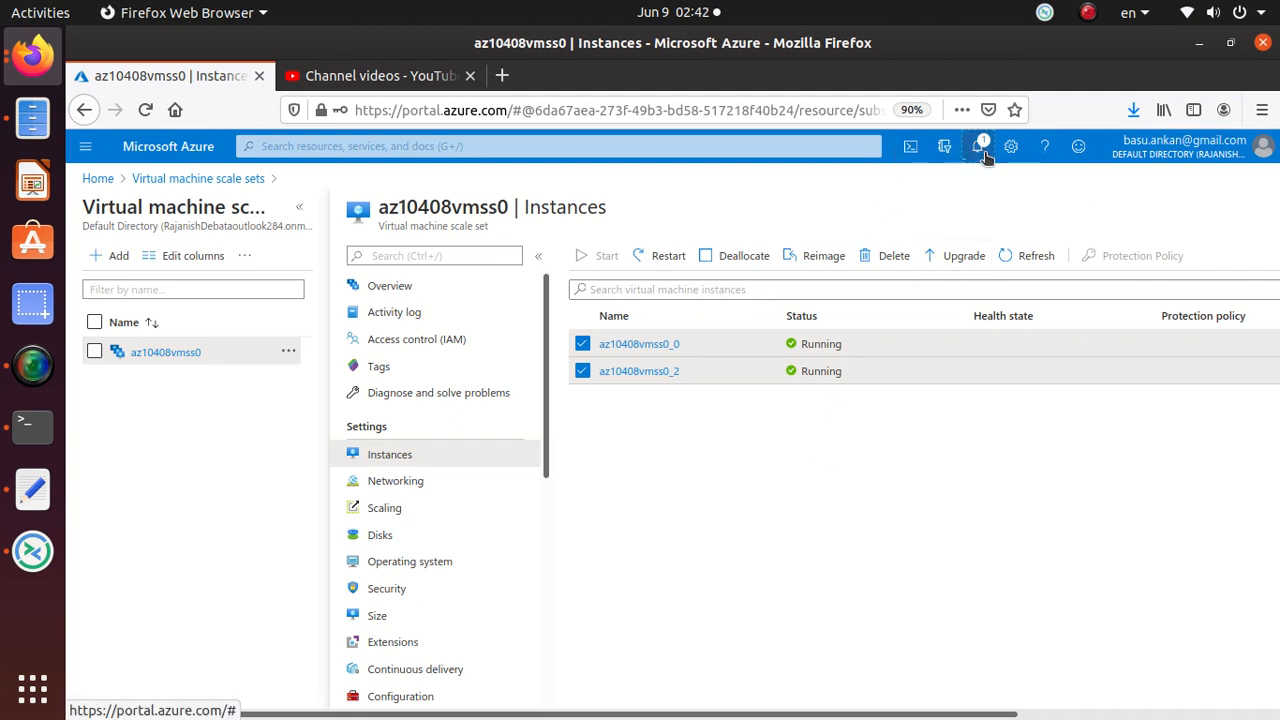
Confirm the 'Upgraded virtual machine instances' notification, then return to lab step 12
click(977, 146)
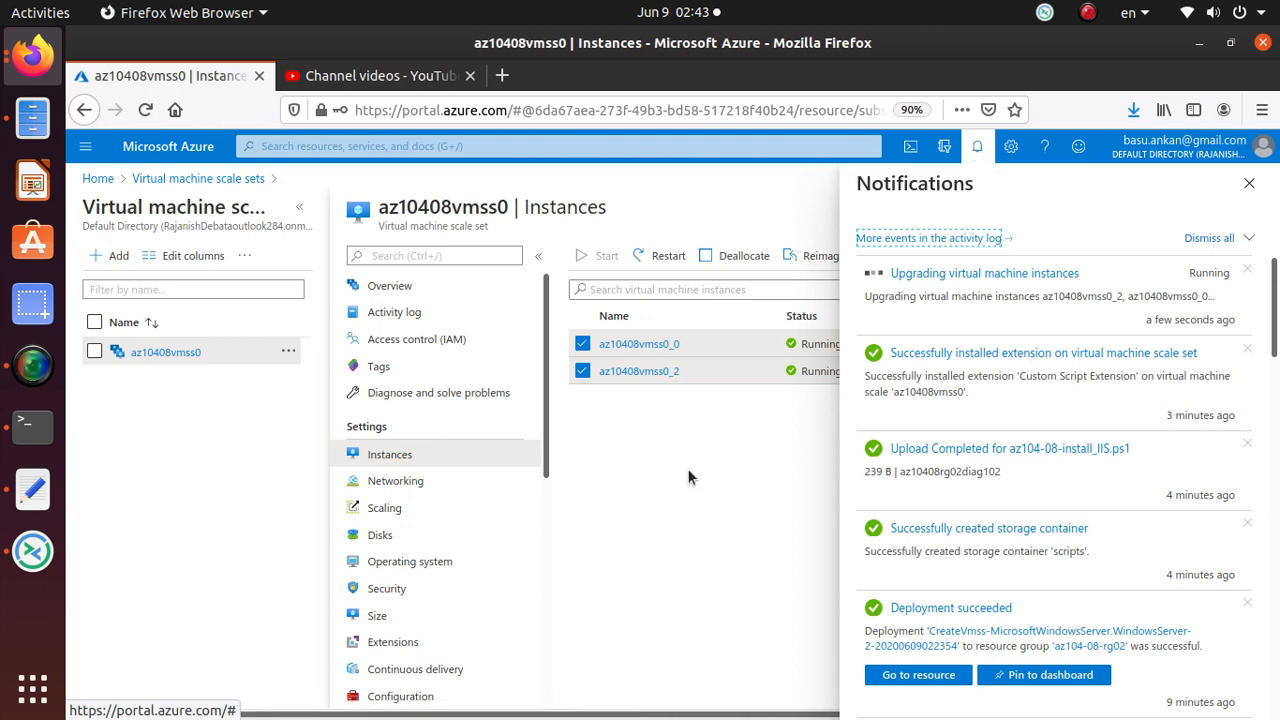
mouse_move(627, 467)
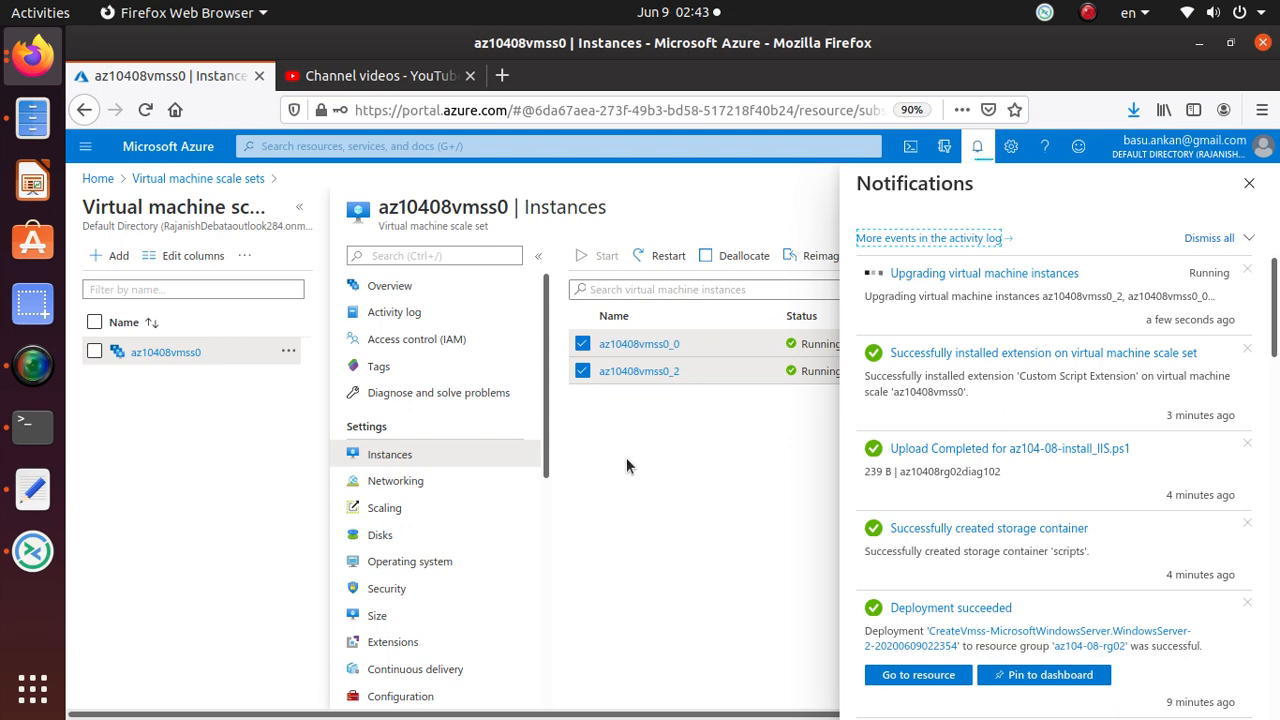
mouse_move(33, 365)
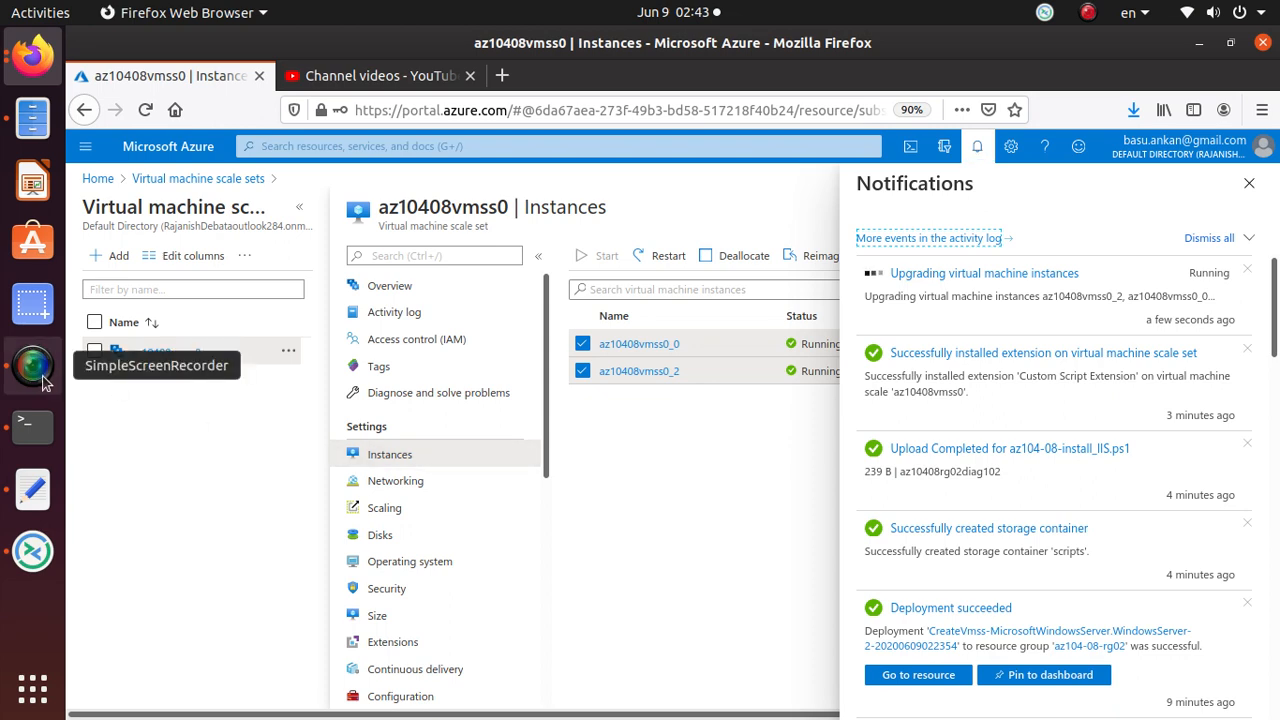
click(33, 365)
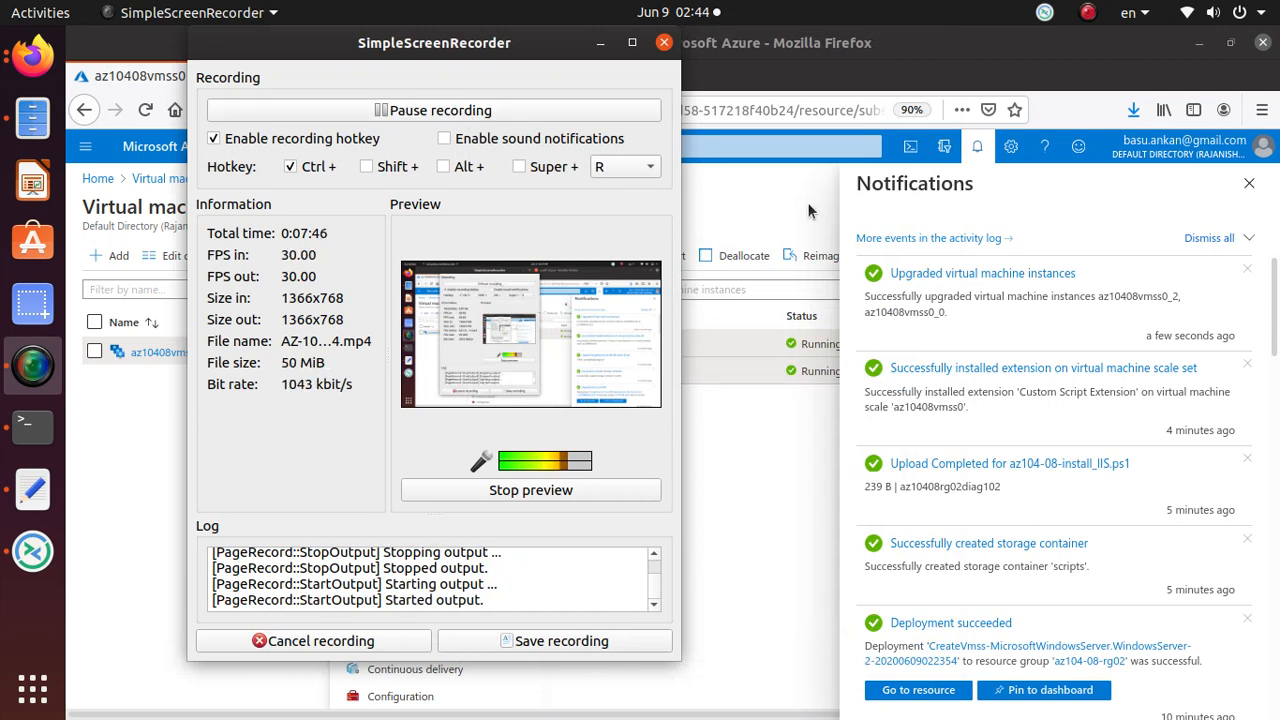
click(663, 42)
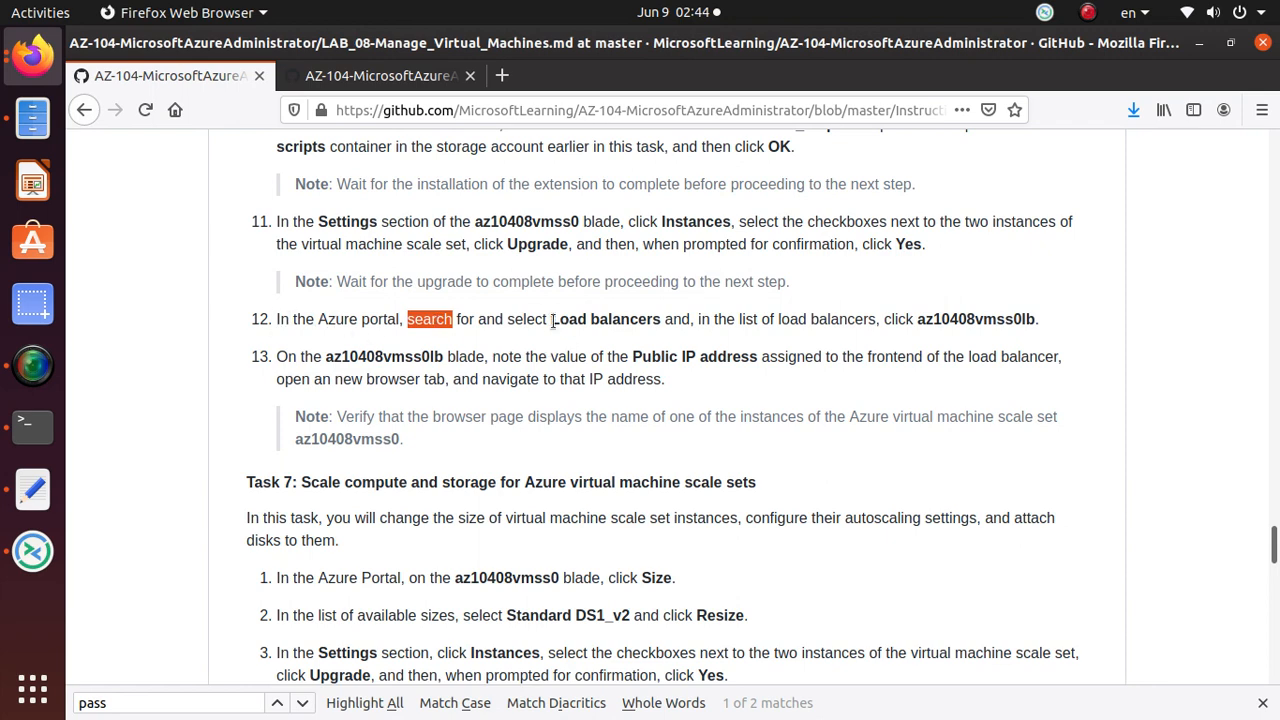
Search the portal for 'Load balancers' and open the Load balancers service
right_click(604, 319)
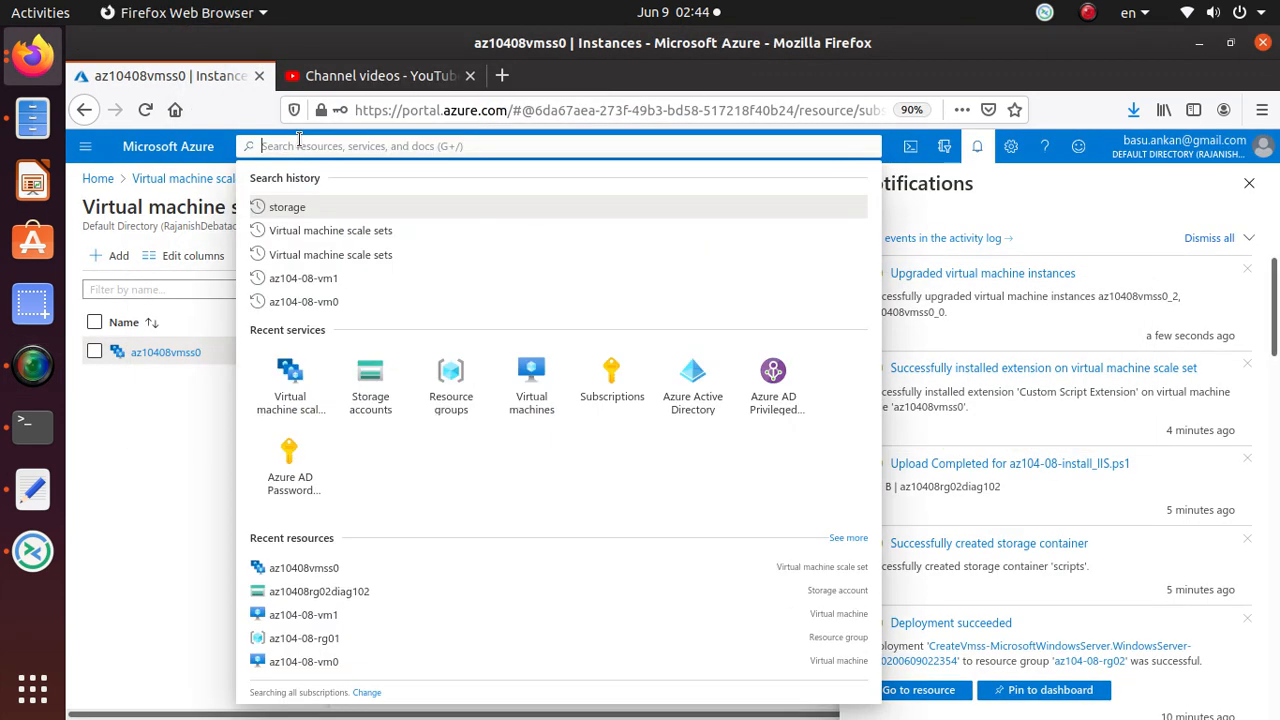
text(Load balancers)
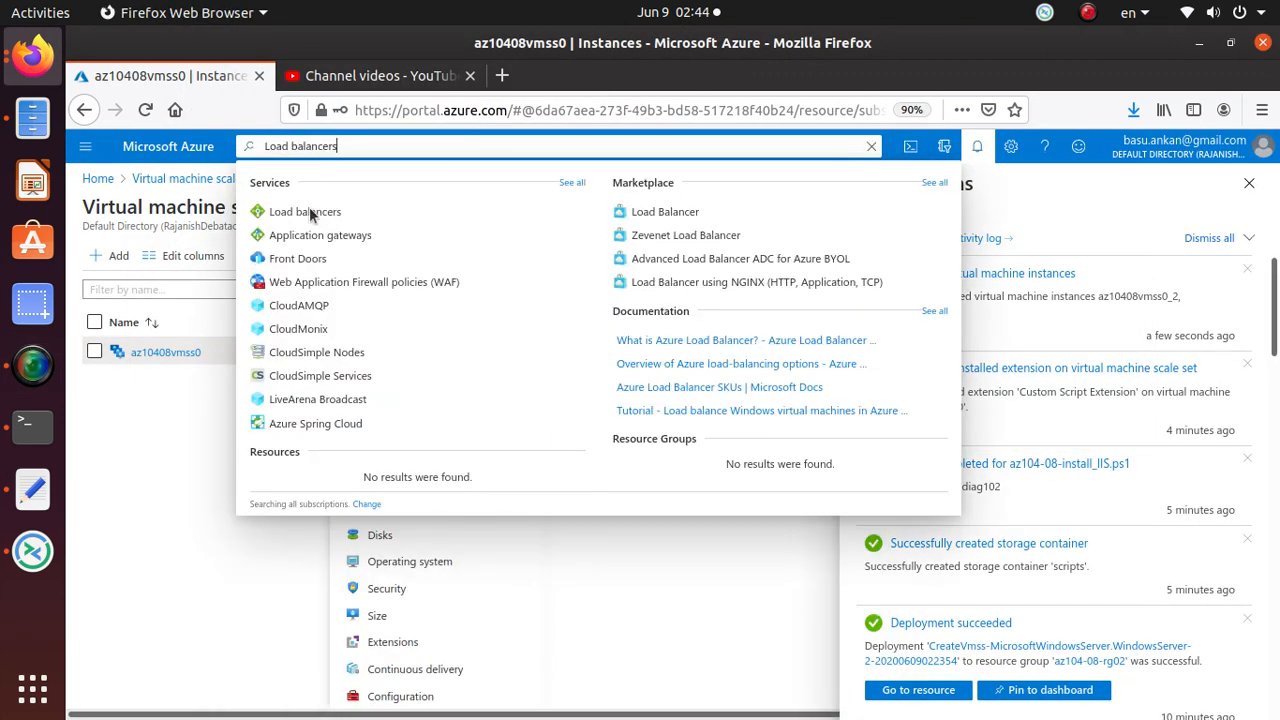
click(304, 211)
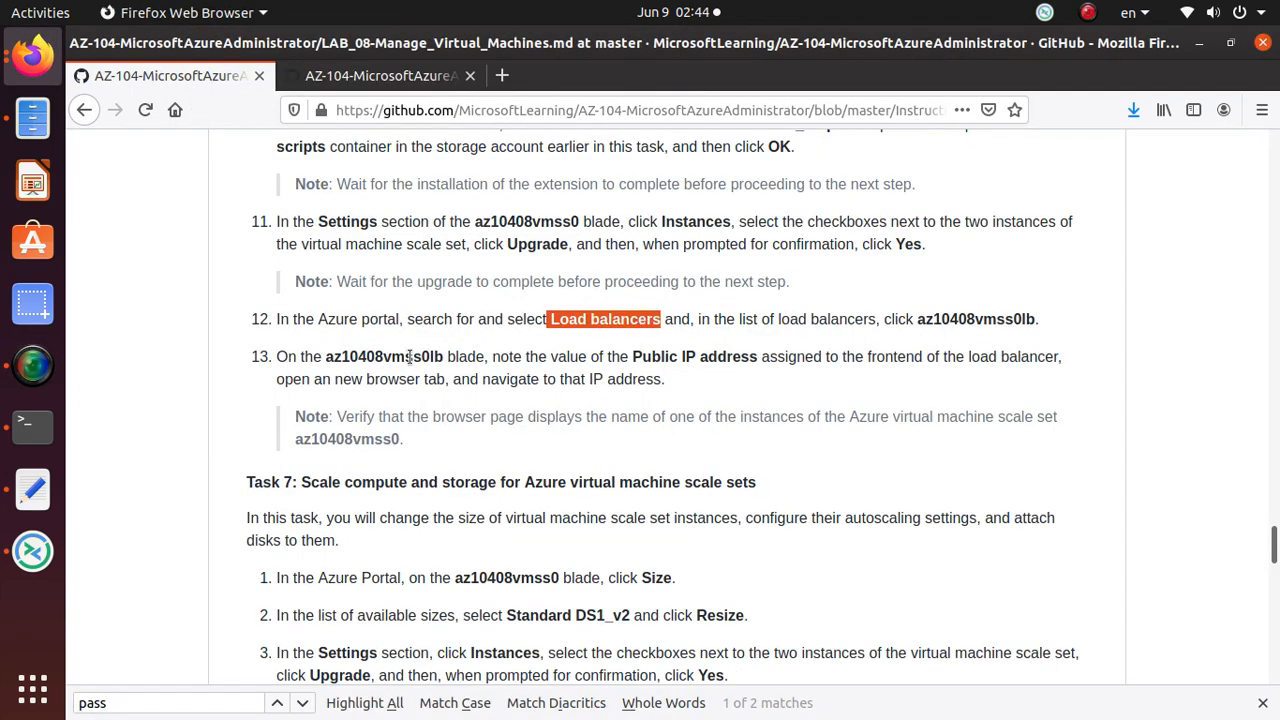
mouse_move(635, 353)
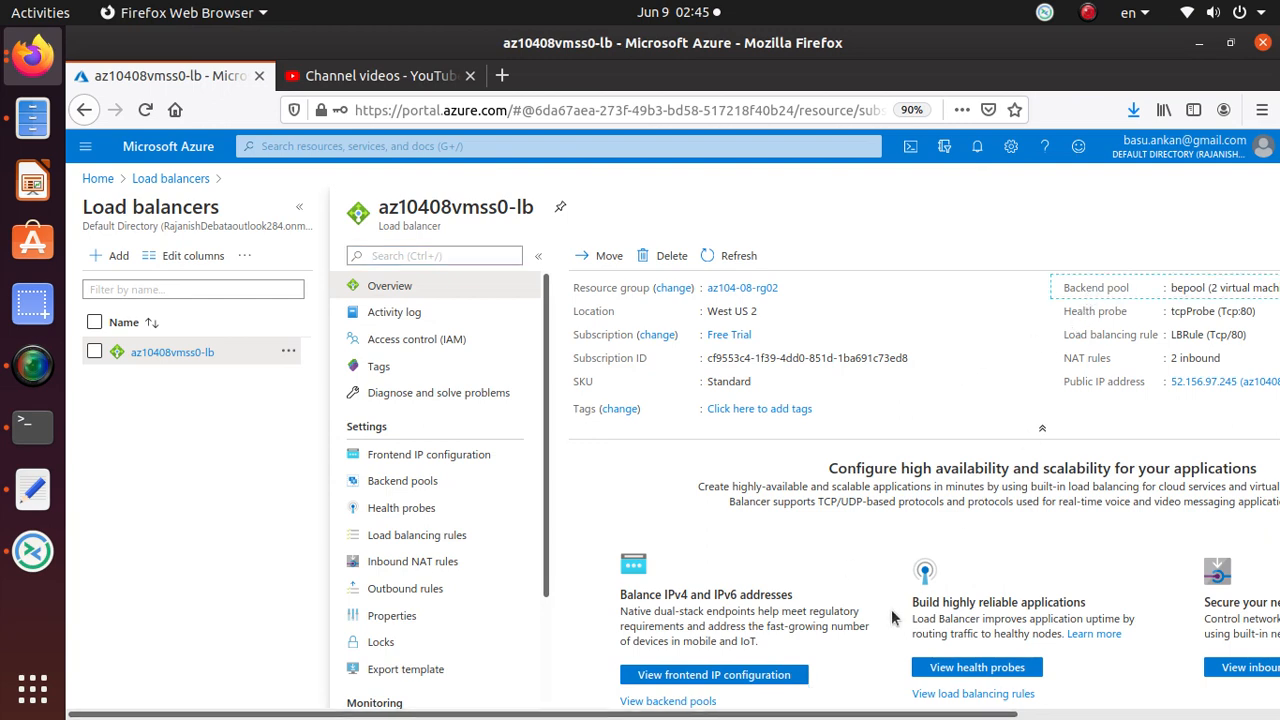
mouse_move(894, 618)
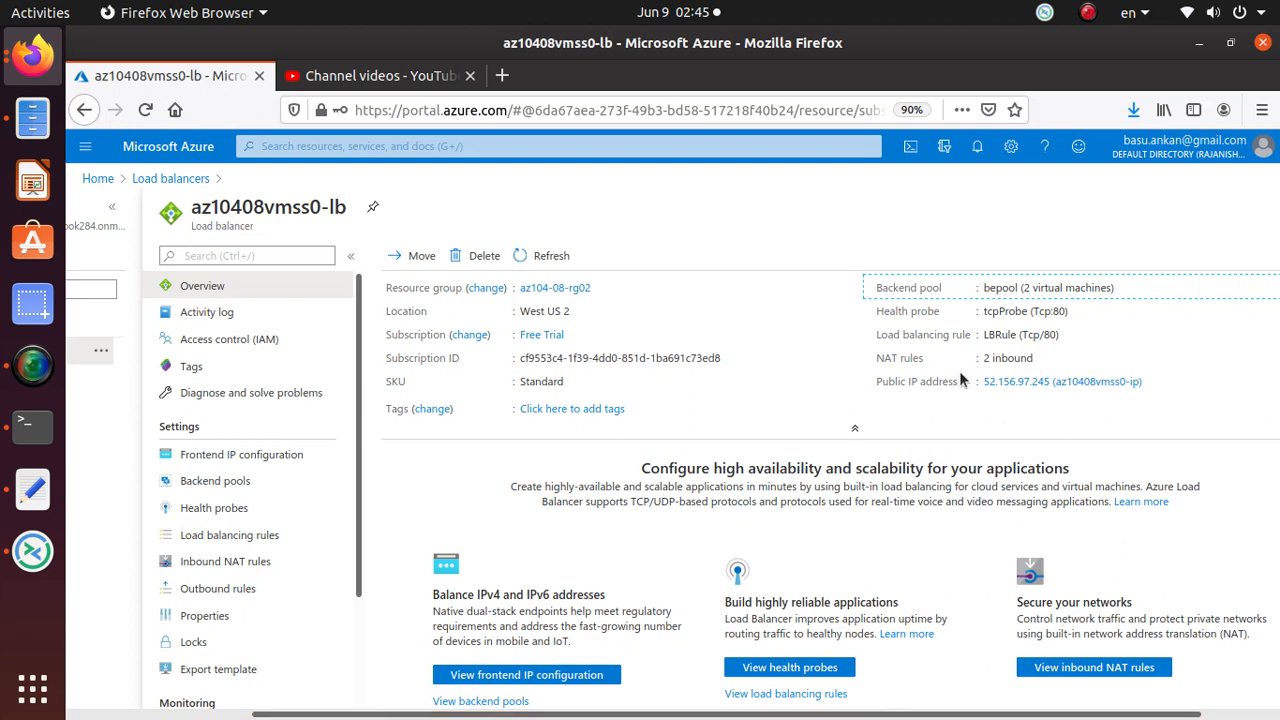
mouse_move(1040, 381)
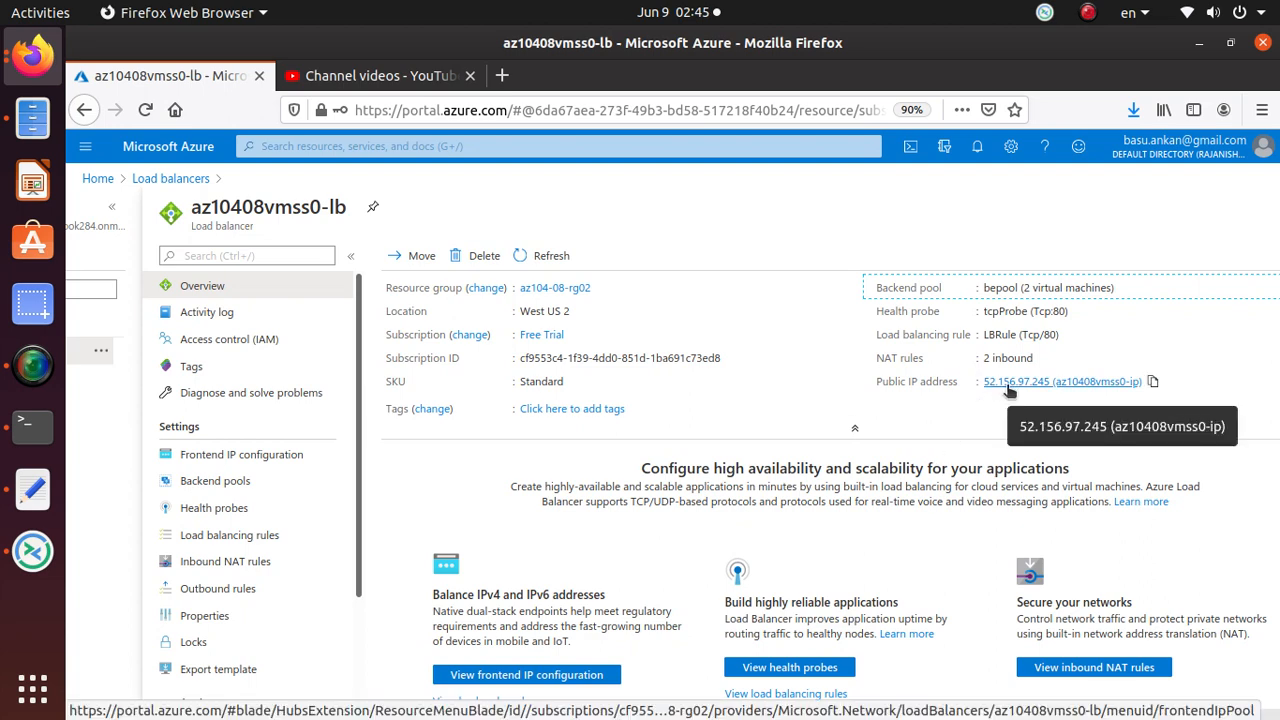
mouse_move(1152, 382)
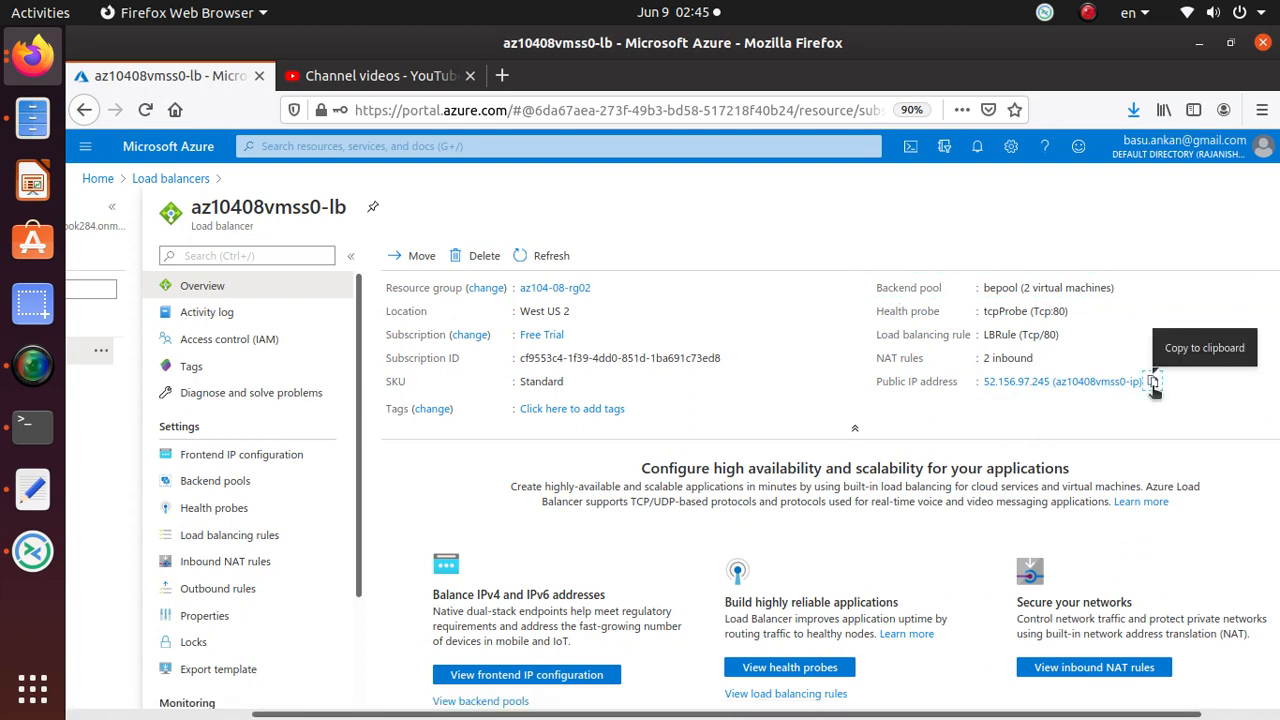
Copy the public IP and note '52.156.97.245 (az10408vmss0-ip)' in coolTstConnectionAzure.txt
click(1153, 381)
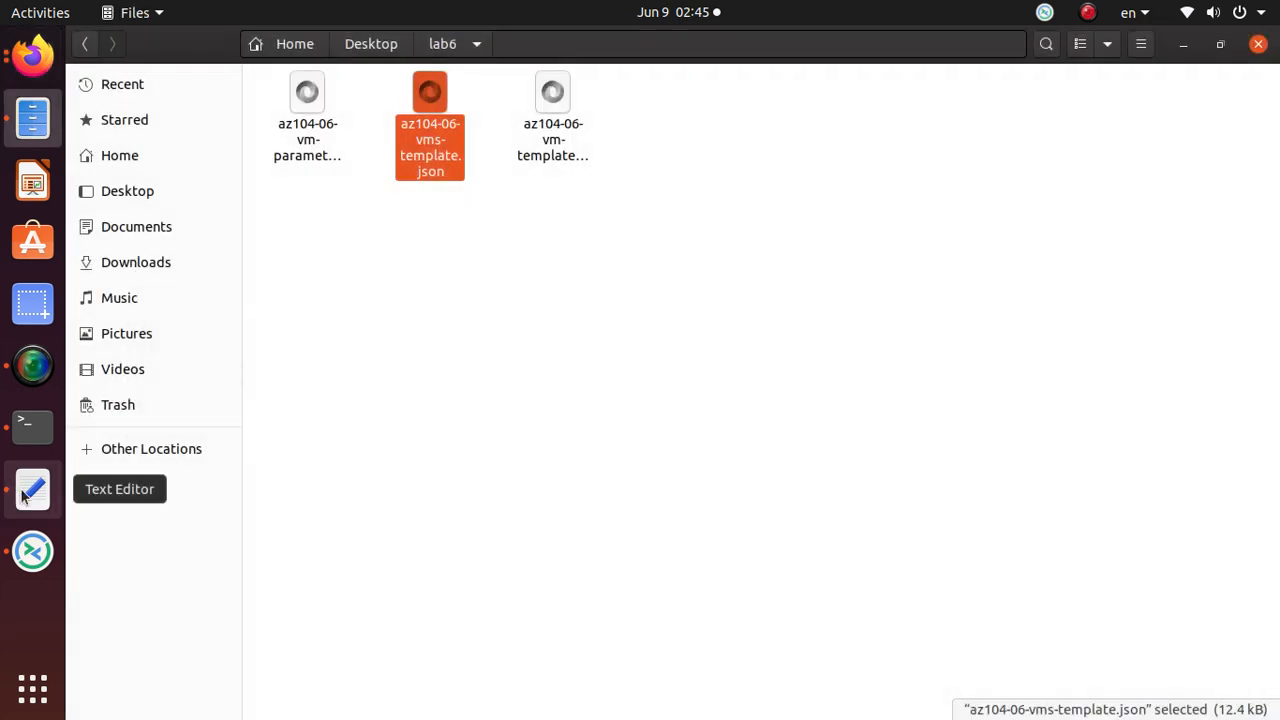
click(33, 489)
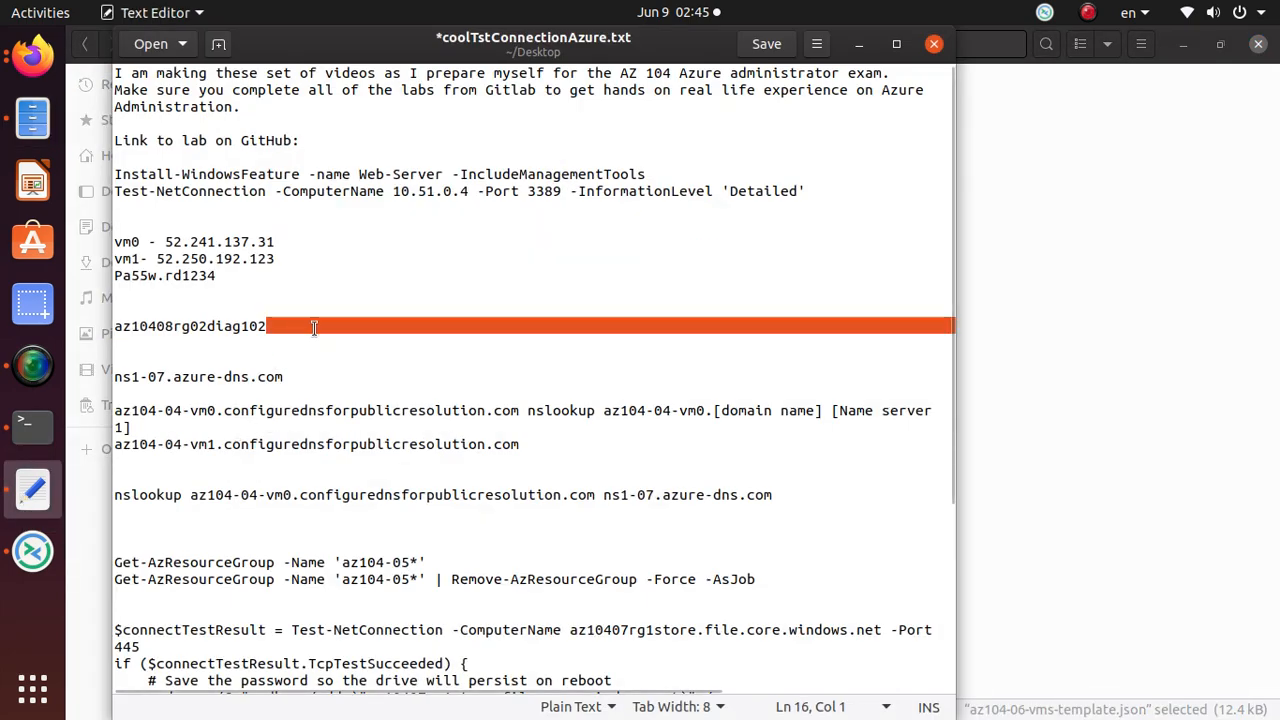
text(52.156.97.245 (az10408vmss0-ip))
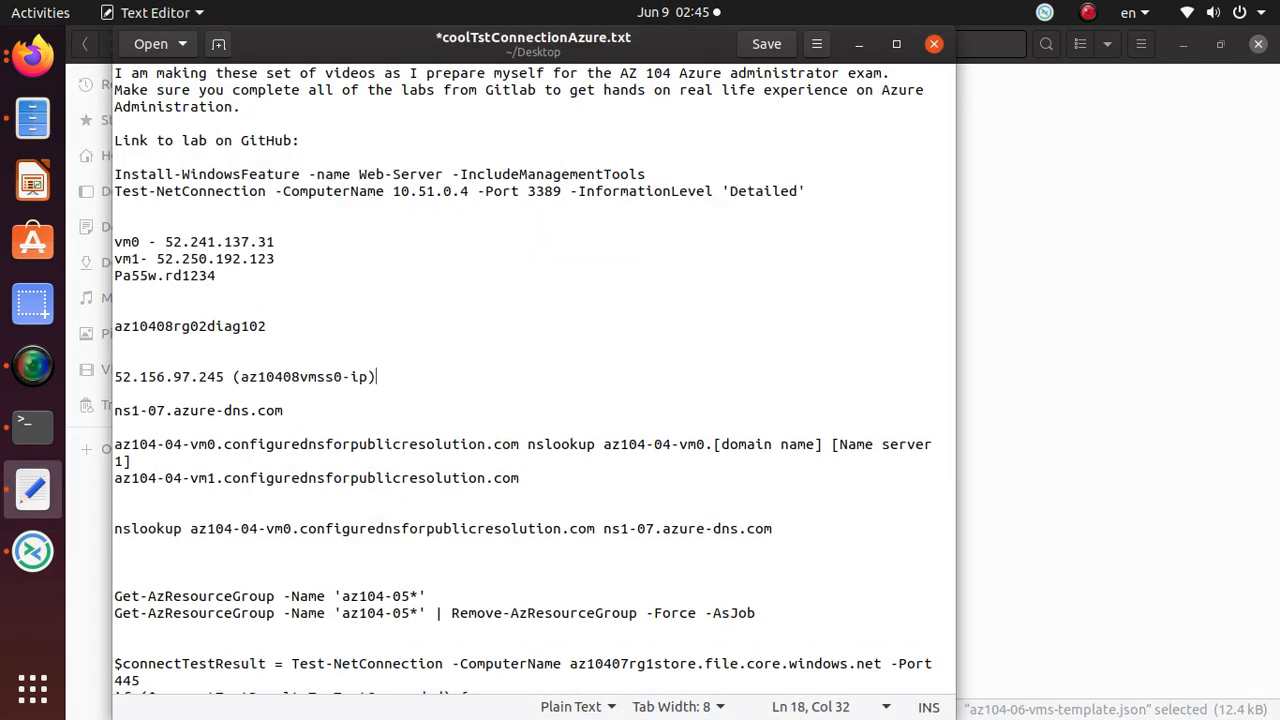
key(Return)
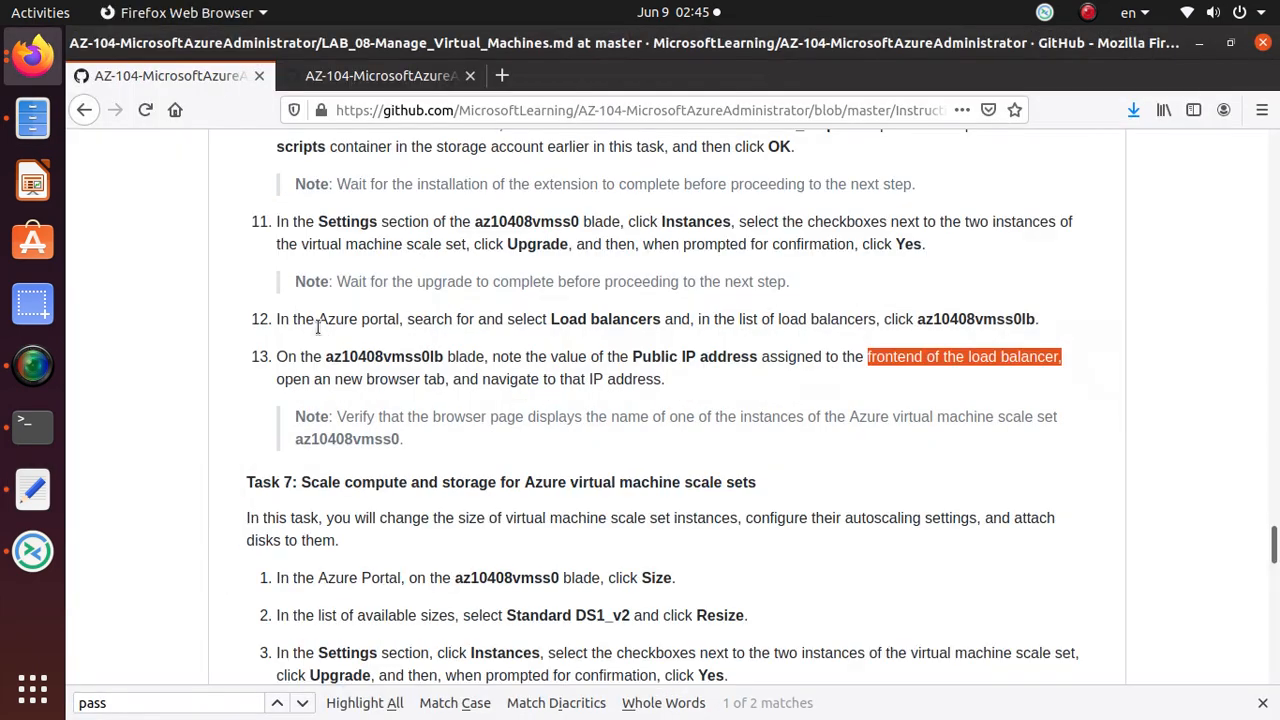
mouse_move(278, 388)
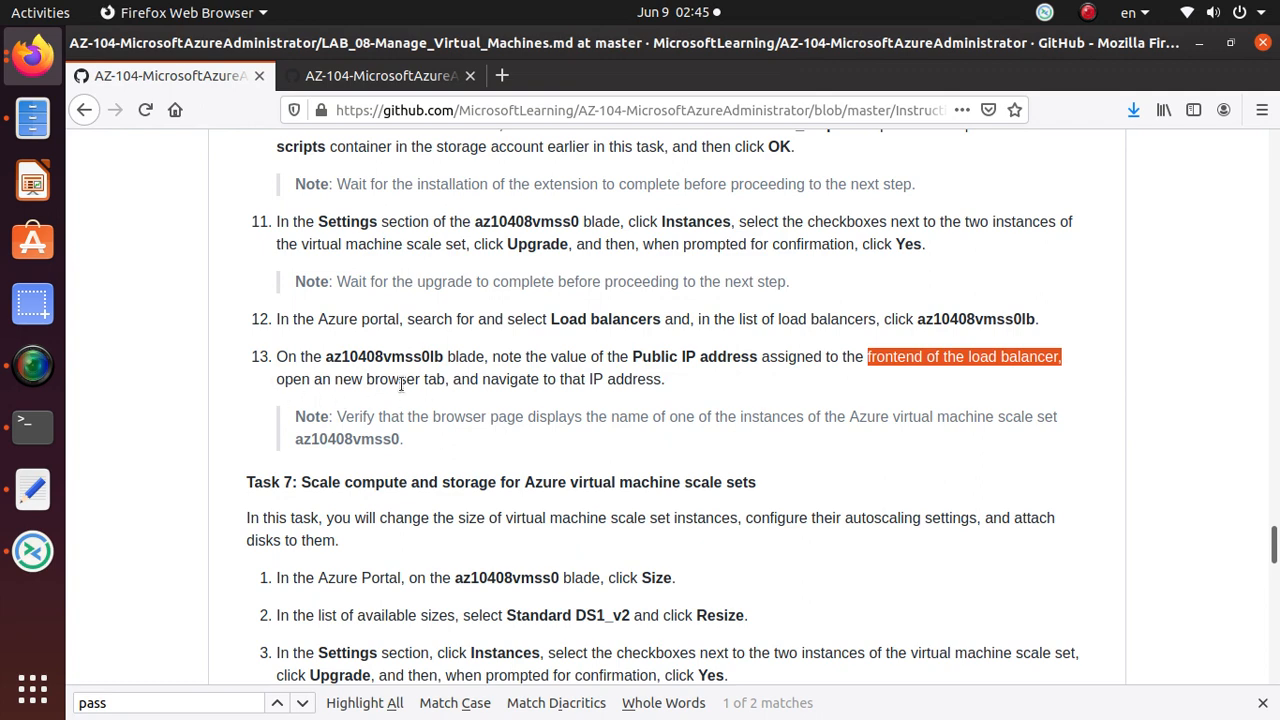
mouse_move(617, 385)
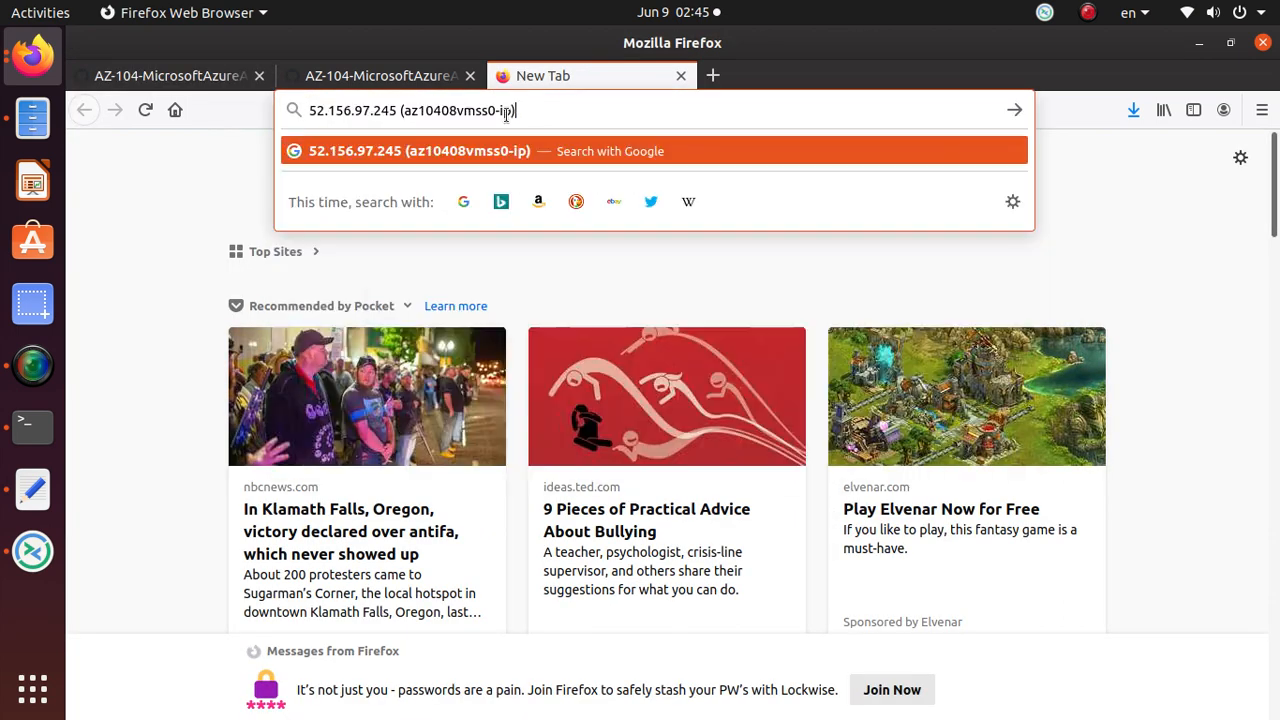
Browse to 52.156.97.245 and verify the page shows instance az10408vm000000
key(BackSpace)
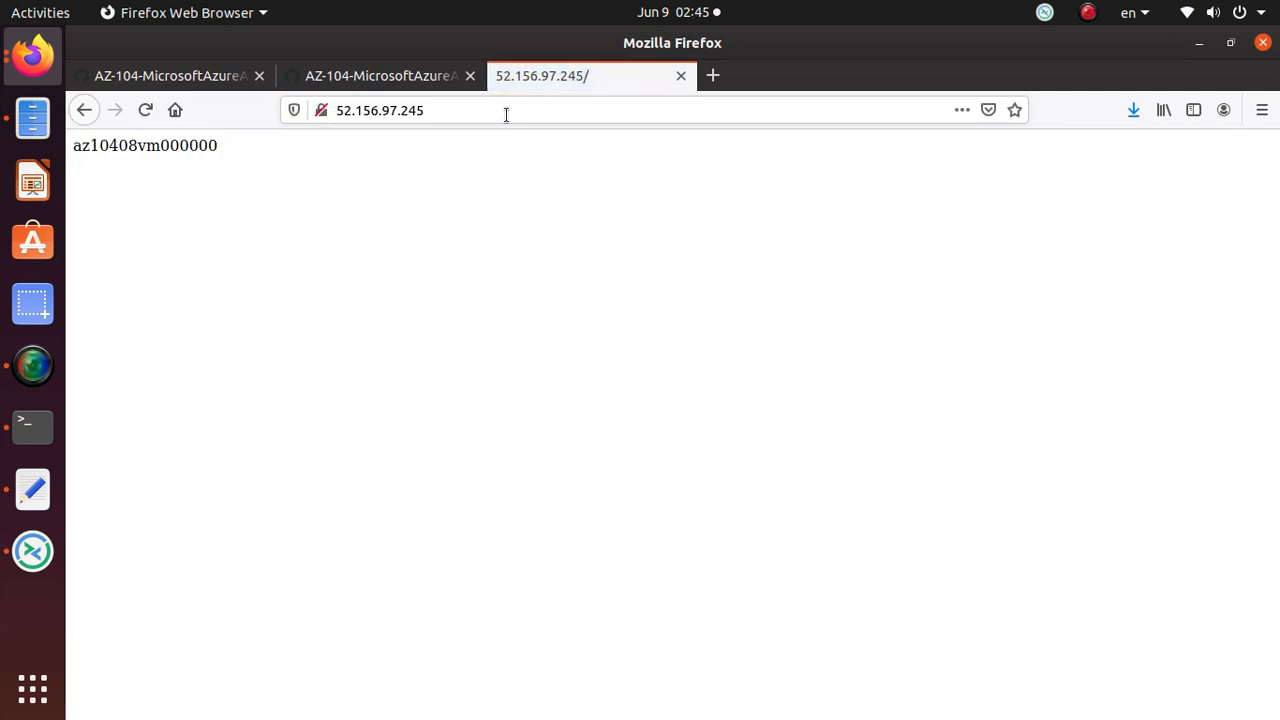
mouse_move(232, 153)
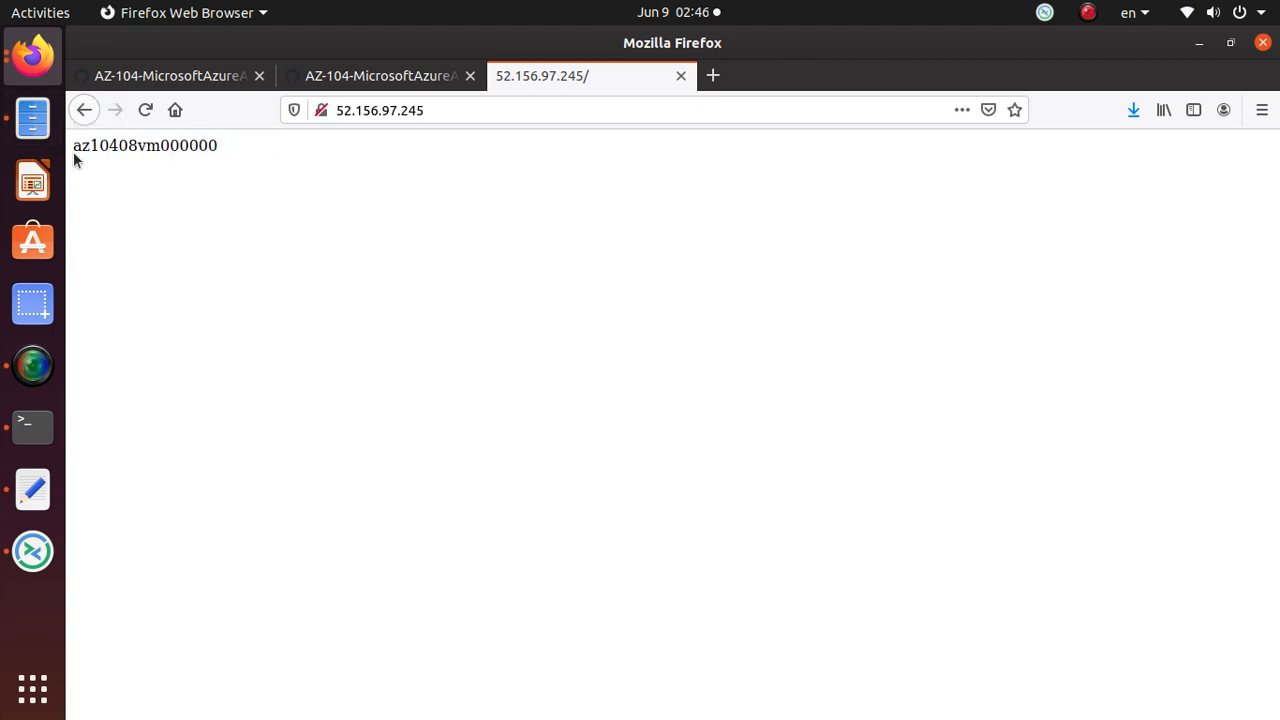
click(32, 489)
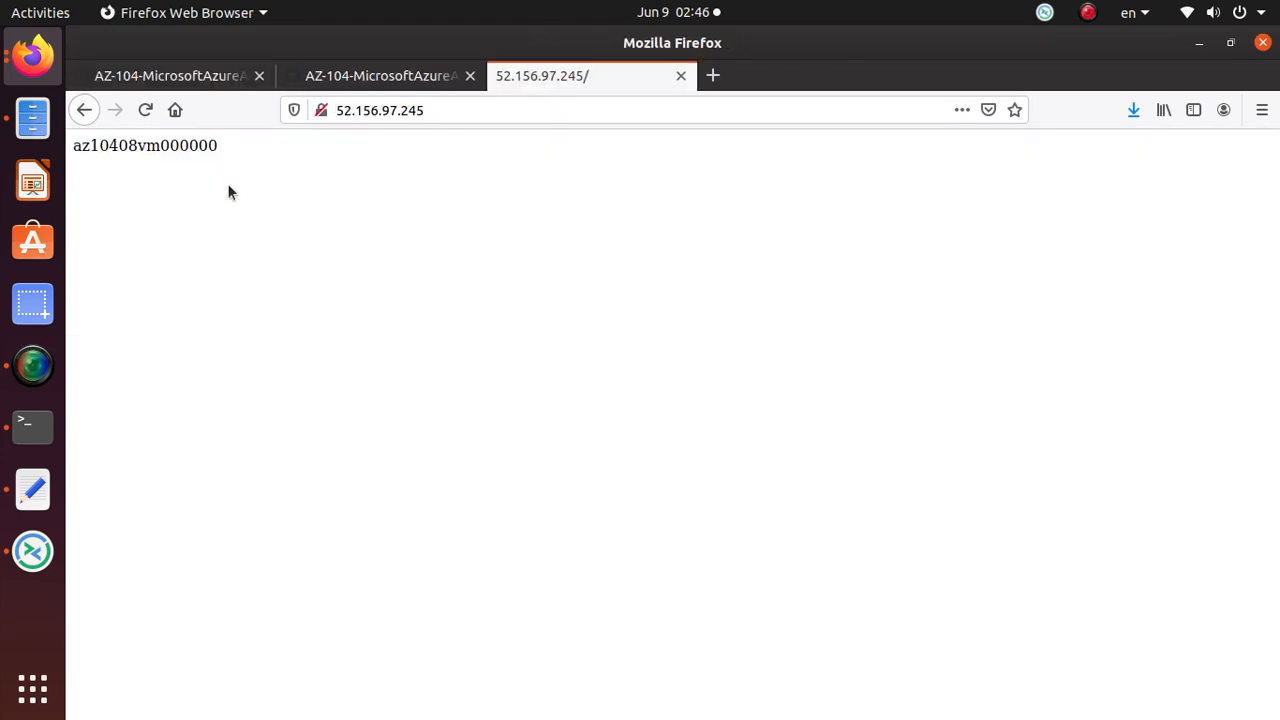
Scroll the GitHub lab manual to Task 7: Scale compute and storage
click(170, 75)
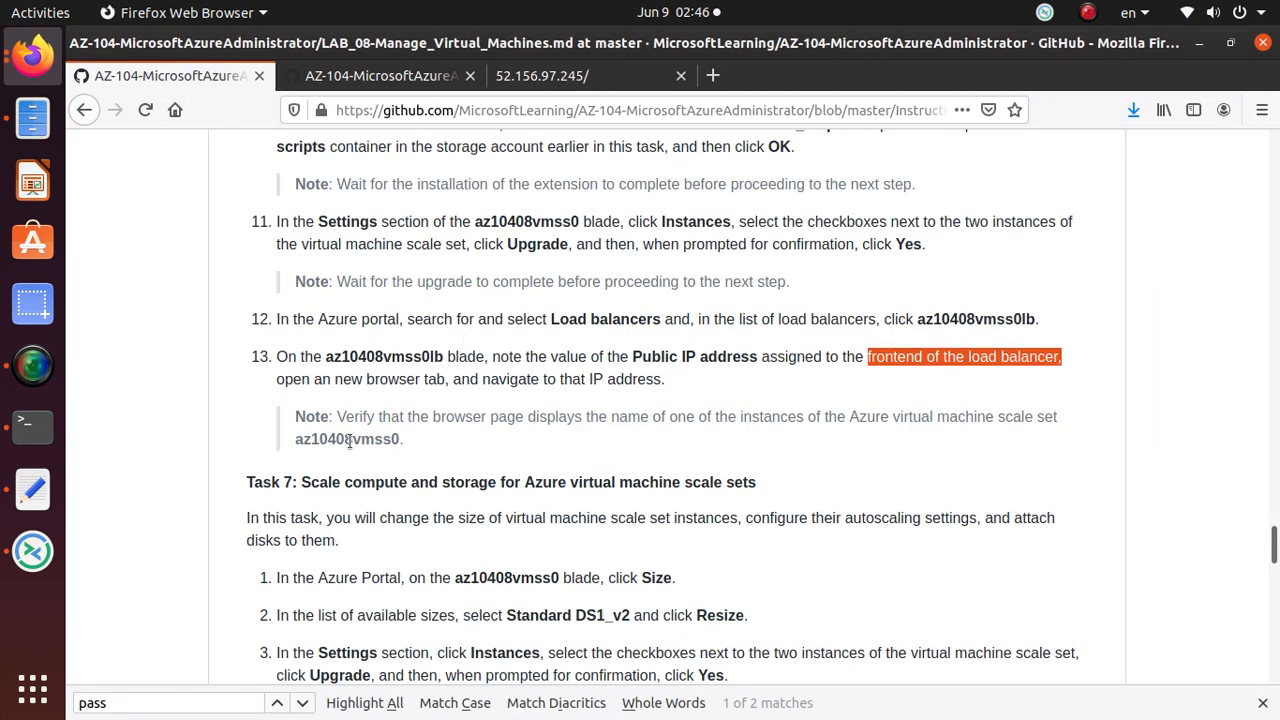
mouse_move(324, 455)
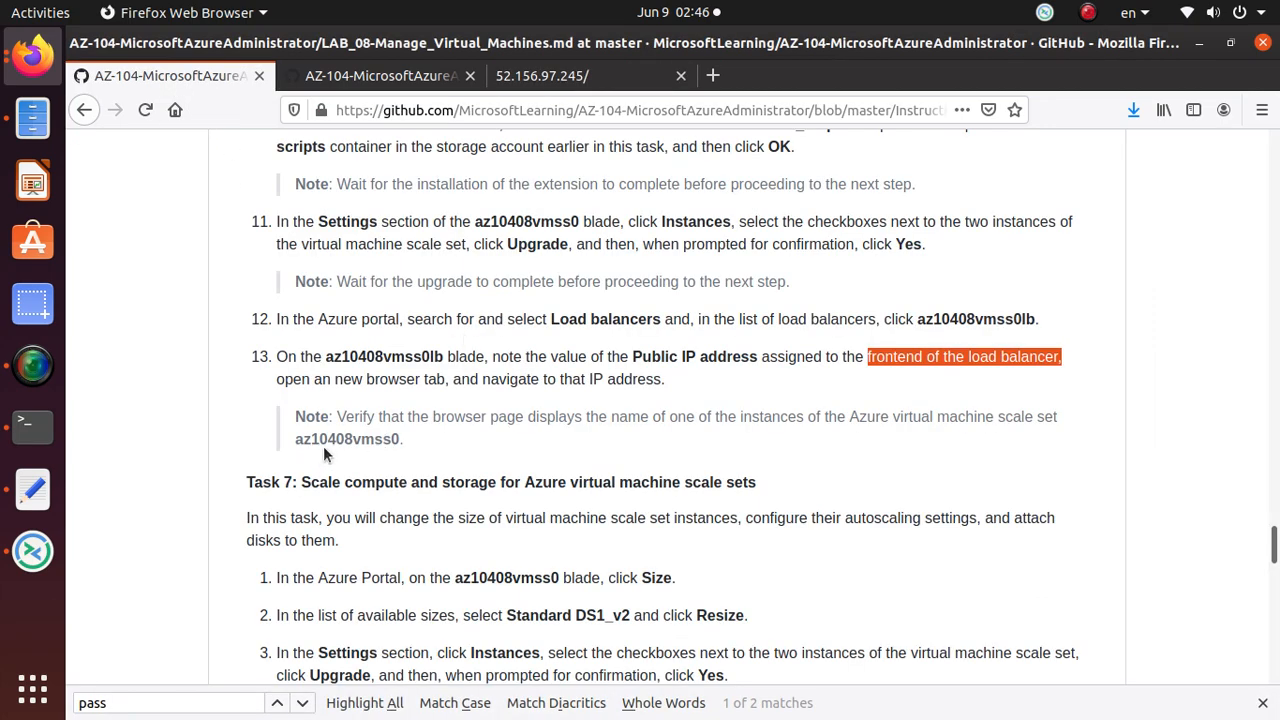
scroll(down, 3)
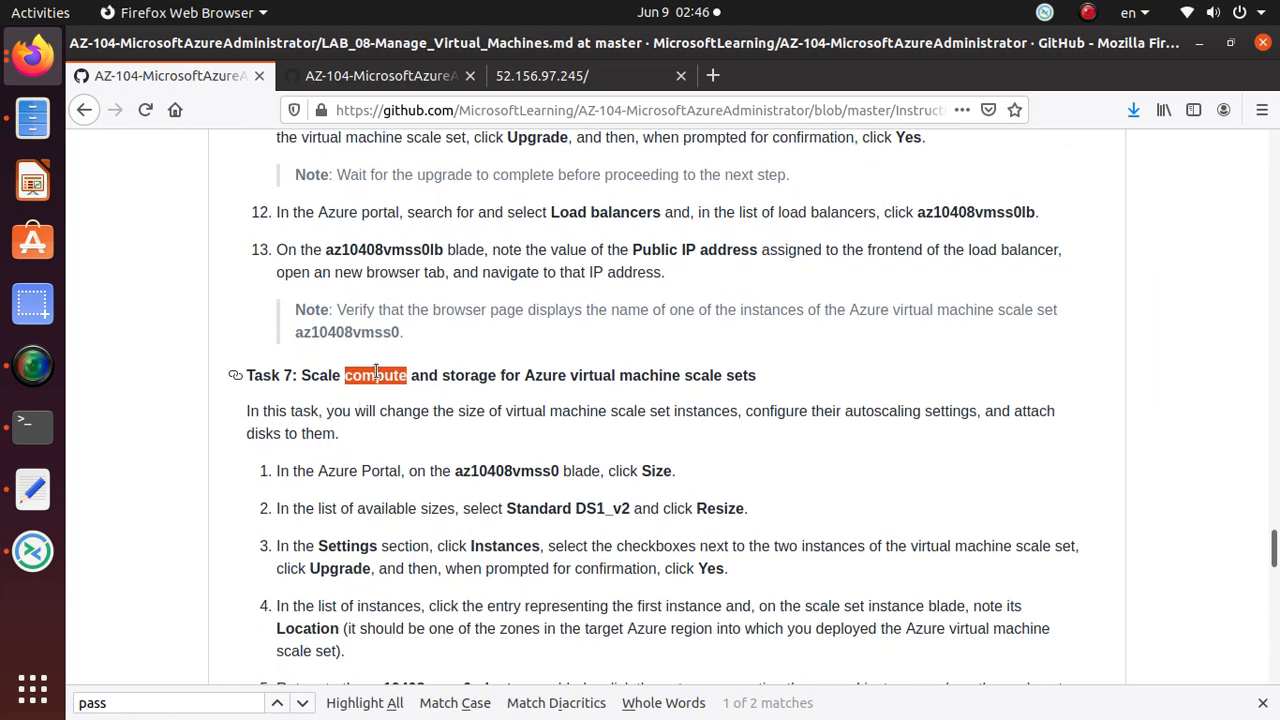
click(375, 375)
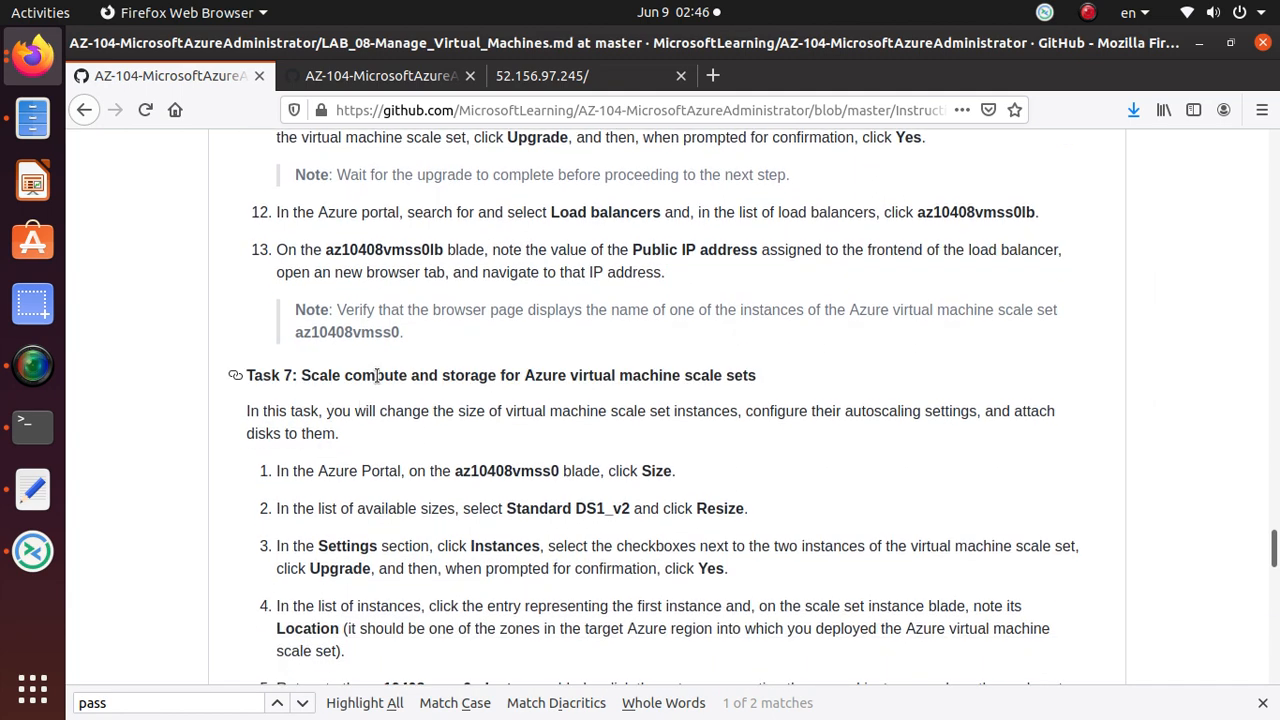